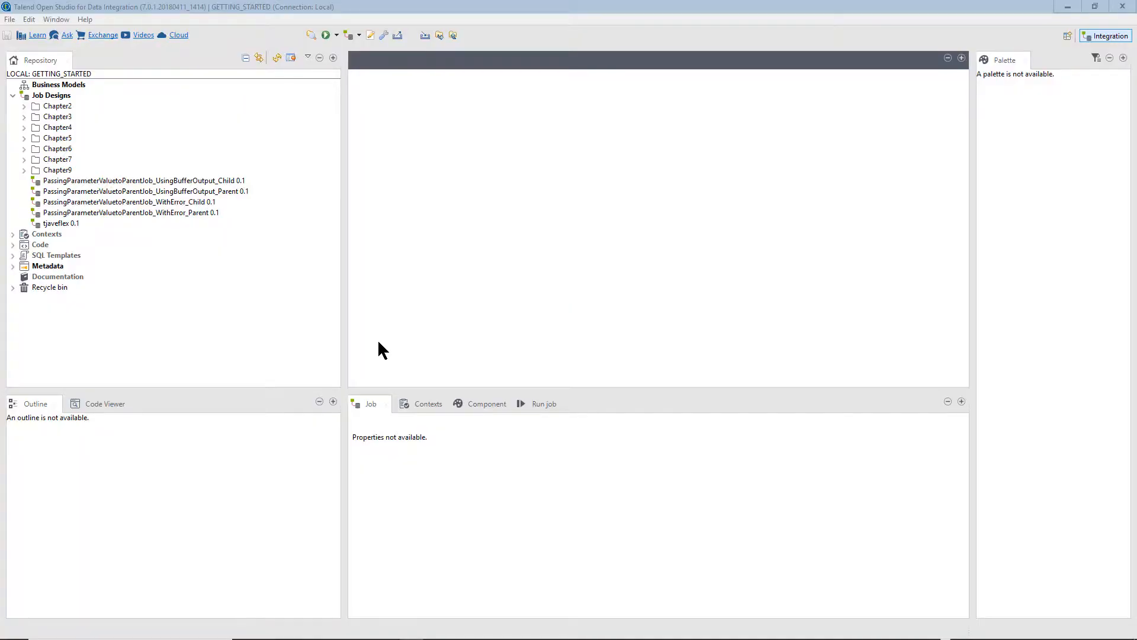
mouse_move(298, 310)
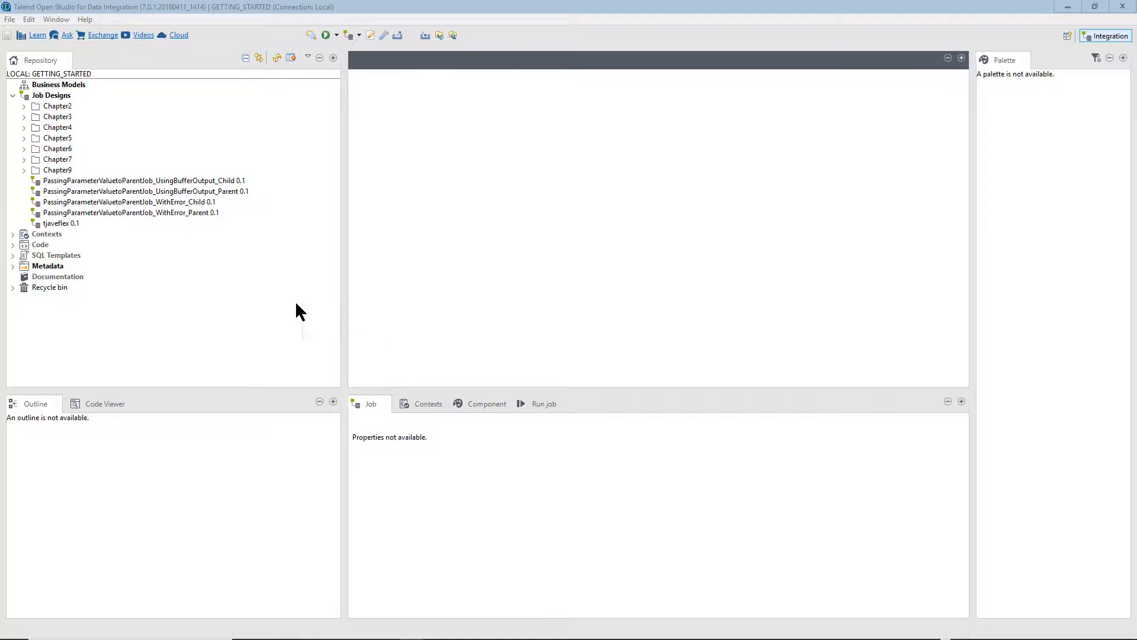
Expand Job Designs and select the four PassingParameterValuetoParentJob jobs together.
double_click(143, 191)
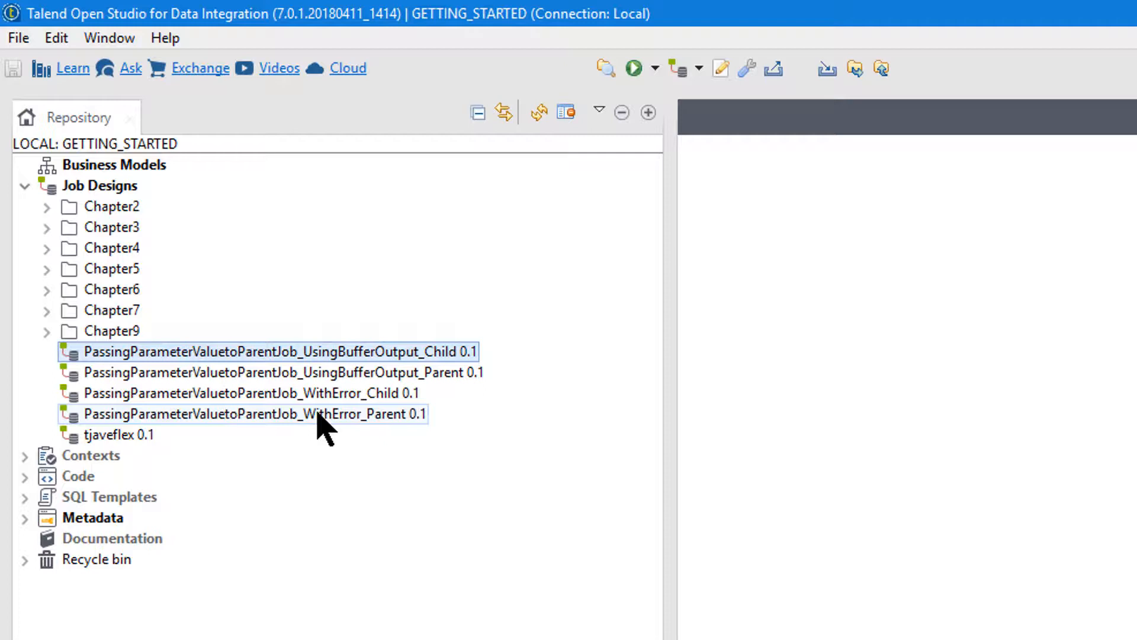
left_click(279, 372)
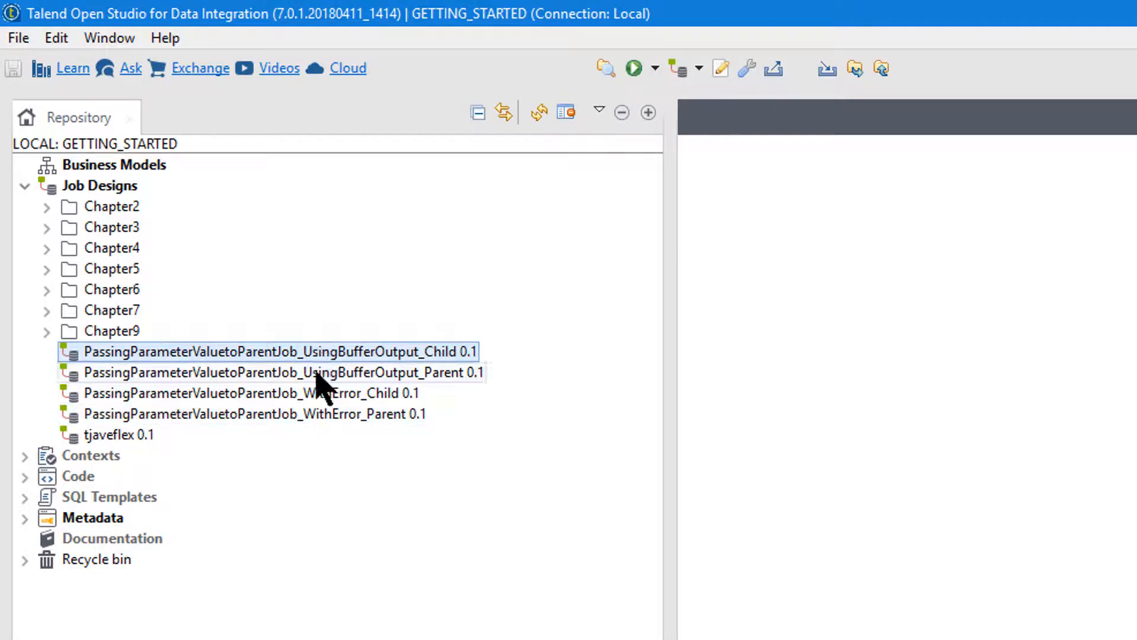
left_click(253, 414)
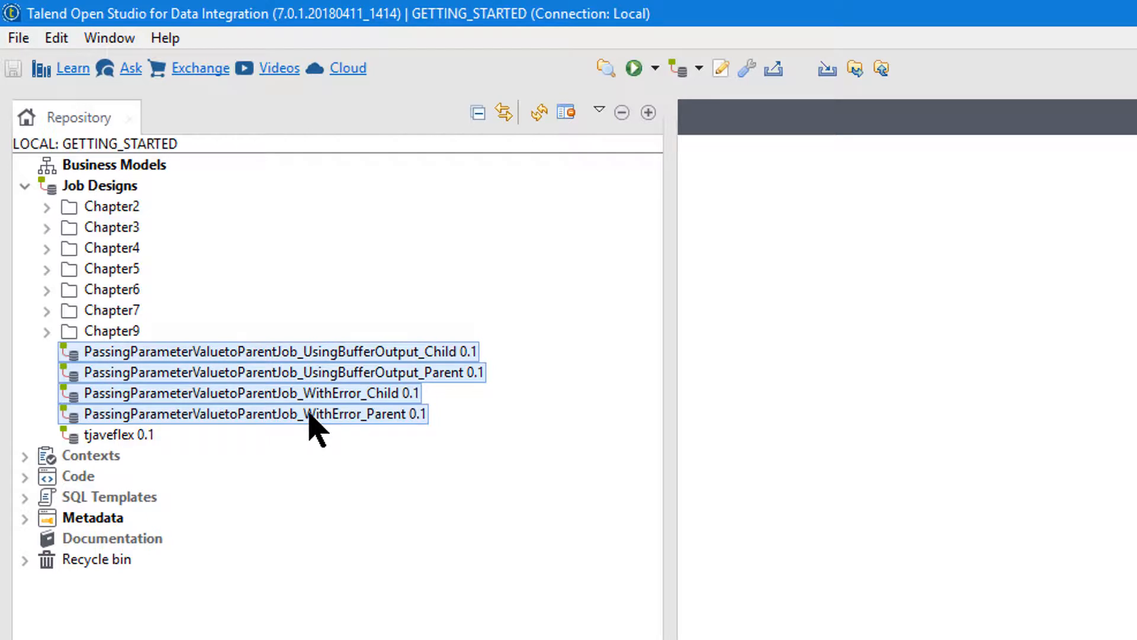
Bring up the context actions for the PassingParameterValuetoParentJob_WithError_Parent job.
right_click(311, 413)
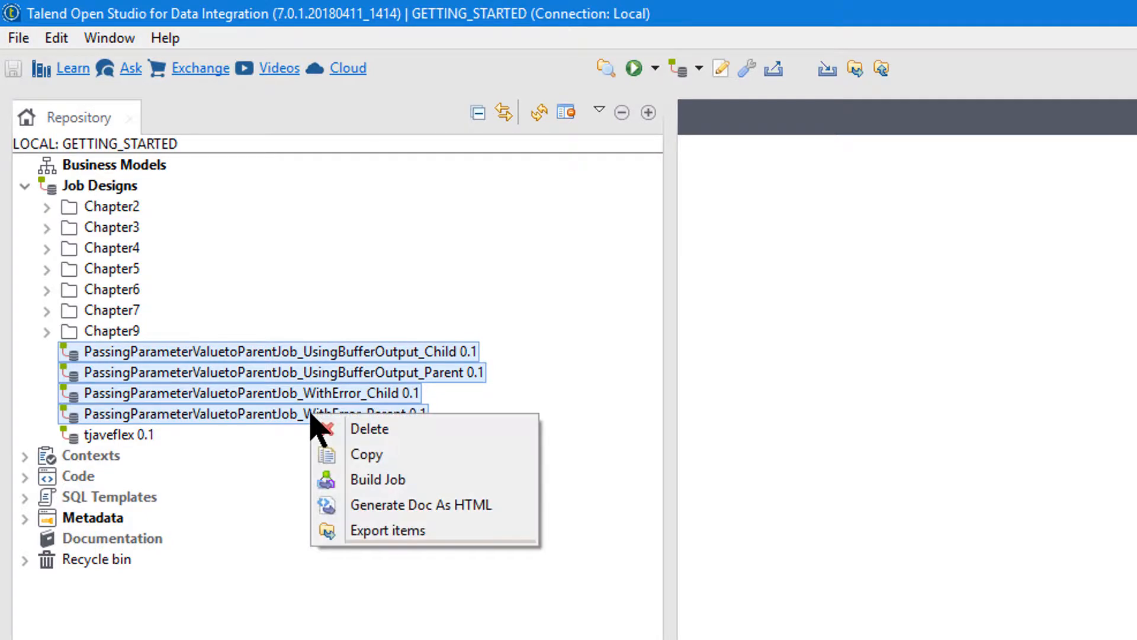
mouse_move(365, 455)
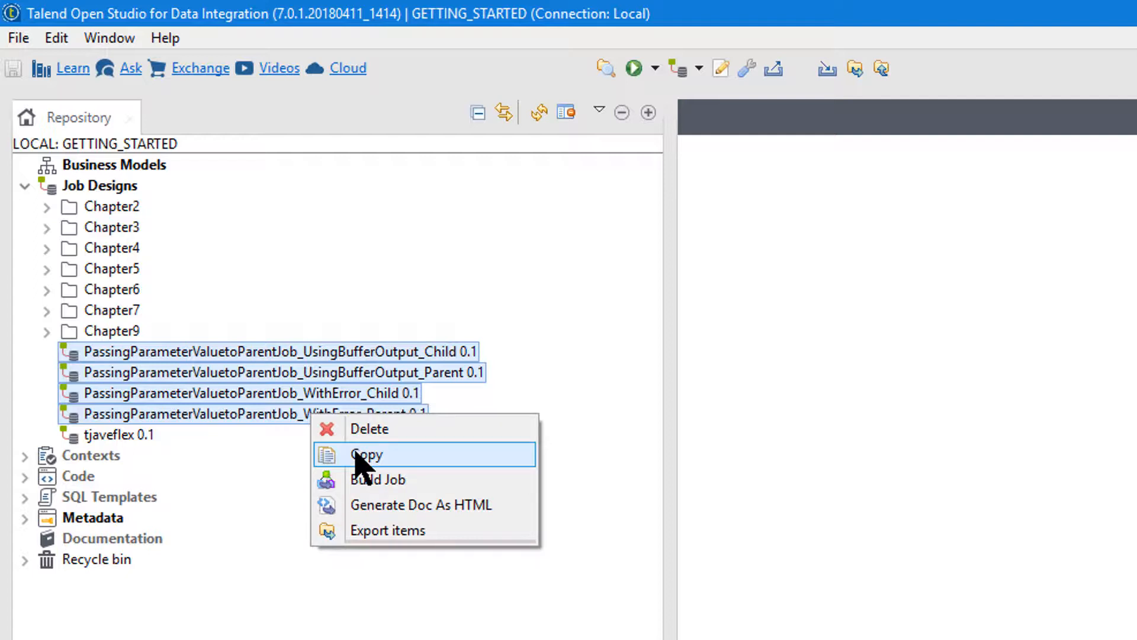
mouse_move(380, 468)
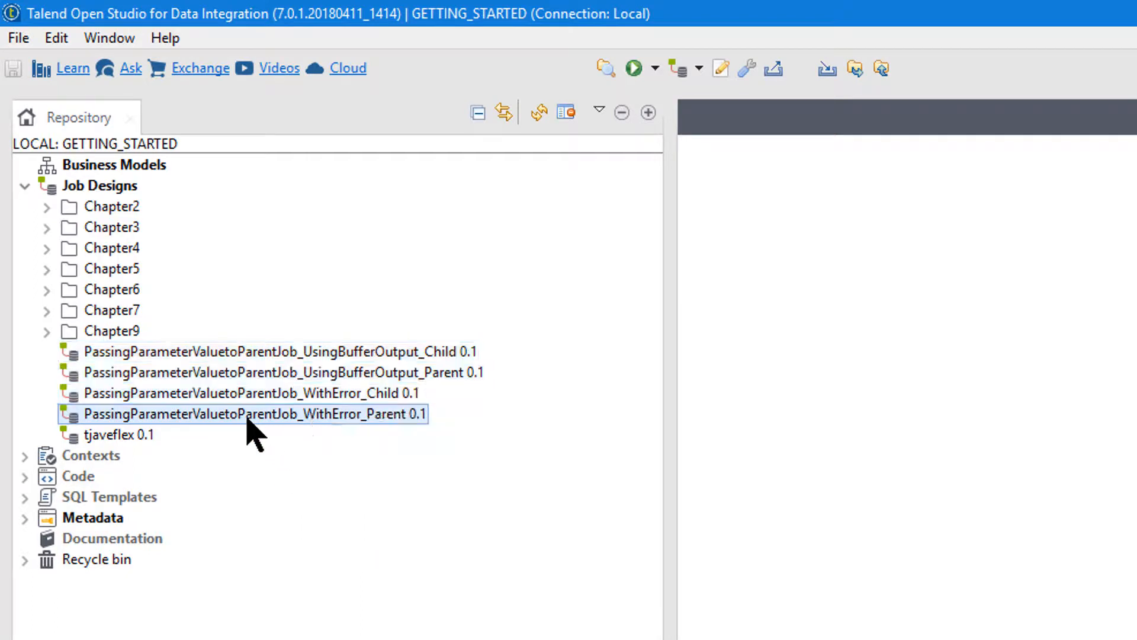
right_click(242, 413)
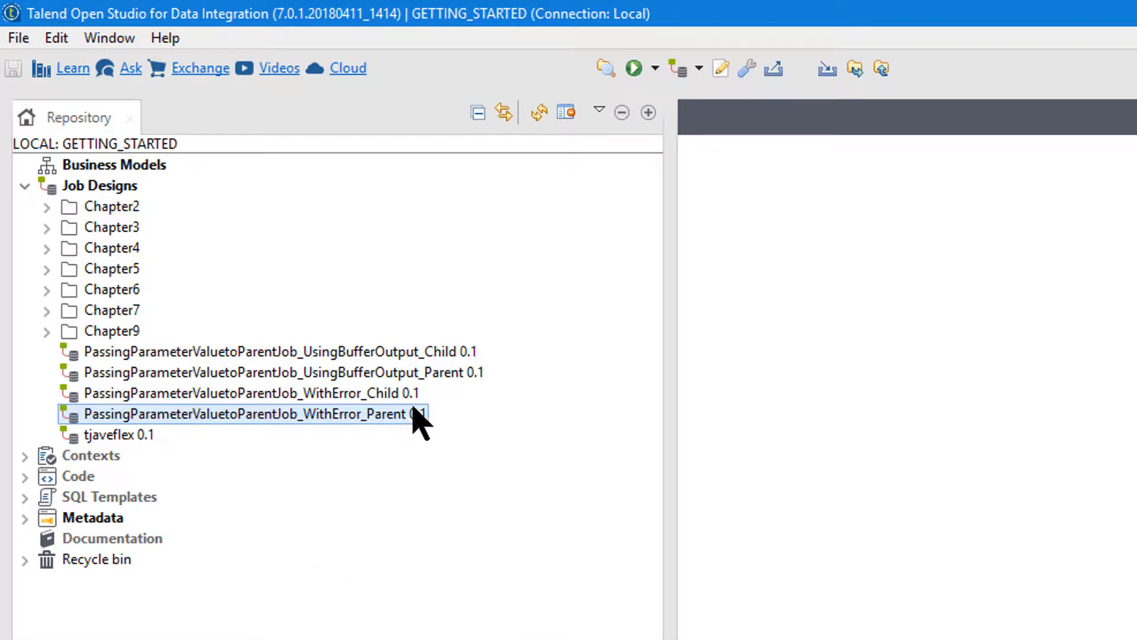
mouse_move(269, 460)
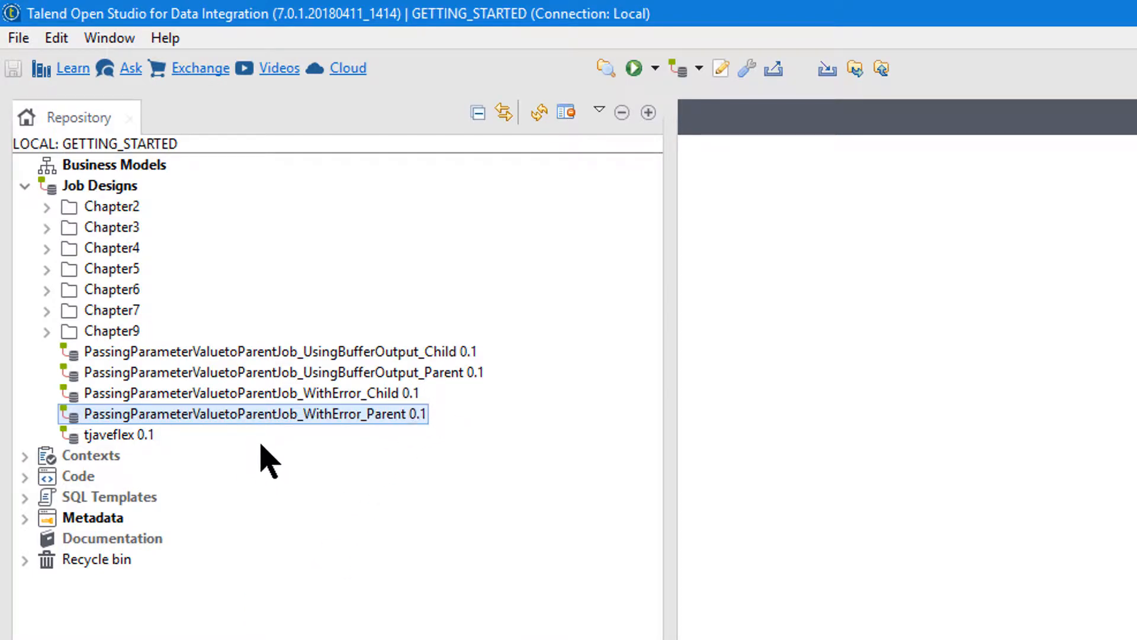
double_click(252, 413)
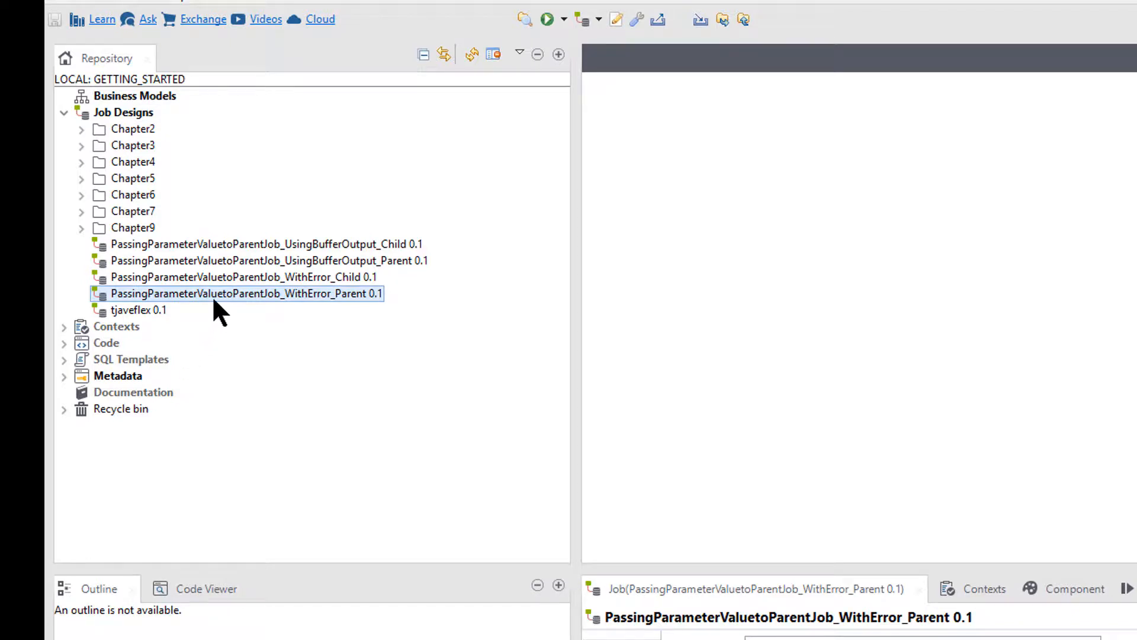
right_click(245, 292)
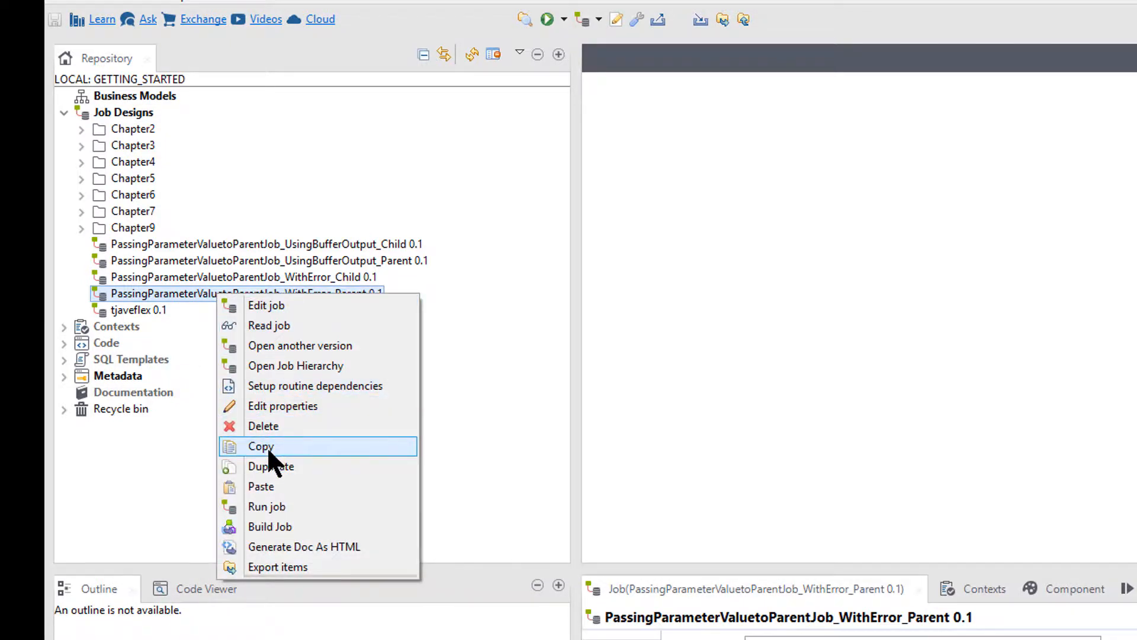
Duplicate it as Copy_of_PassingParameterValuetoParentJob_WithError_Parent with the default name.
left_click(270, 465)
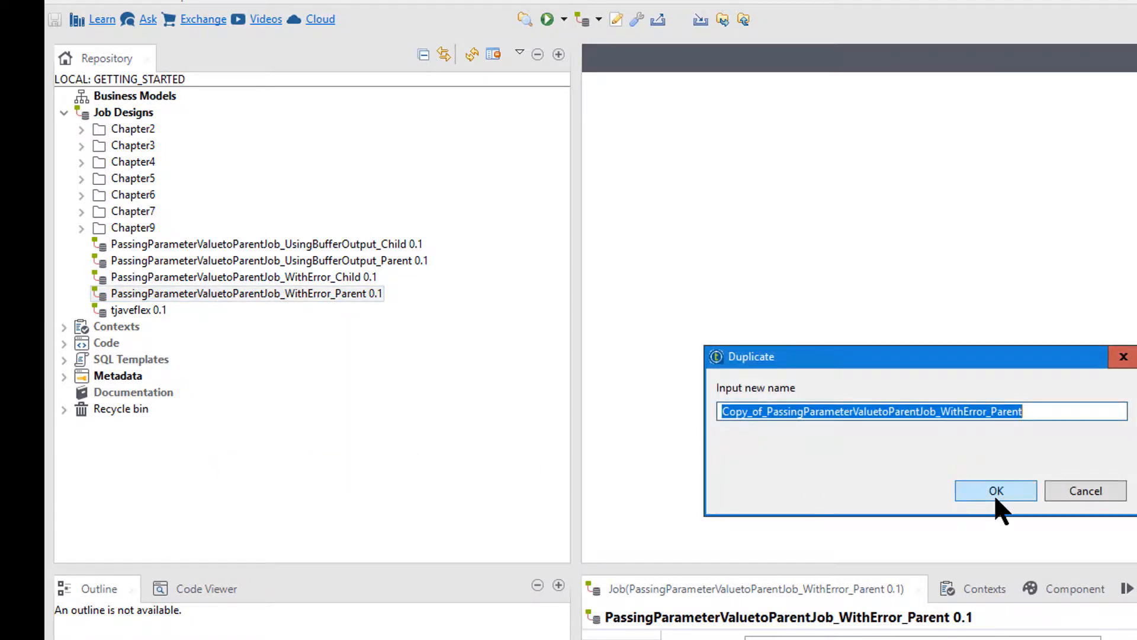
left_click(995, 490)
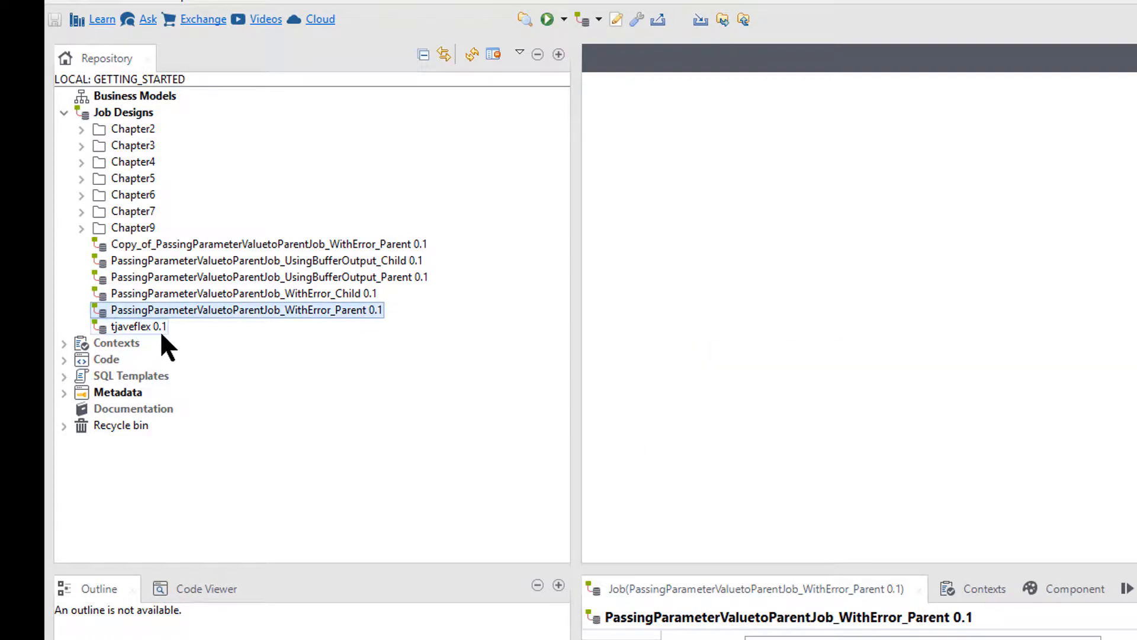
left_click(269, 244)
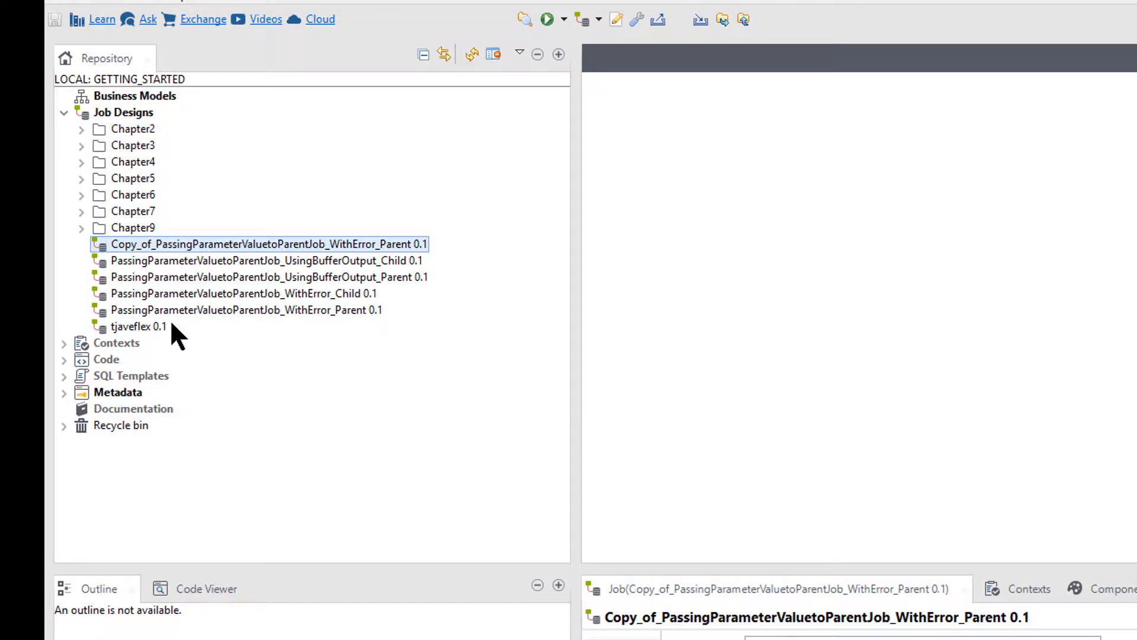
left_click(222, 261)
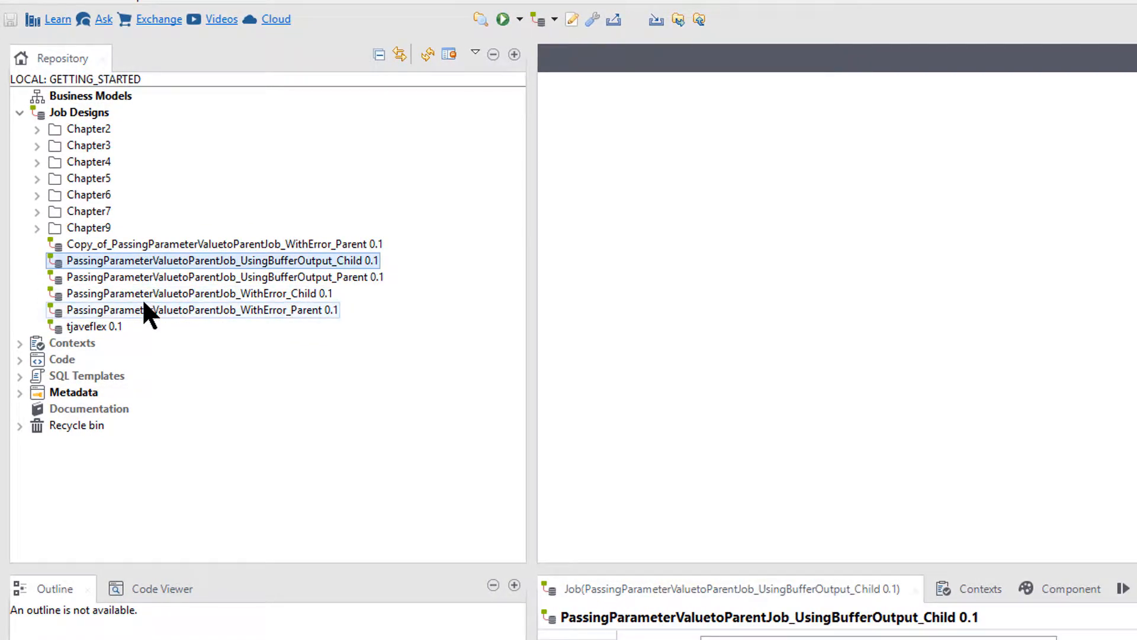
Start exporting the four jobs to an archive file with Export Dependencies ticked.
left_click(202, 310)
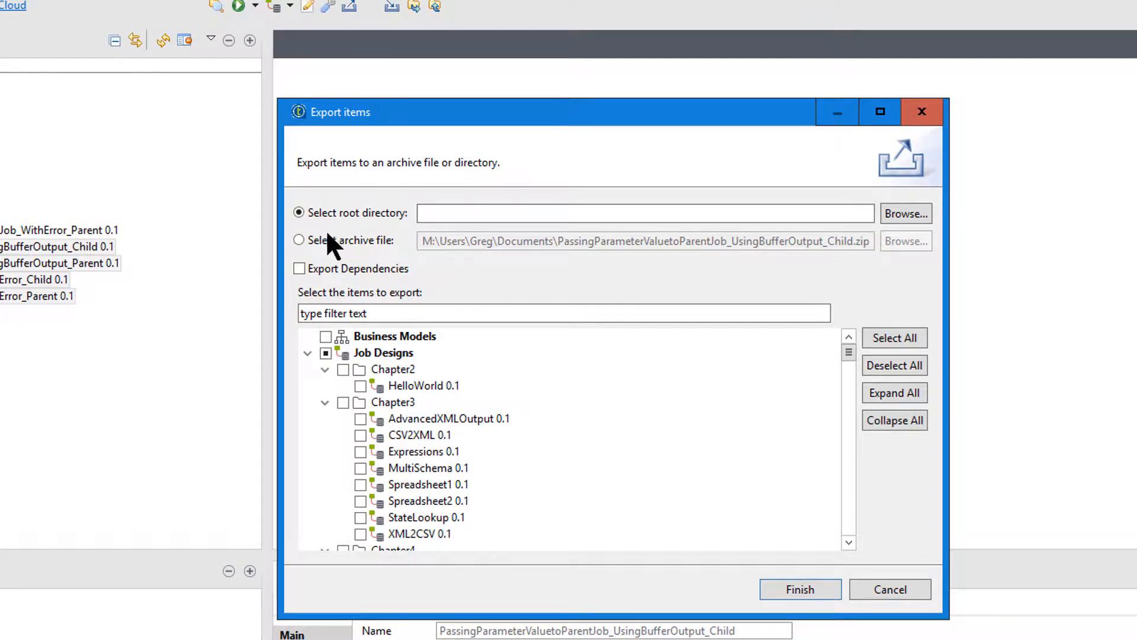
left_click(299, 241)
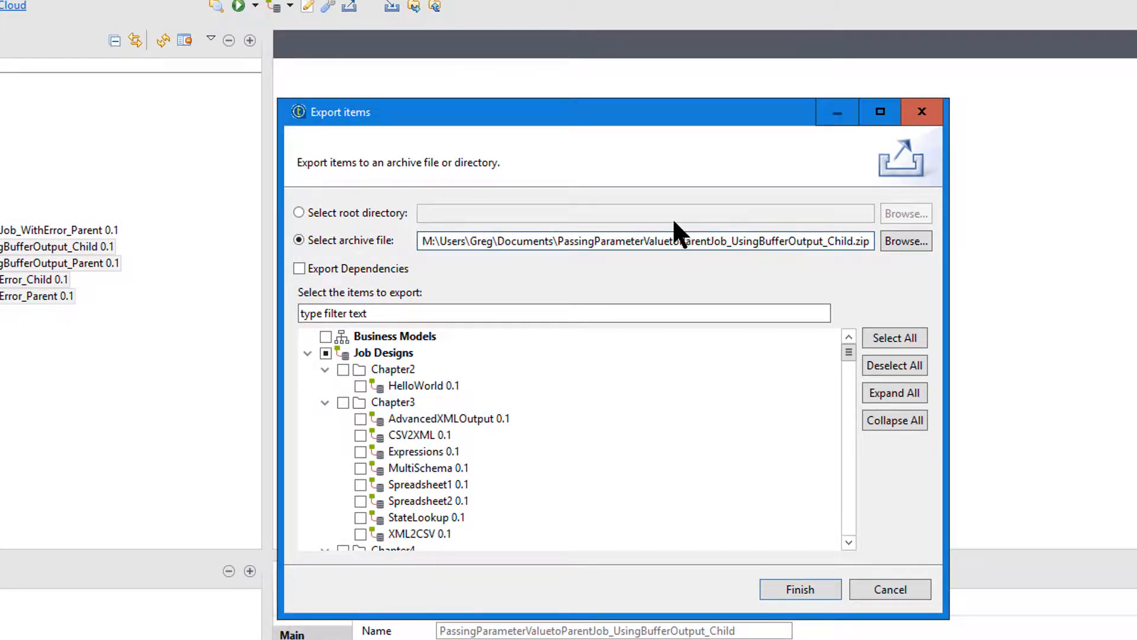
left_click(299, 269)
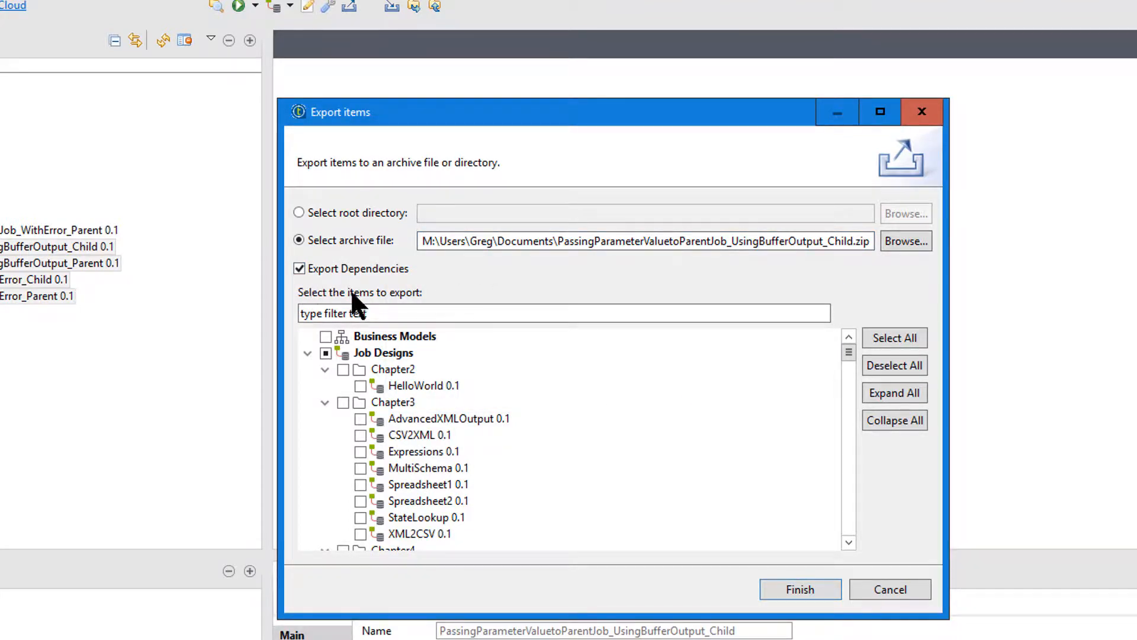
Edit the archive path's file name to include 'Import' for the export zip.
left_click(678, 240)
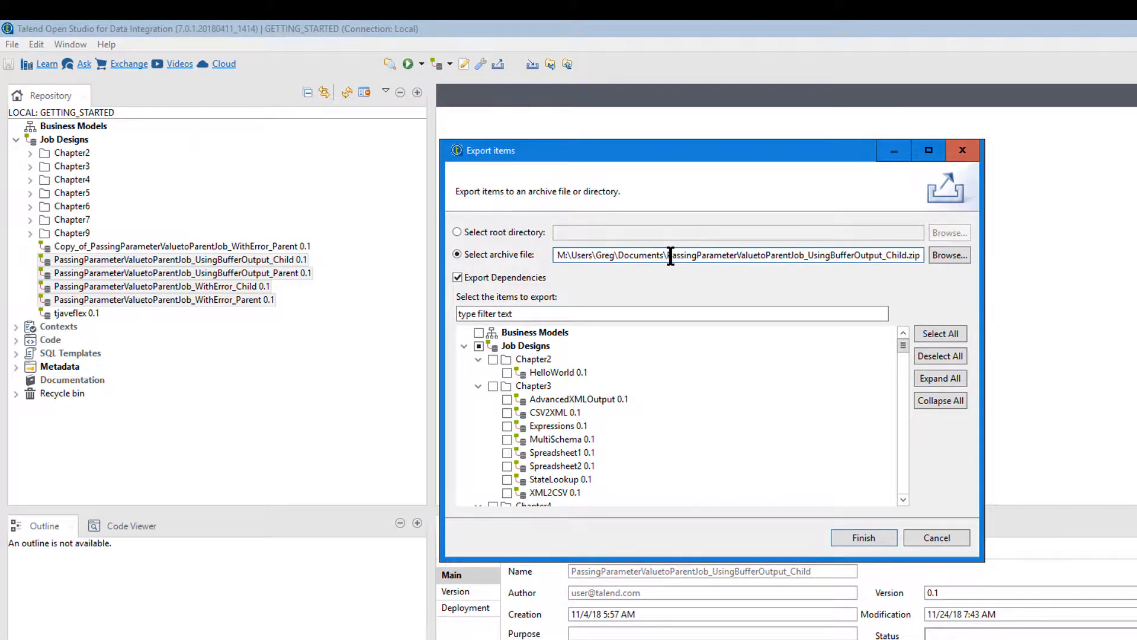
double_click(762, 255)
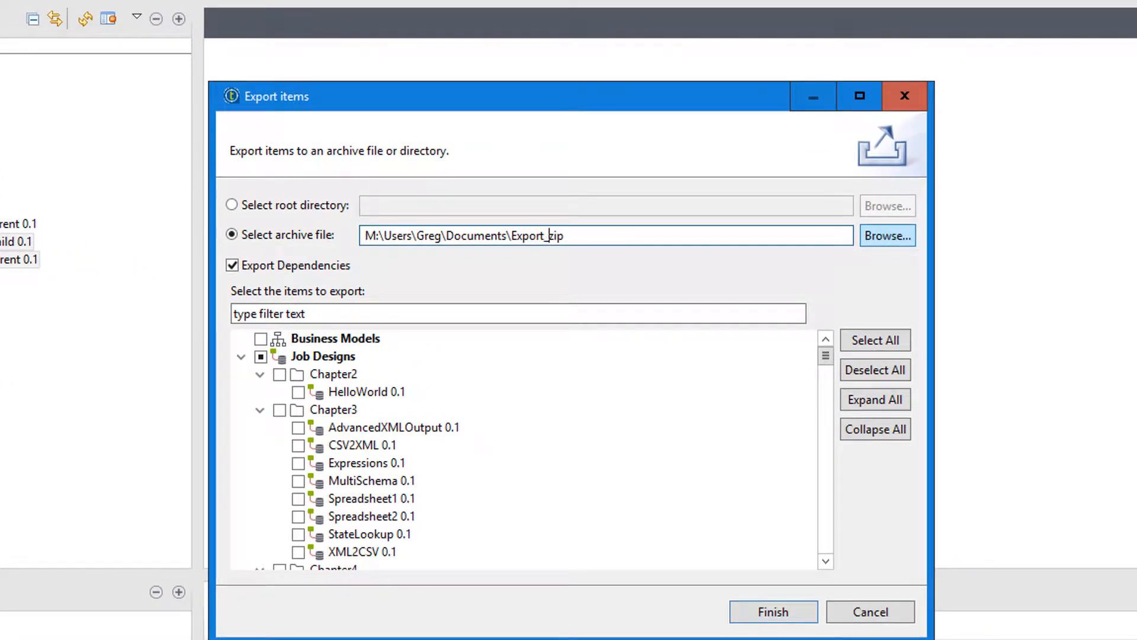
type("Import")
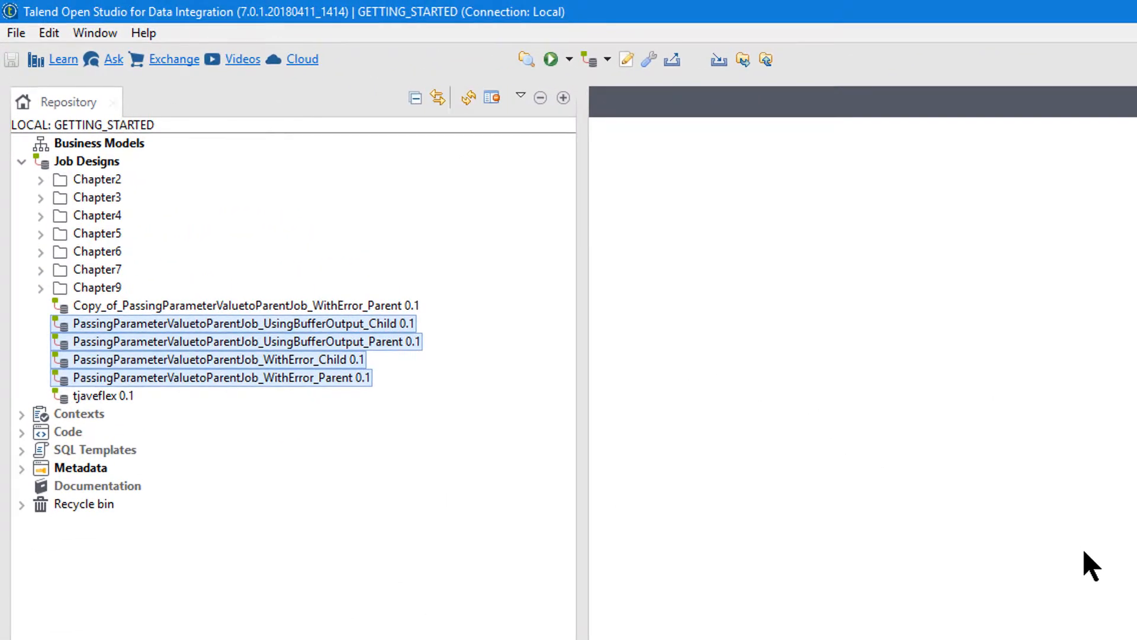
mouse_move(463, 393)
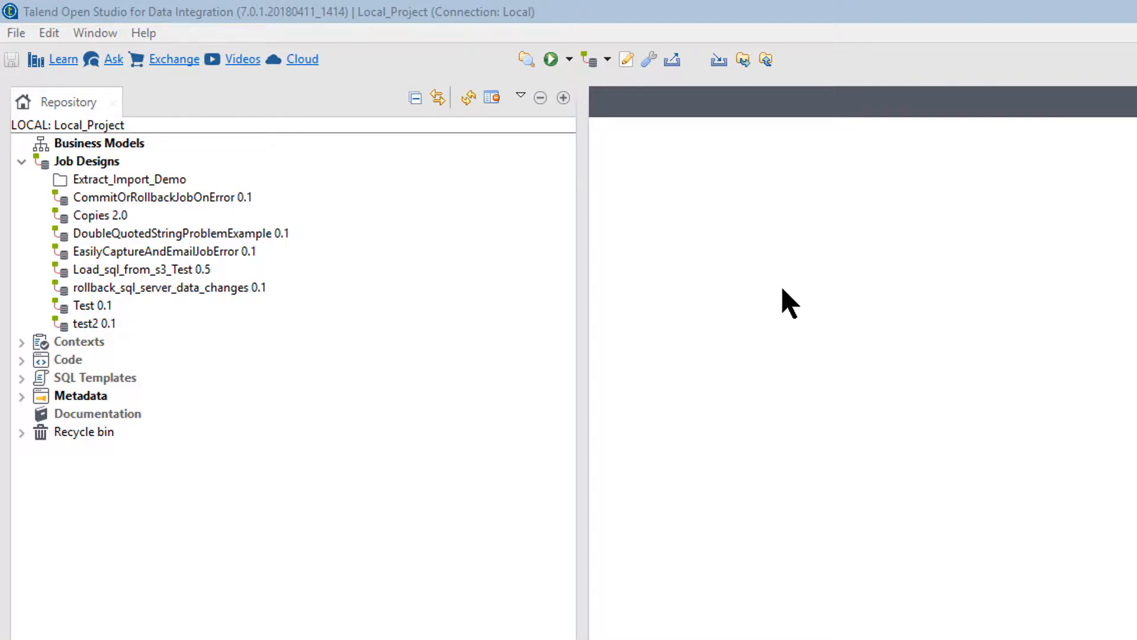
Create a new Extract_Import_Demo folder under Job Designs in Local_Project.
left_click(172, 233)
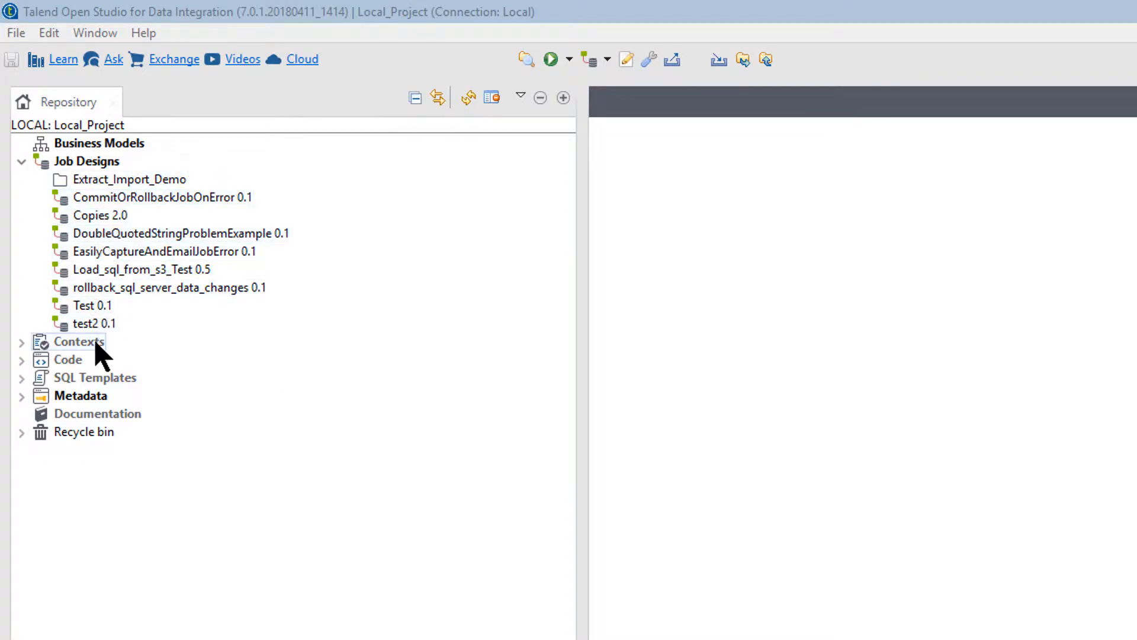
left_click(129, 178)
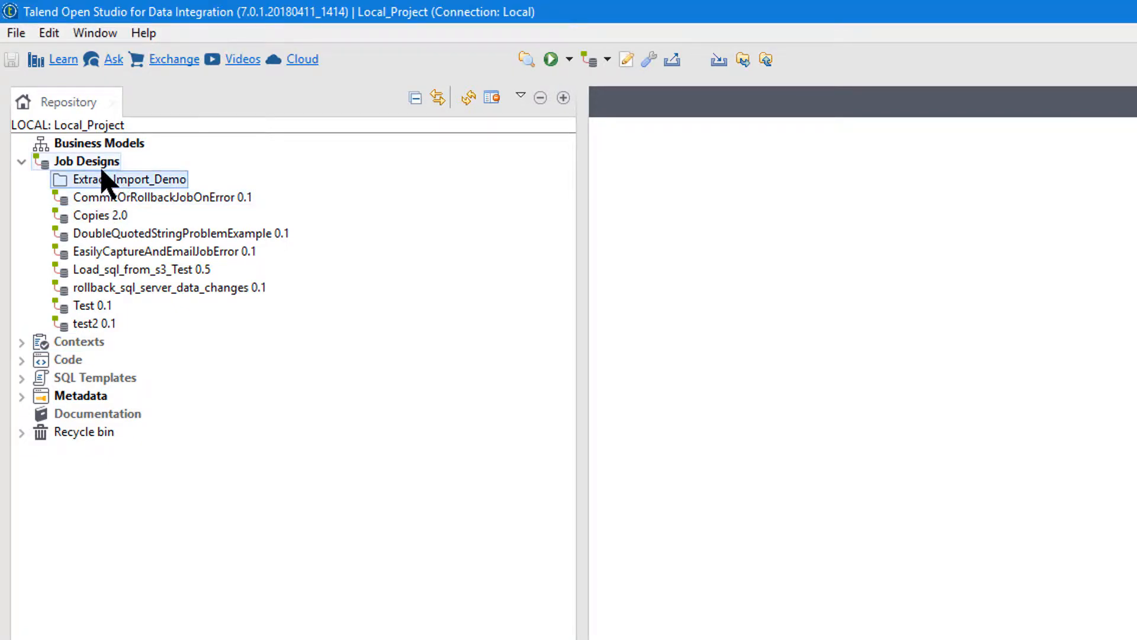
right_click(86, 160)
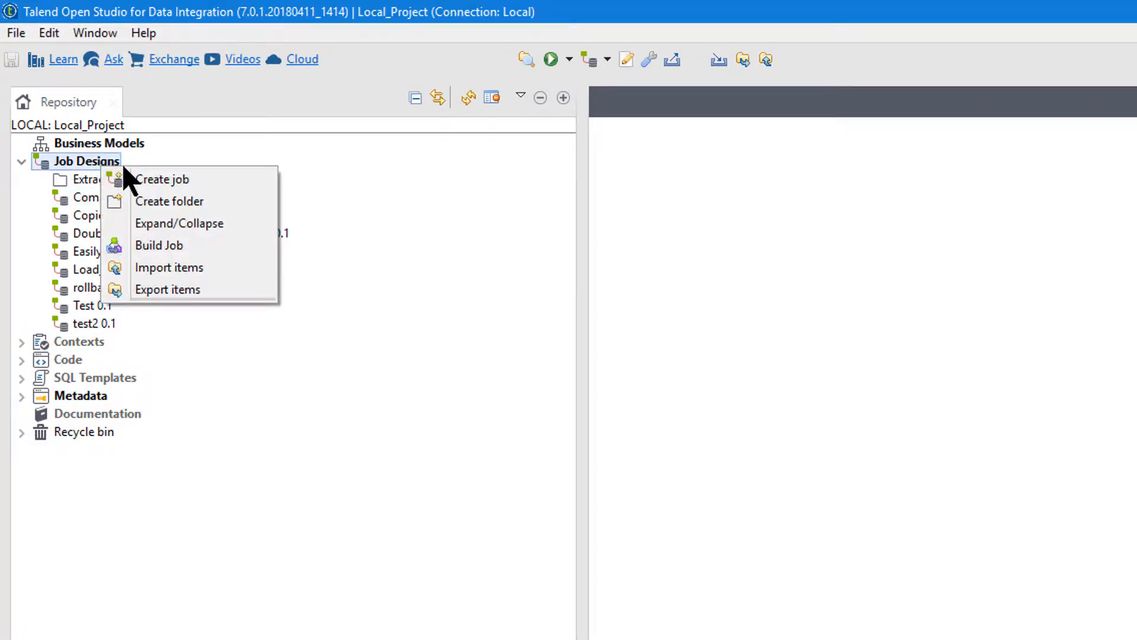
mouse_move(169, 201)
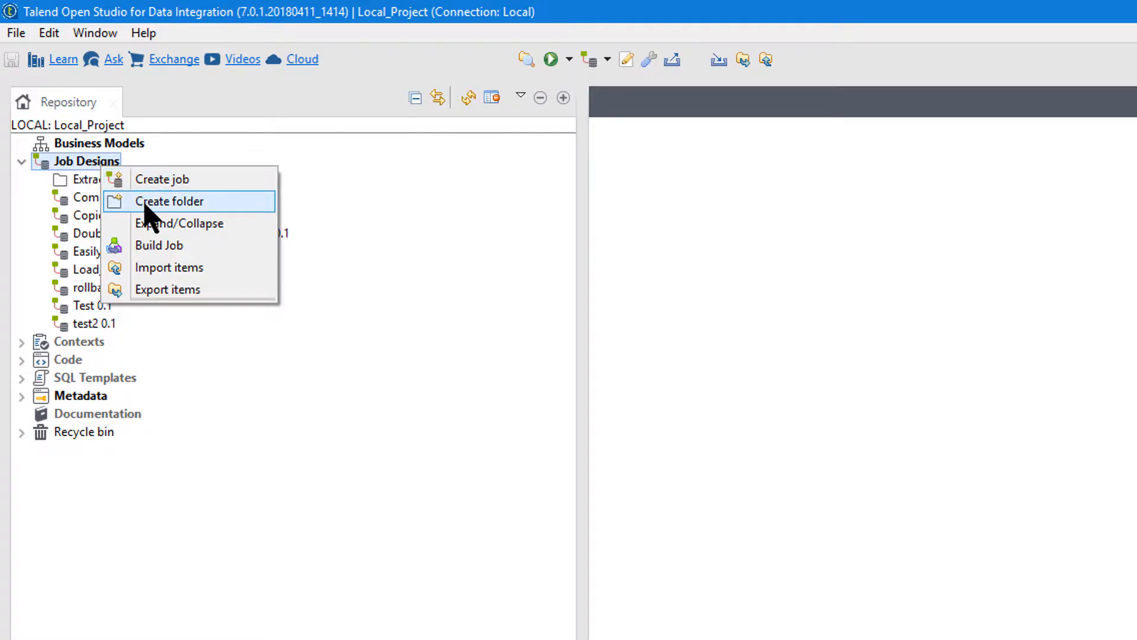
left_click(169, 201)
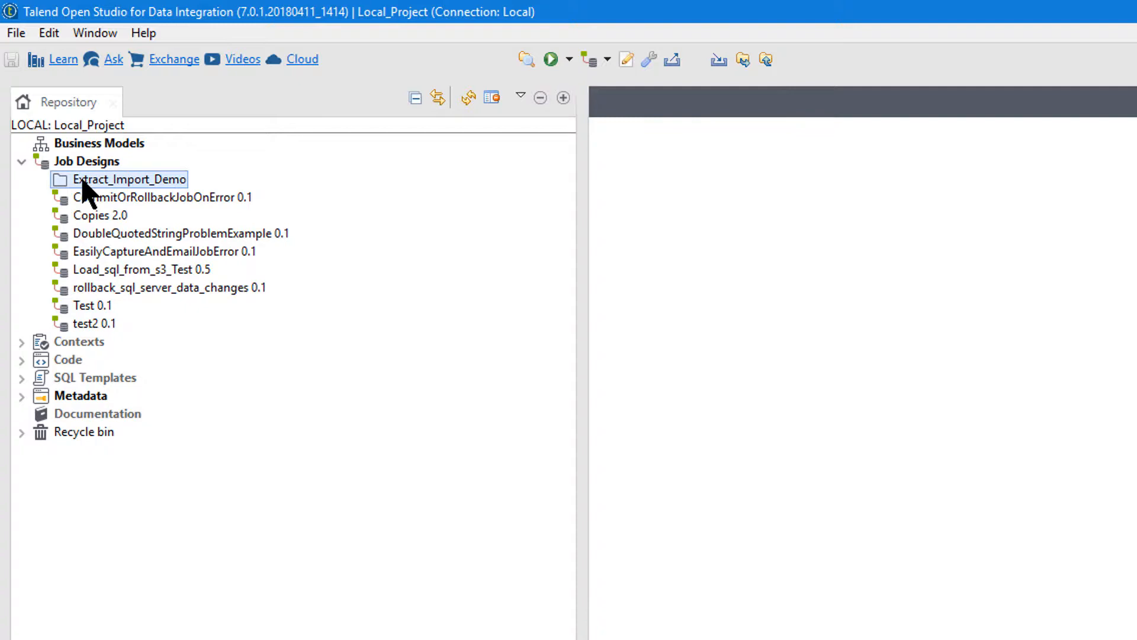
Start importing items into Extract_Import_Demo from an archive file and browse for it.
right_click(129, 179)
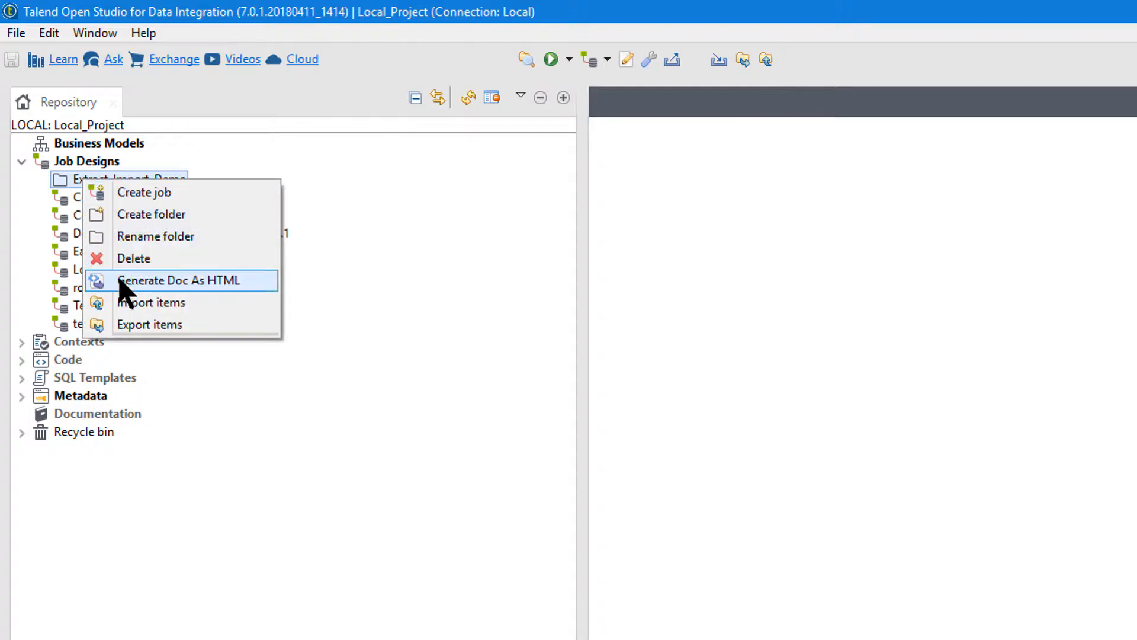
left_click(153, 302)
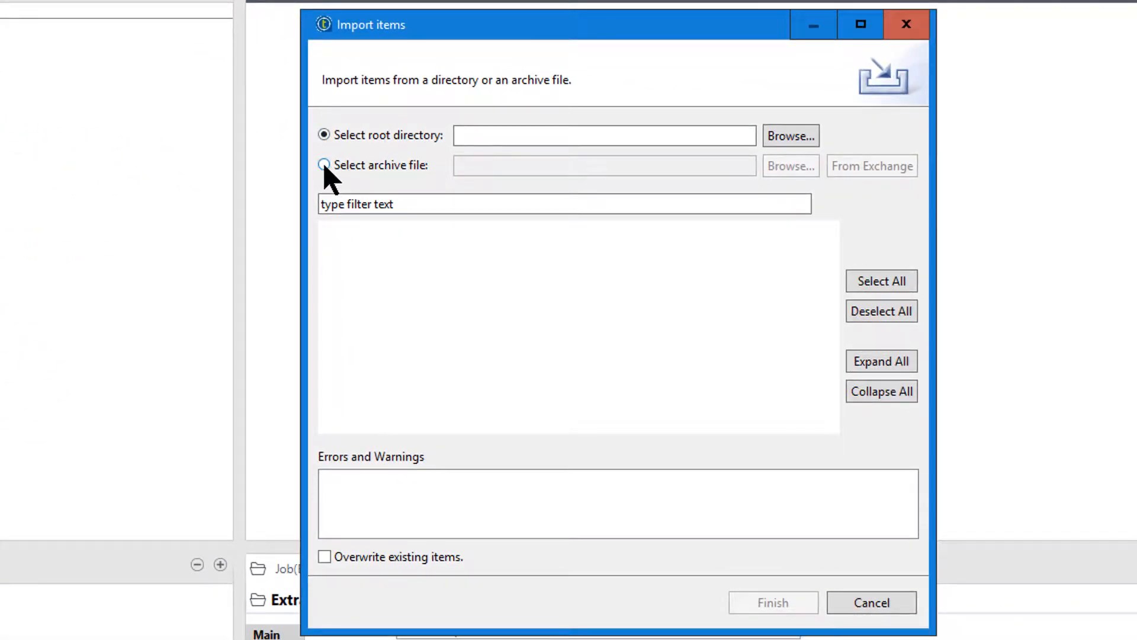
left_click(325, 164)
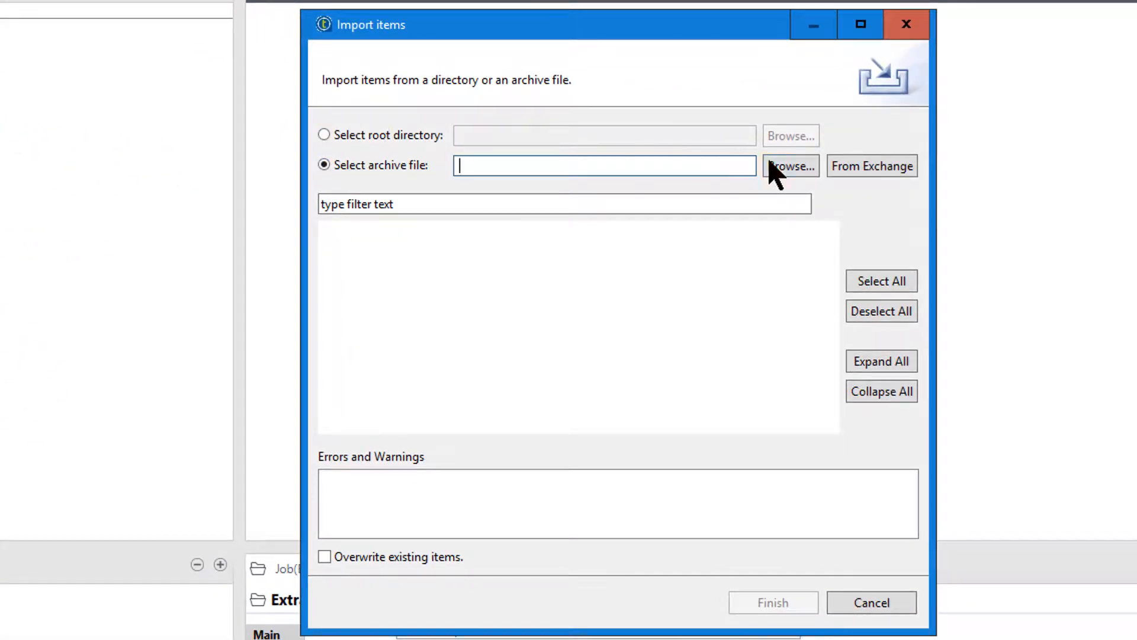
left_click(790, 166)
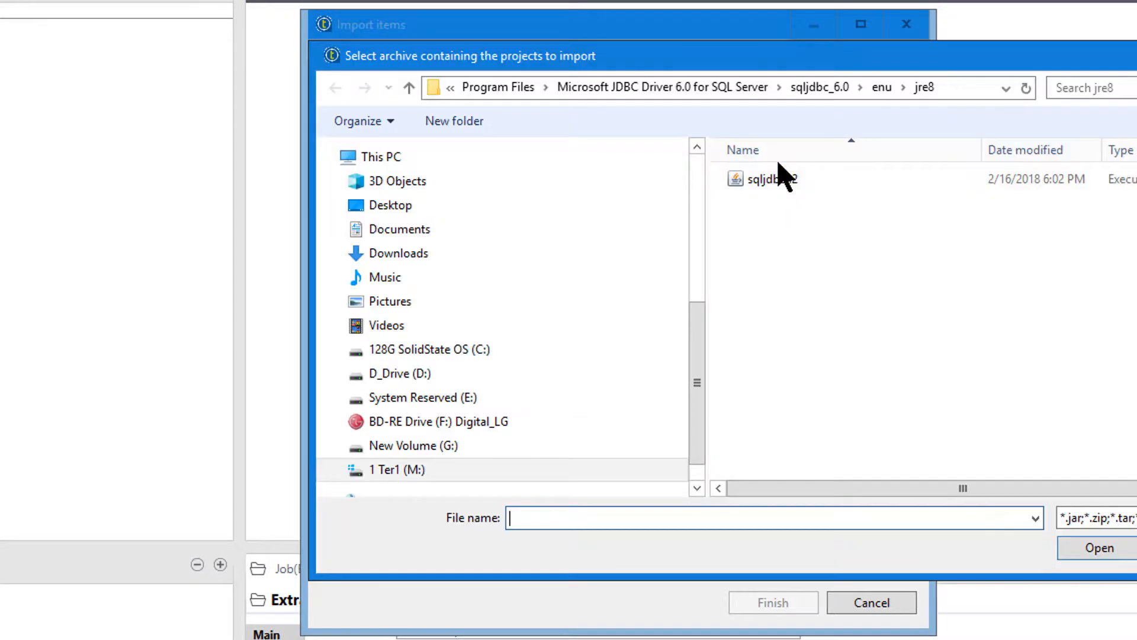
mouse_move(721, 190)
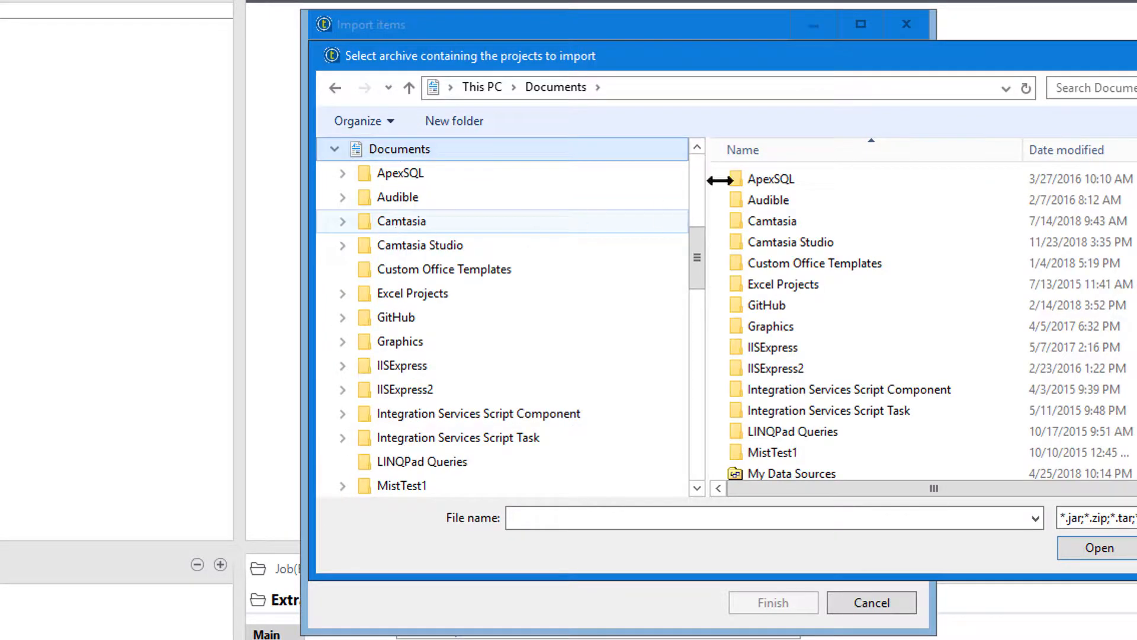
Pick the most recent Export_Import.zip in Documents and import its four jobs.
left_click(1068, 151)
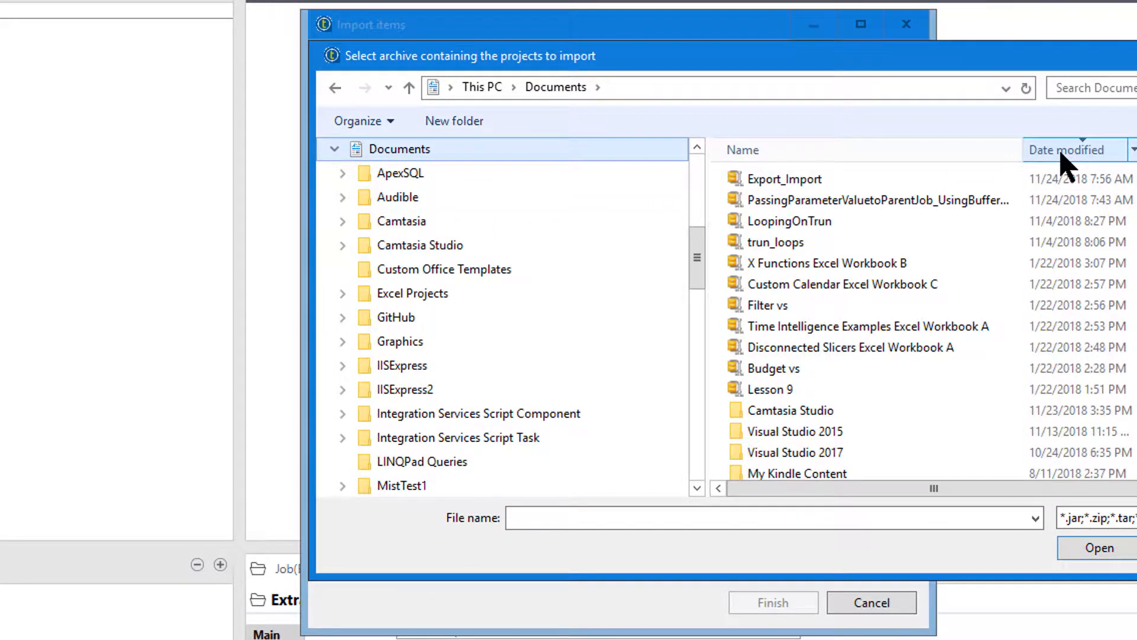
left_click(784, 179)
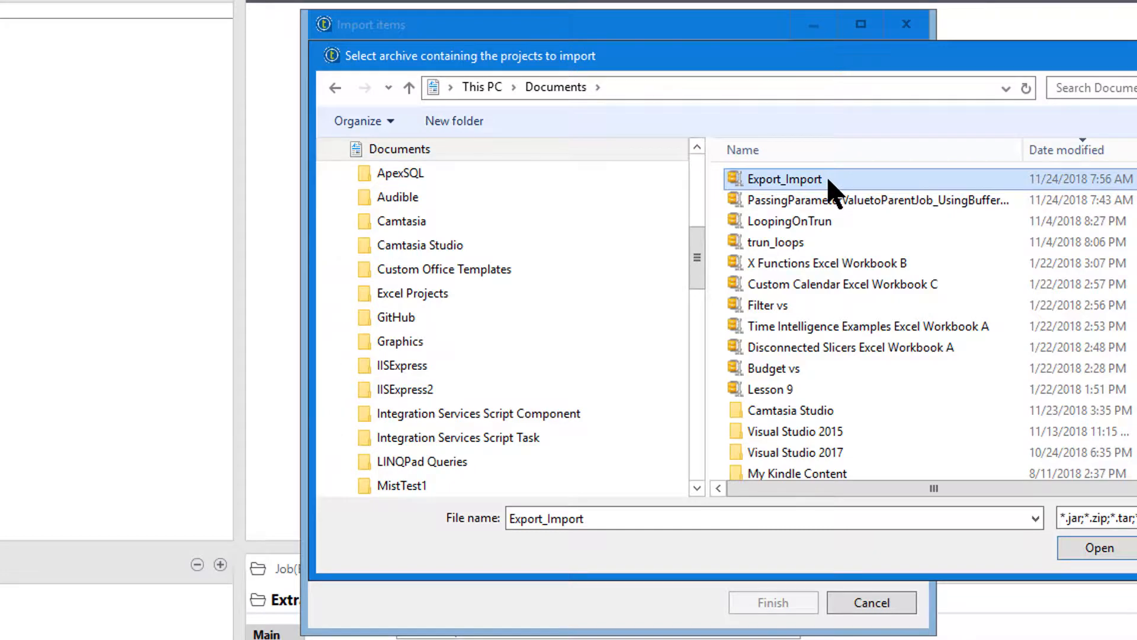
left_click(1095, 548)
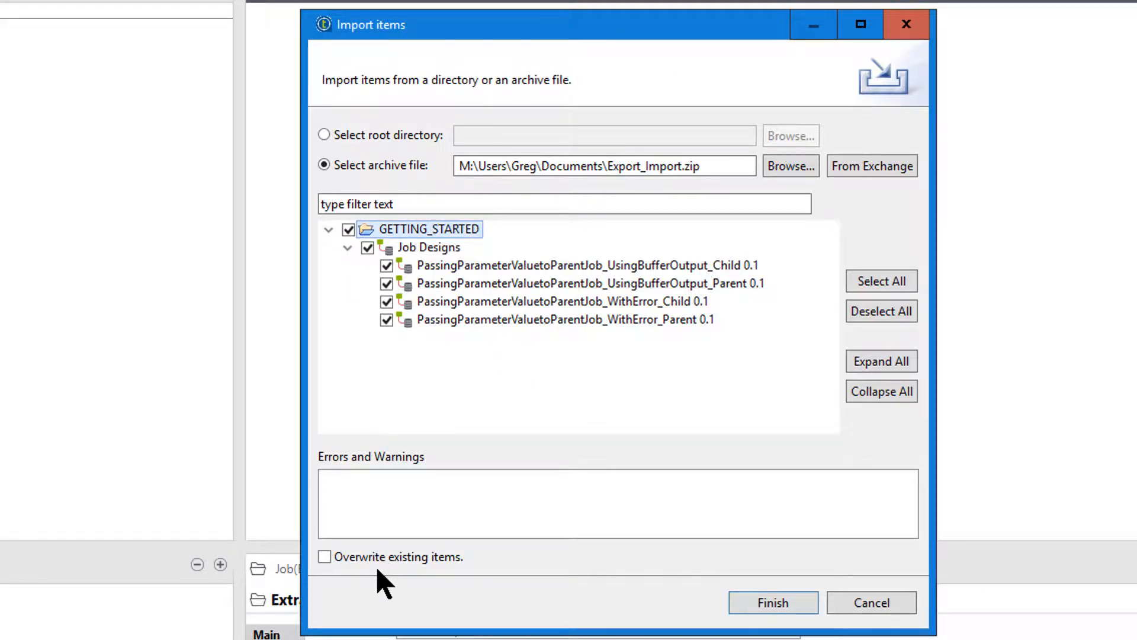
mouse_move(424, 594)
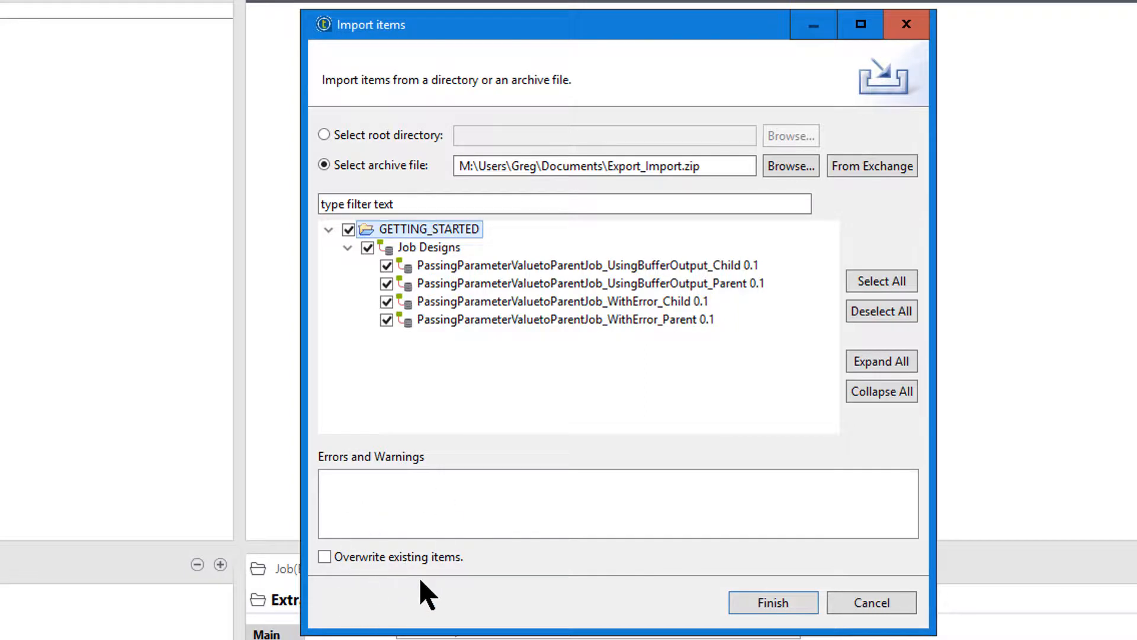
mouse_move(442, 383)
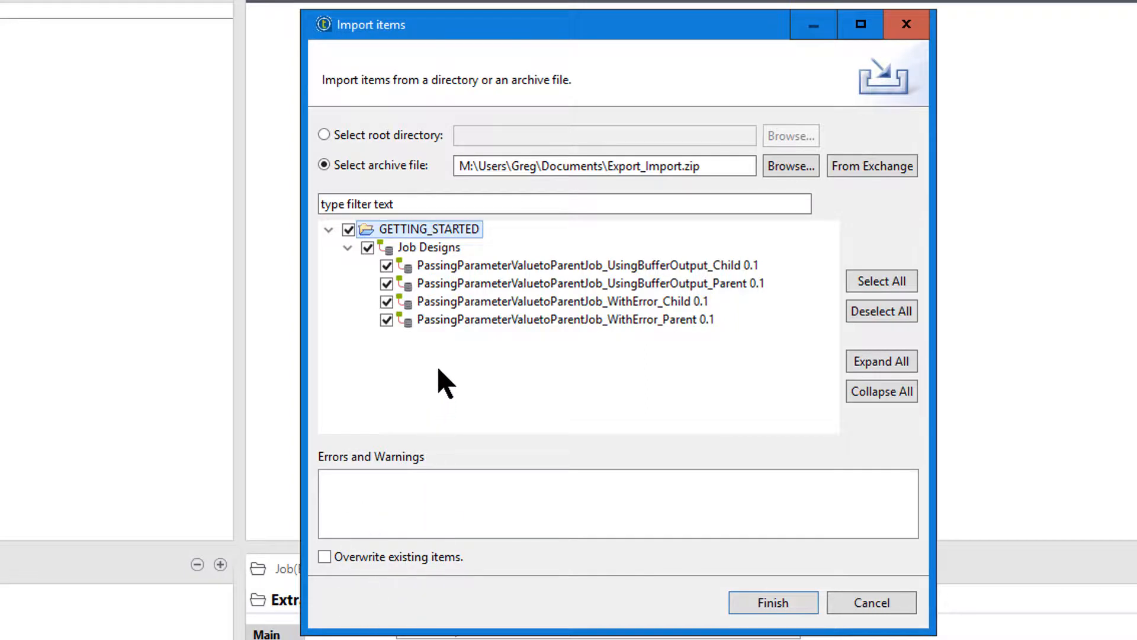
mouse_move(423, 602)
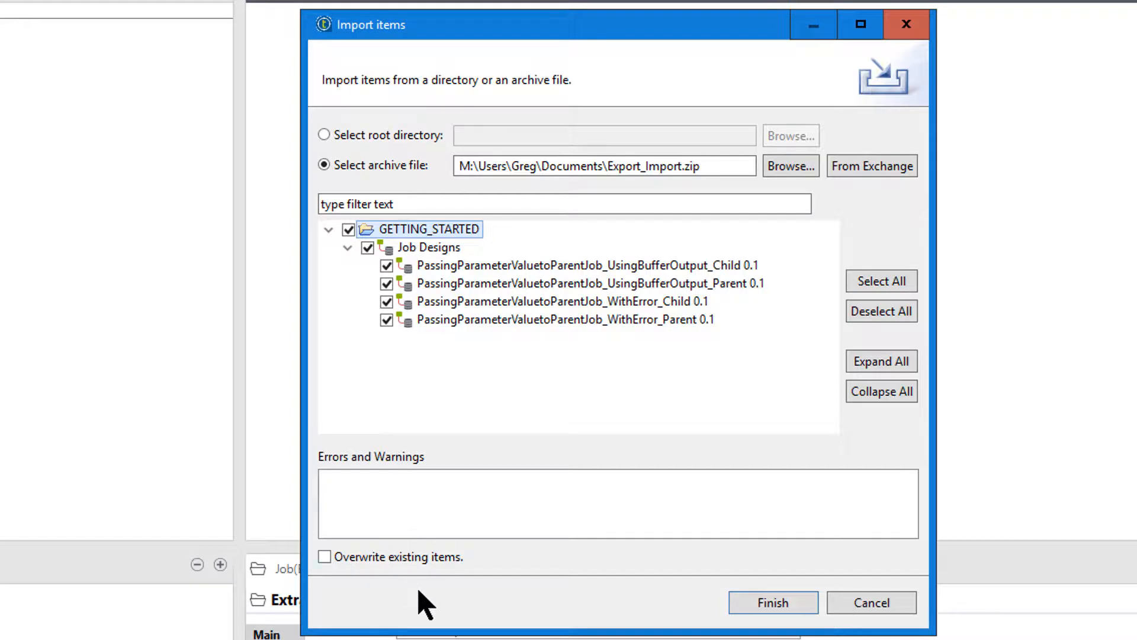
mouse_move(506, 533)
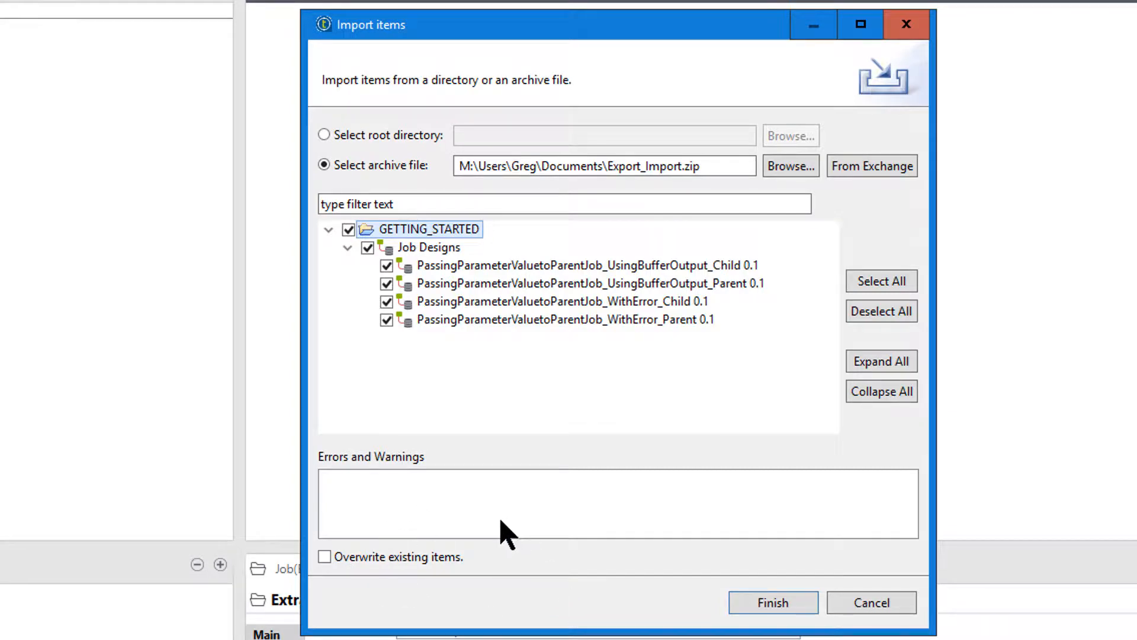
mouse_move(618, 611)
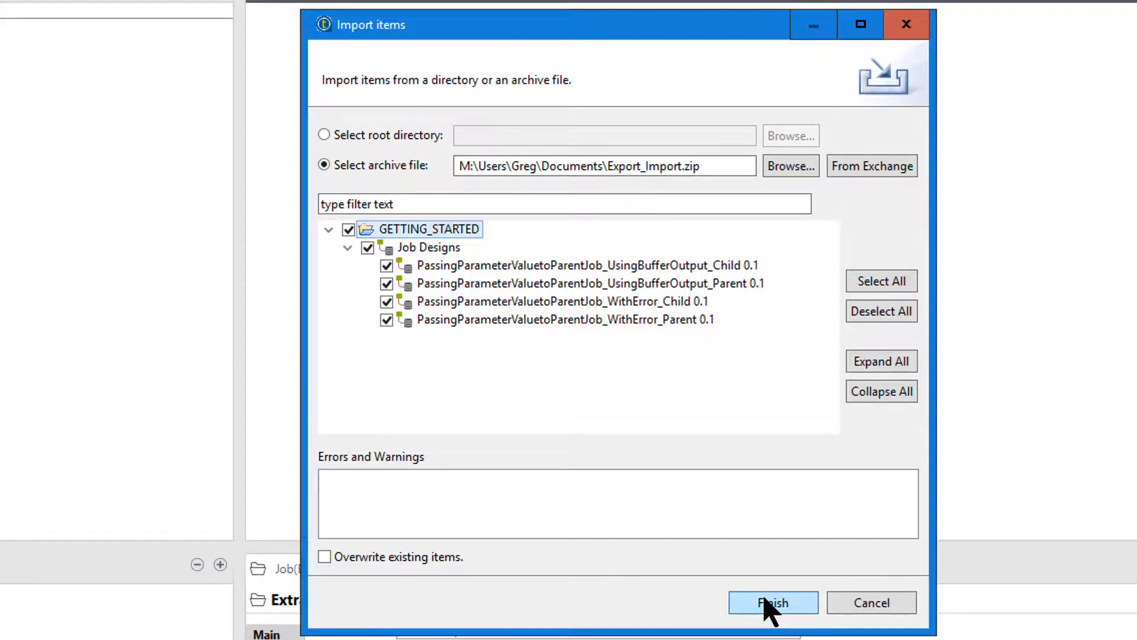
left_click(771, 602)
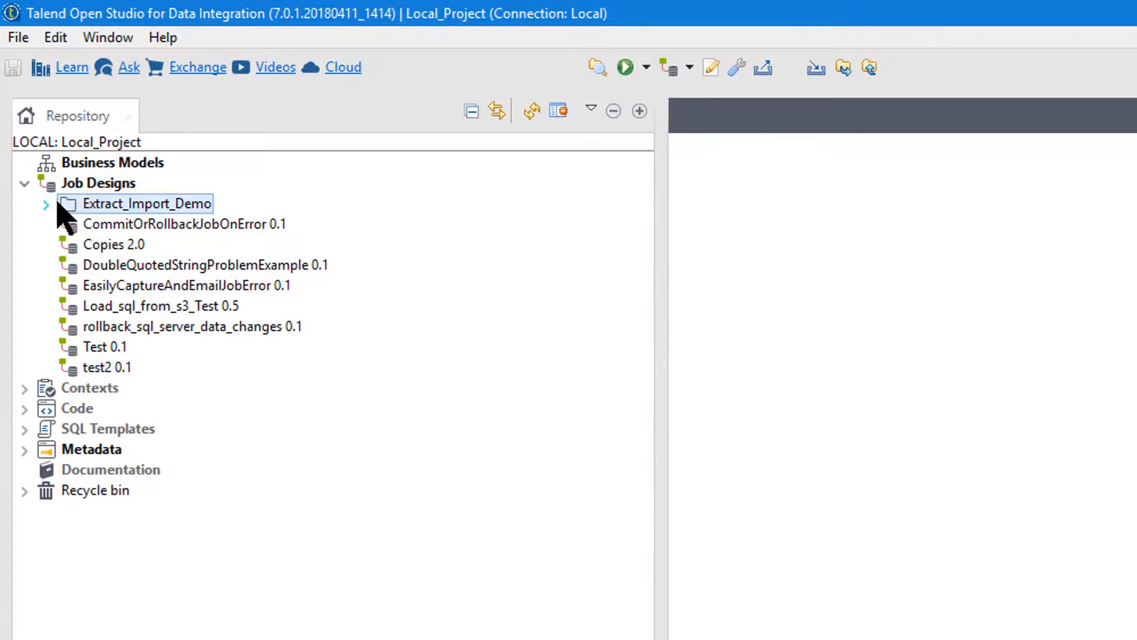
mouse_move(95, 231)
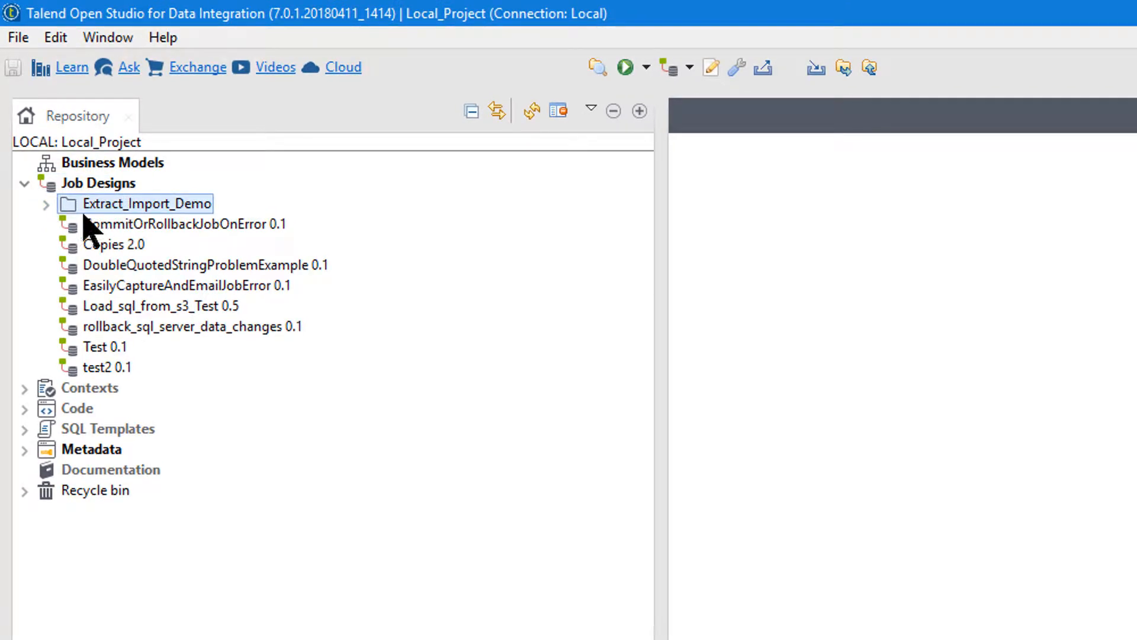
Expand Extract_Import_Demo to show the four imported parameter-passing jobs.
left_click(46, 204)
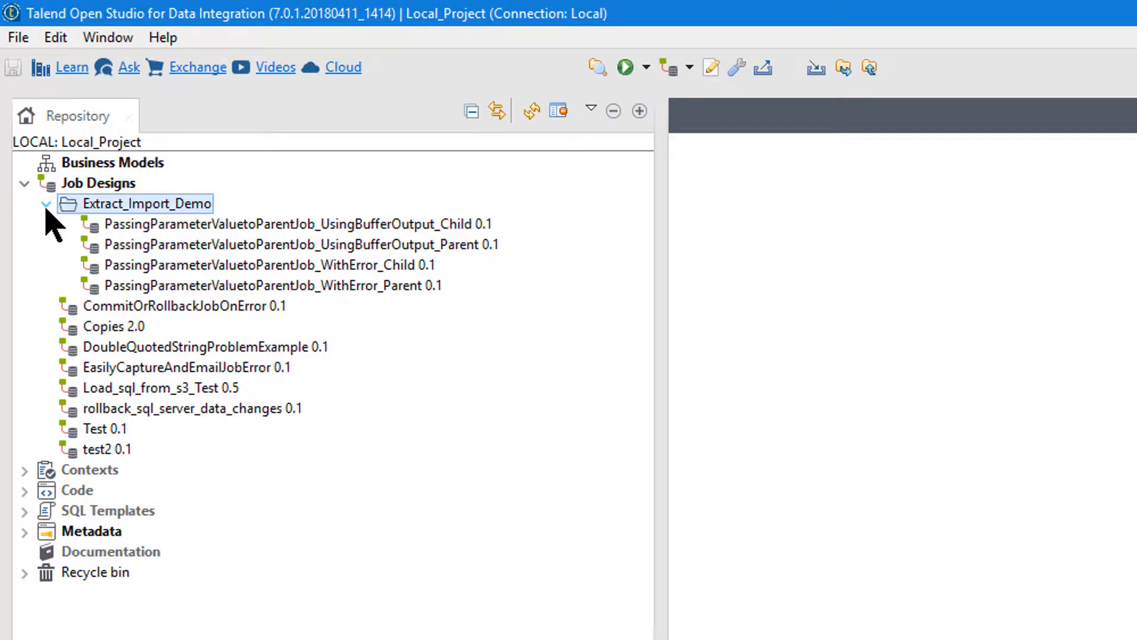
left_click(299, 244)
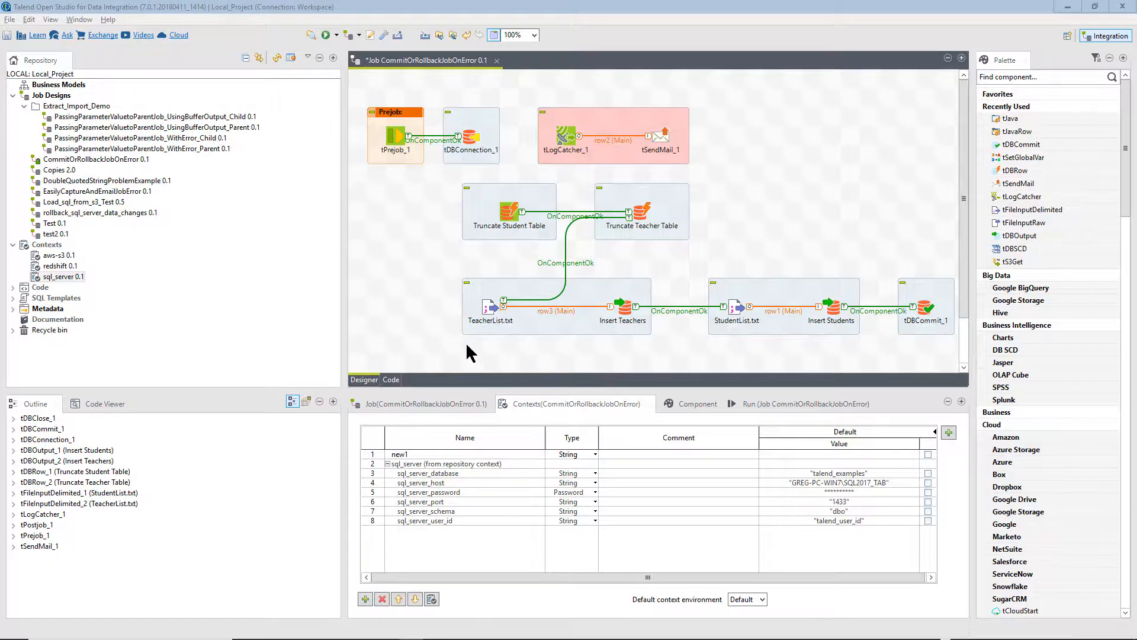
mouse_move(464, 355)
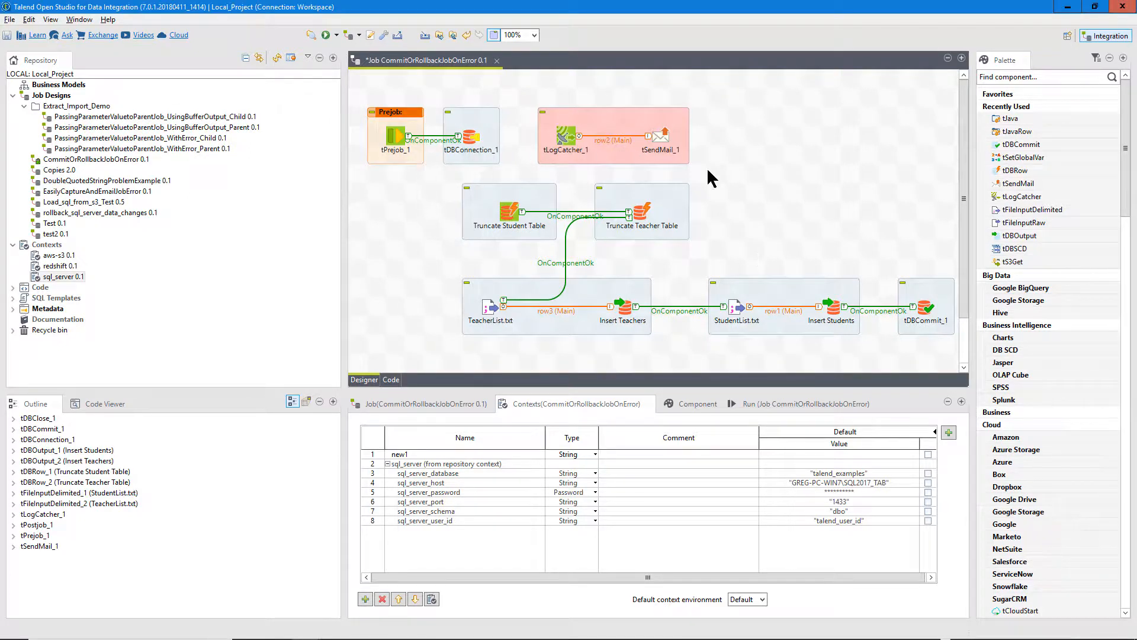
mouse_move(459, 281)
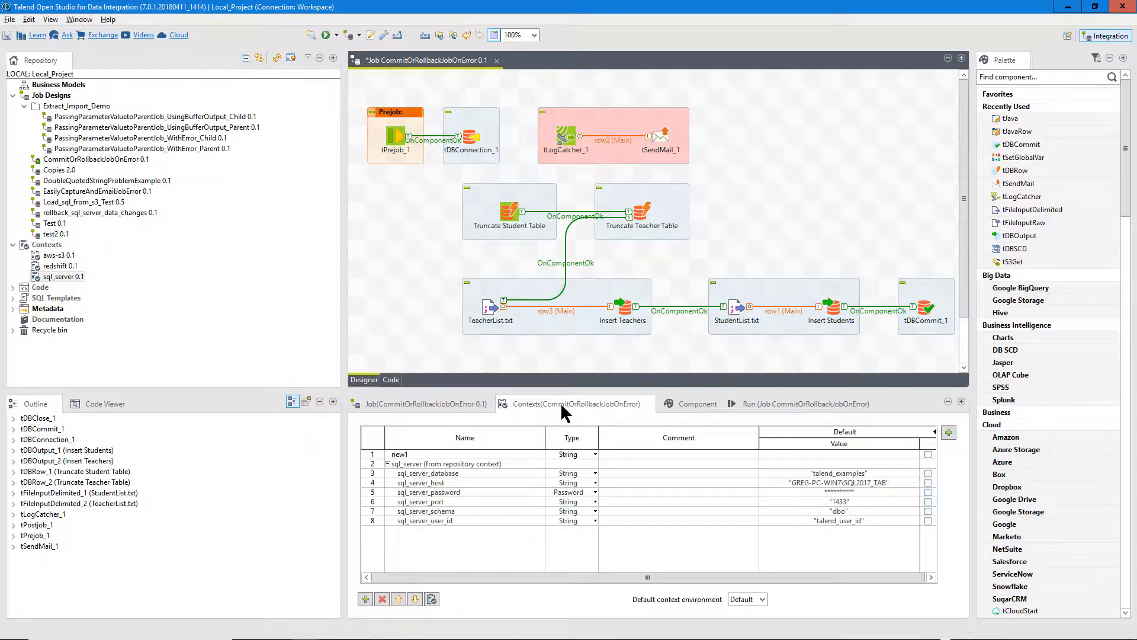
View CommitOrRollbackJobOnError's Contexts, including the sql_server repository context, then select the job.
left_click(464, 463)
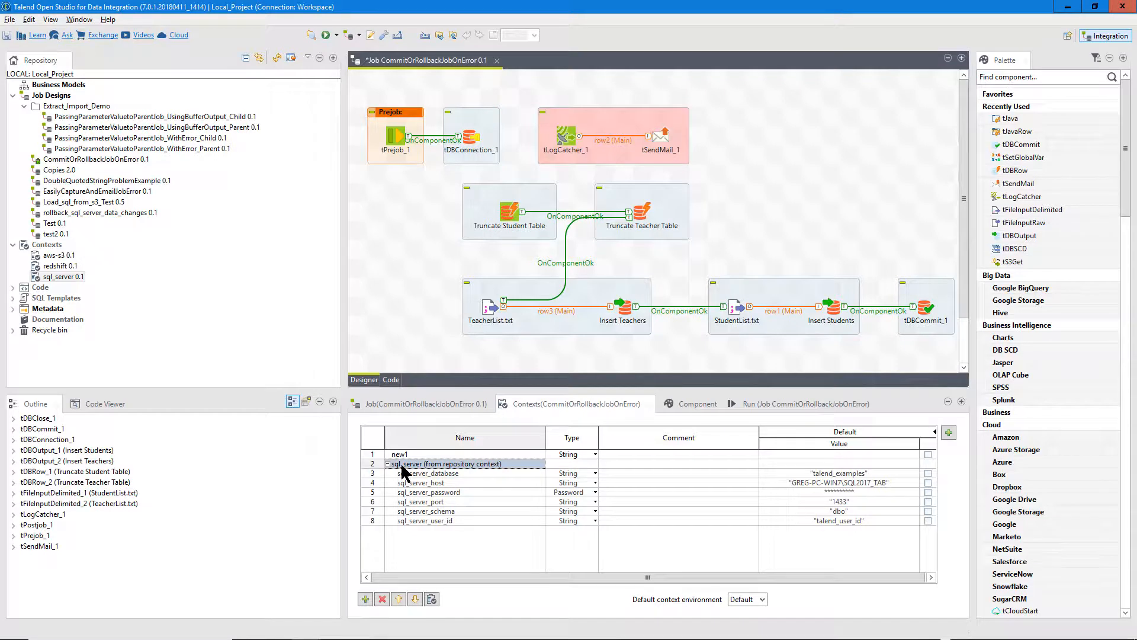
mouse_move(419, 475)
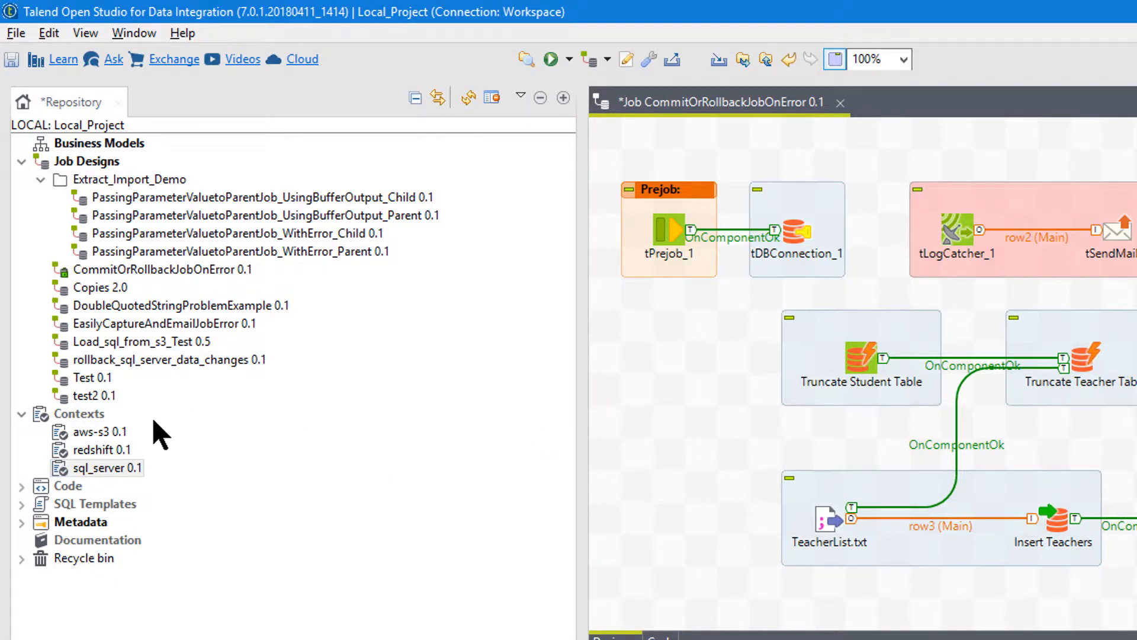
left_click(163, 323)
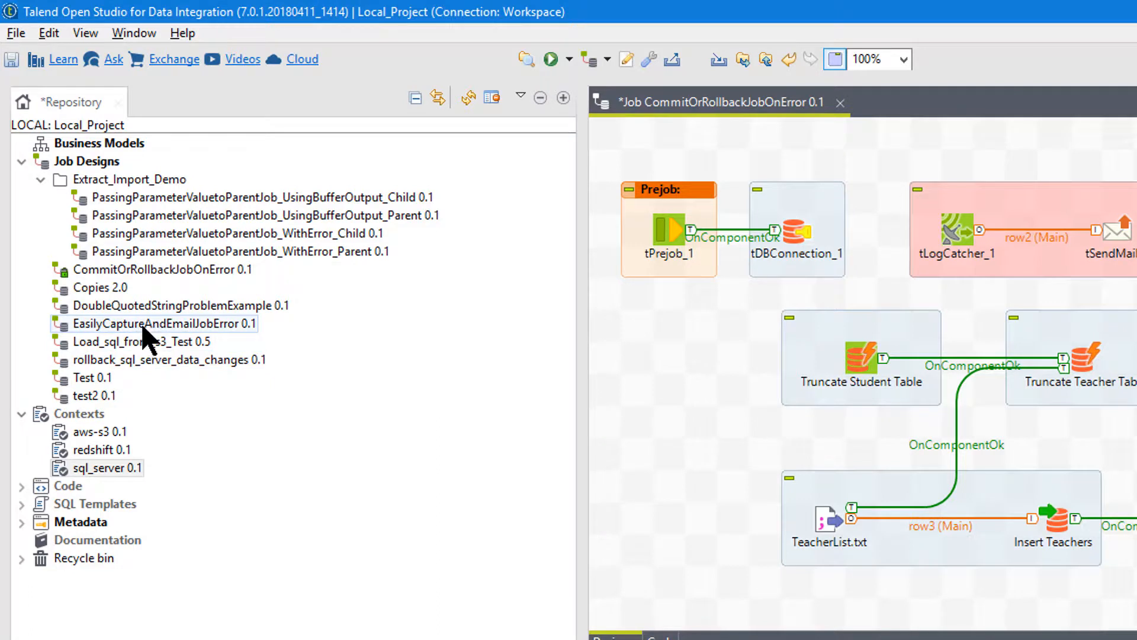
left_click(167, 359)
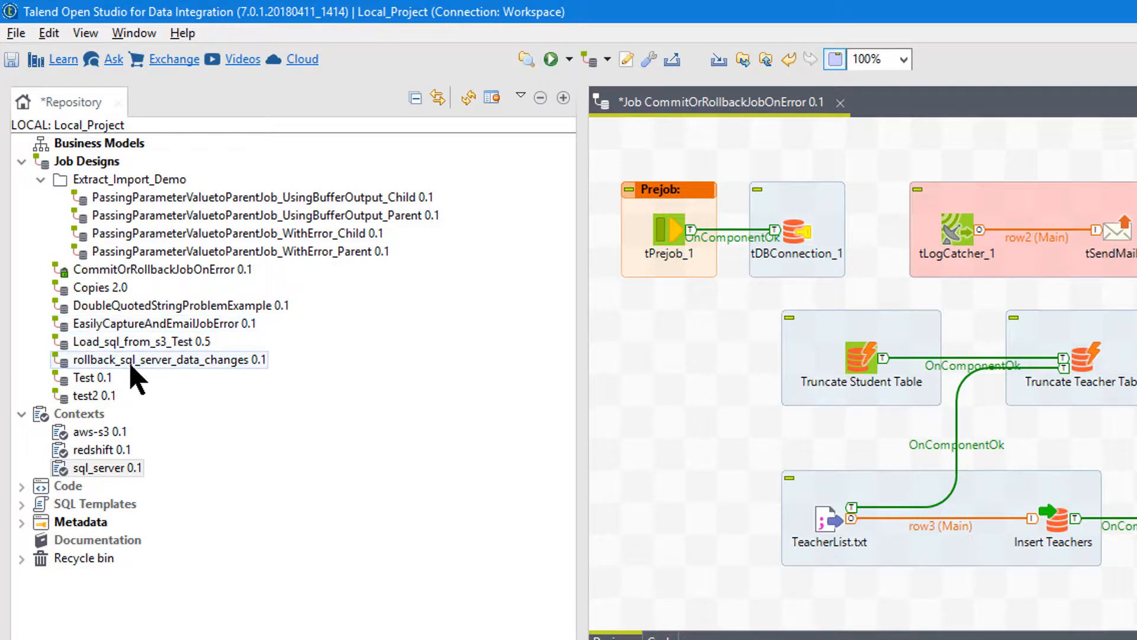
left_click(167, 269)
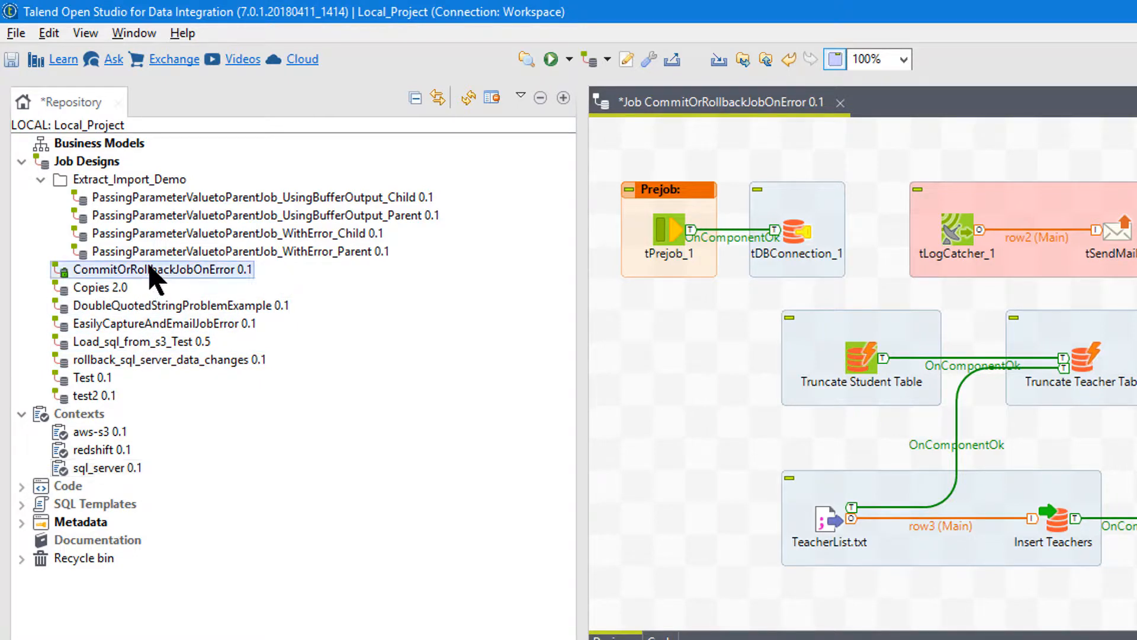
Start exporting CommitOrRollbackJobOnError via Export items.
right_click(152, 269)
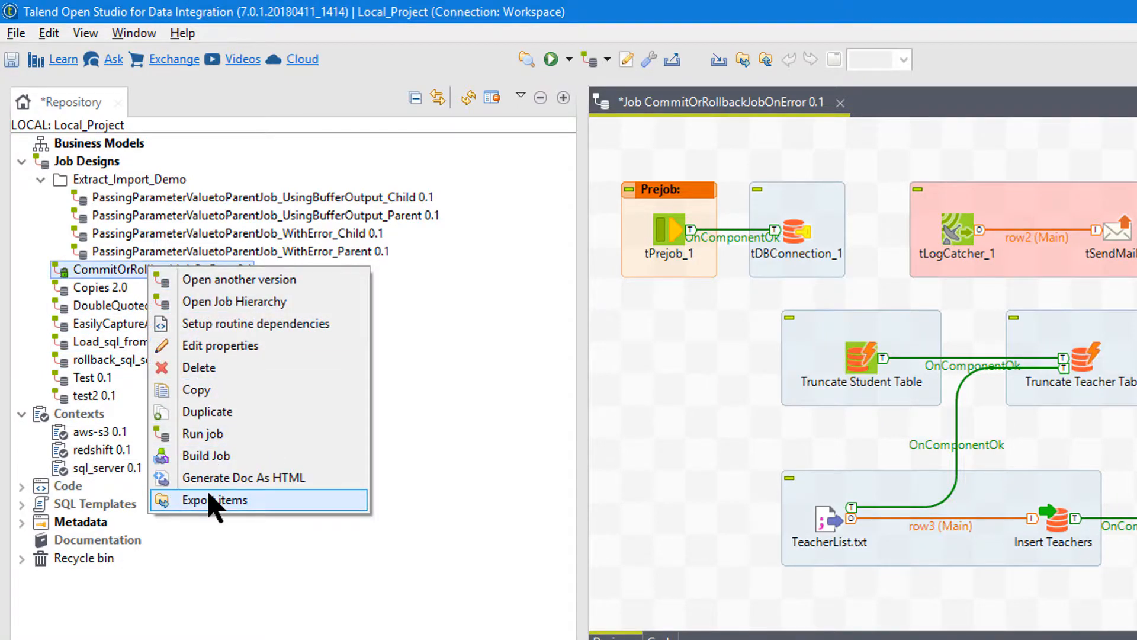
left_click(215, 500)
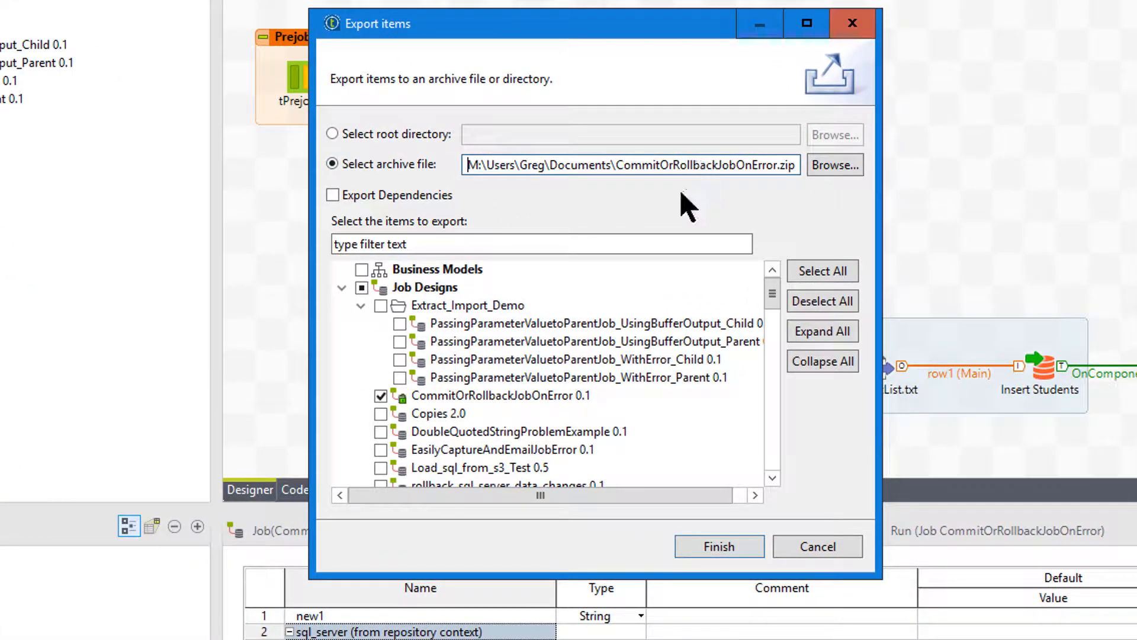
mouse_move(566, 318)
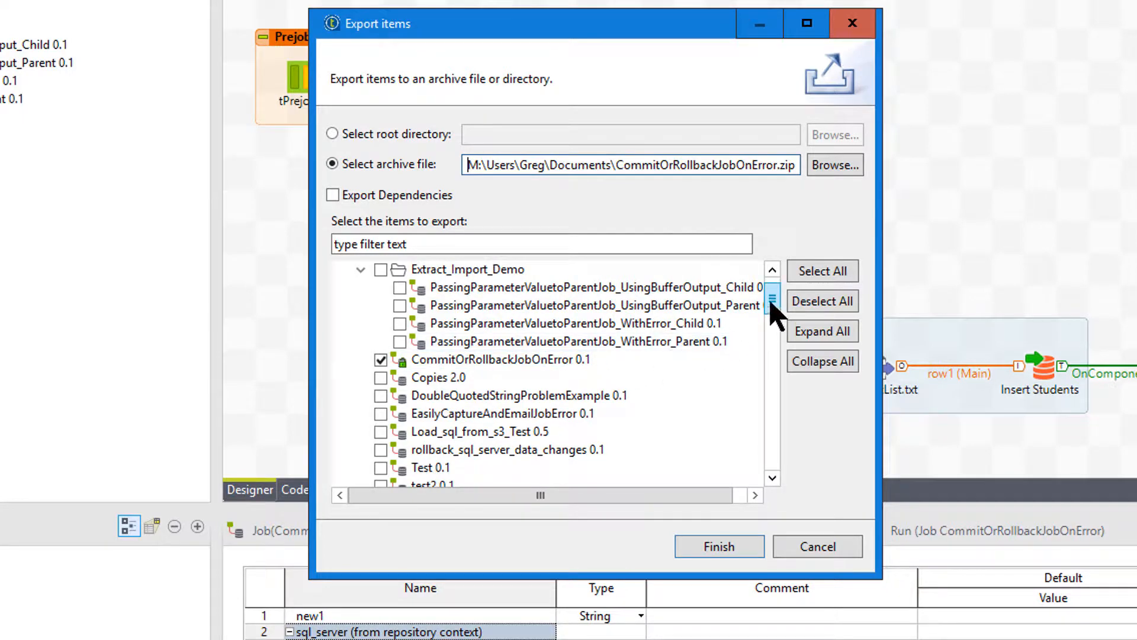
left_click_drag(772, 301, 772, 363)
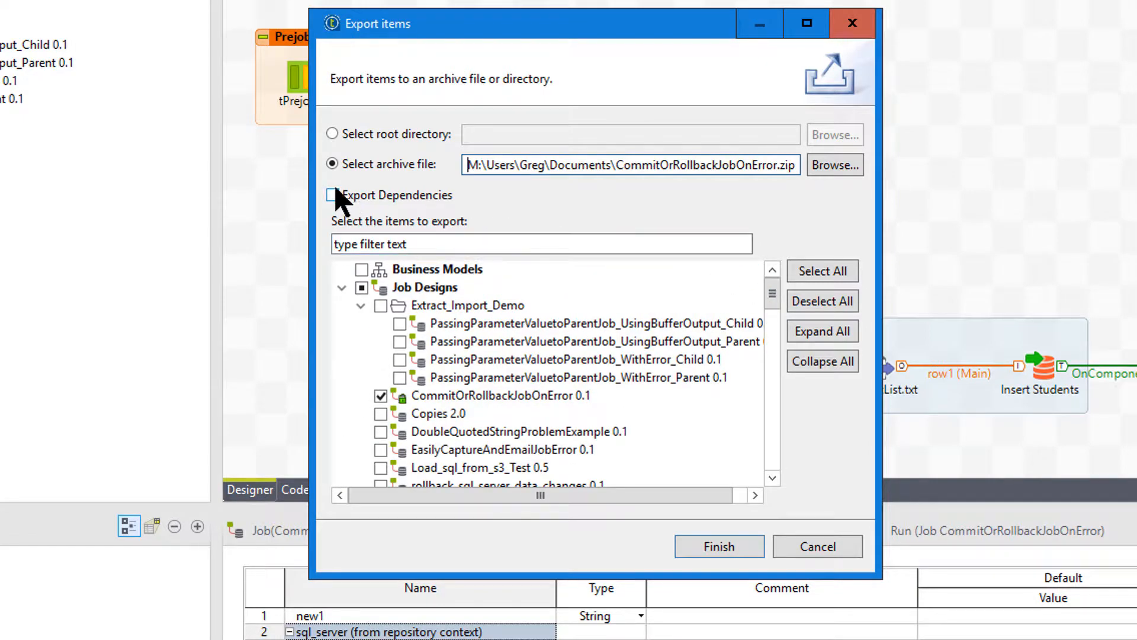
Tick Export Dependencies and finish the export to CommitOrRollbackJobOnError.zip.
left_click(332, 194)
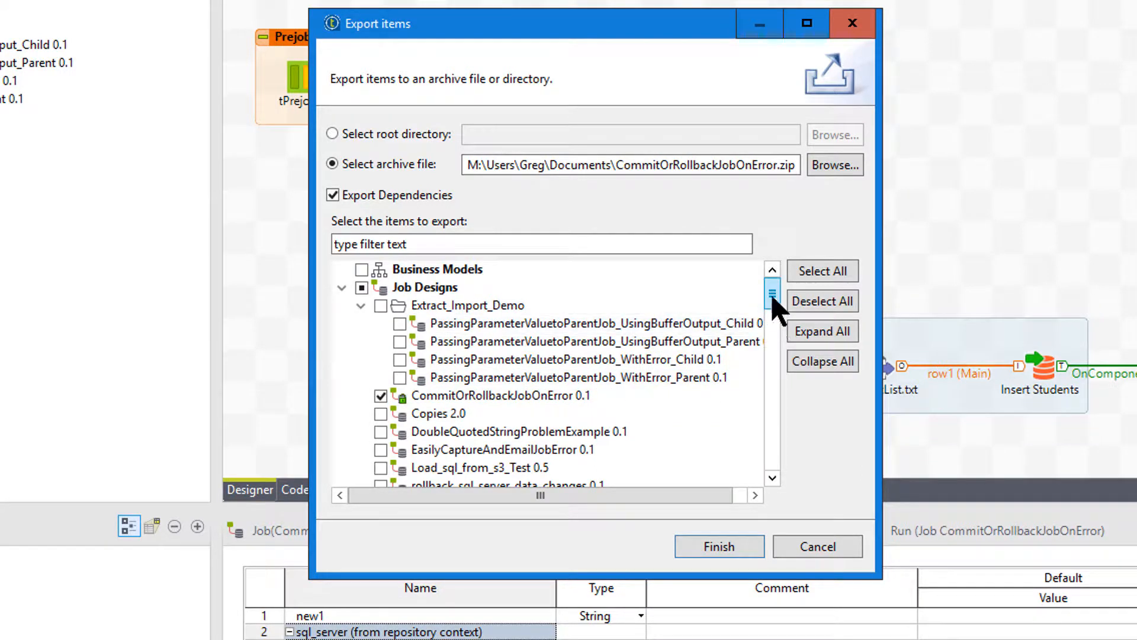
scroll("down", 3)
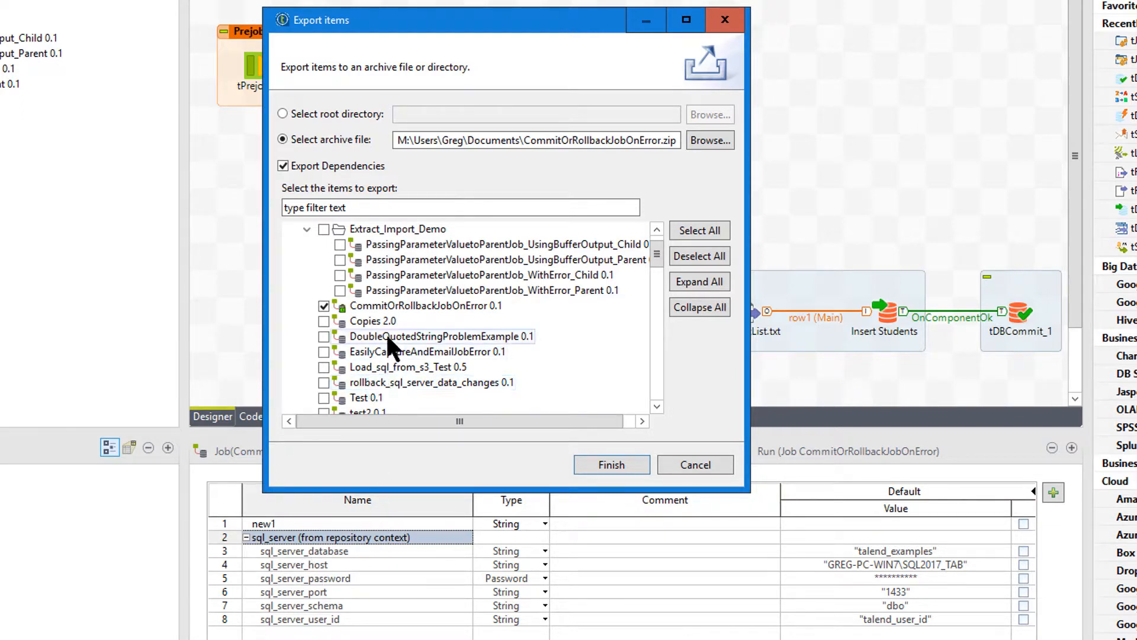
mouse_move(652, 428)
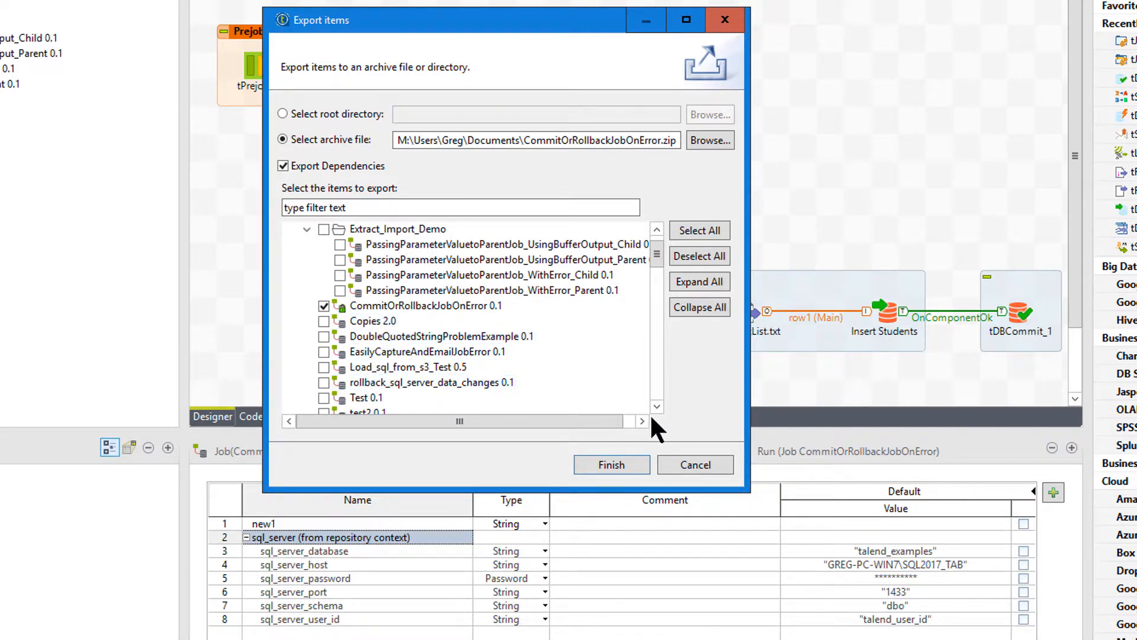
left_click(610, 464)
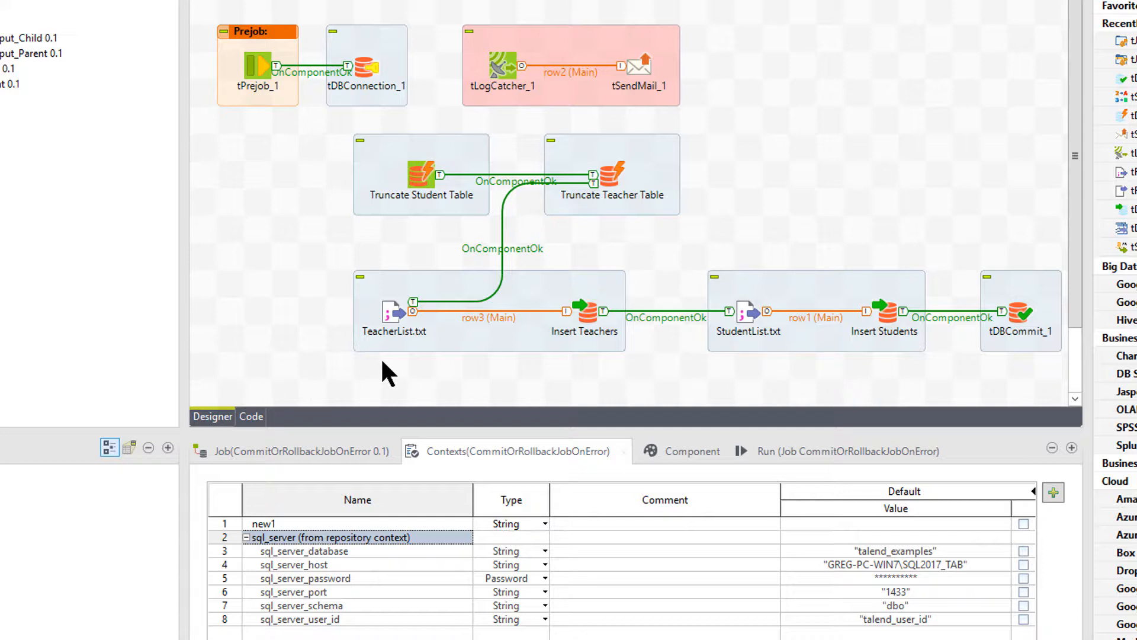
mouse_move(376, 369)
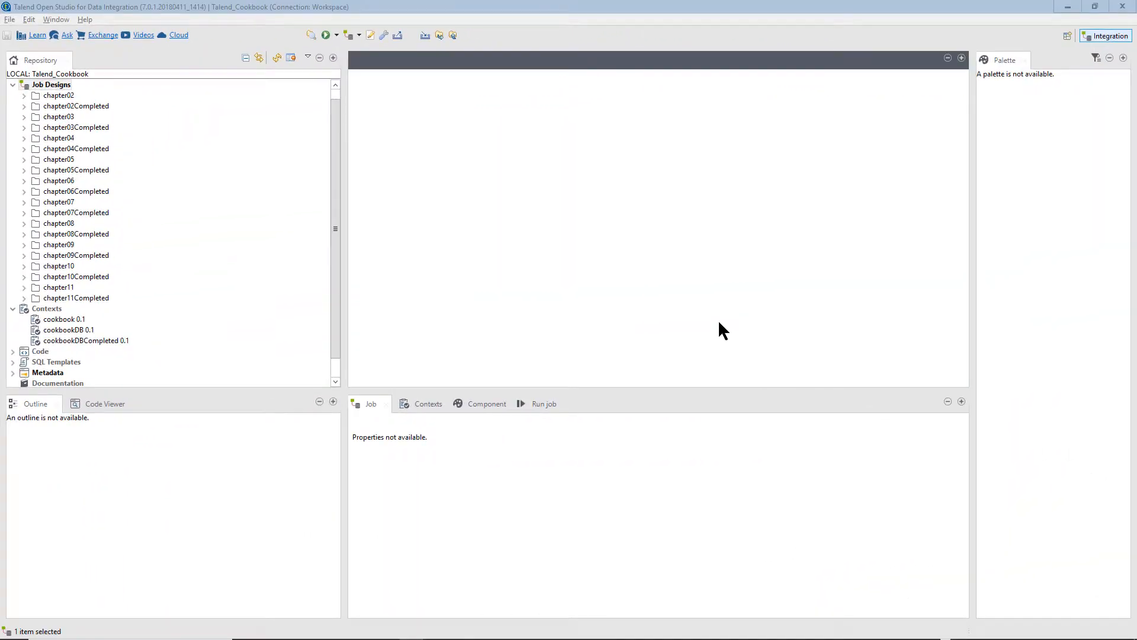
mouse_move(4, 182)
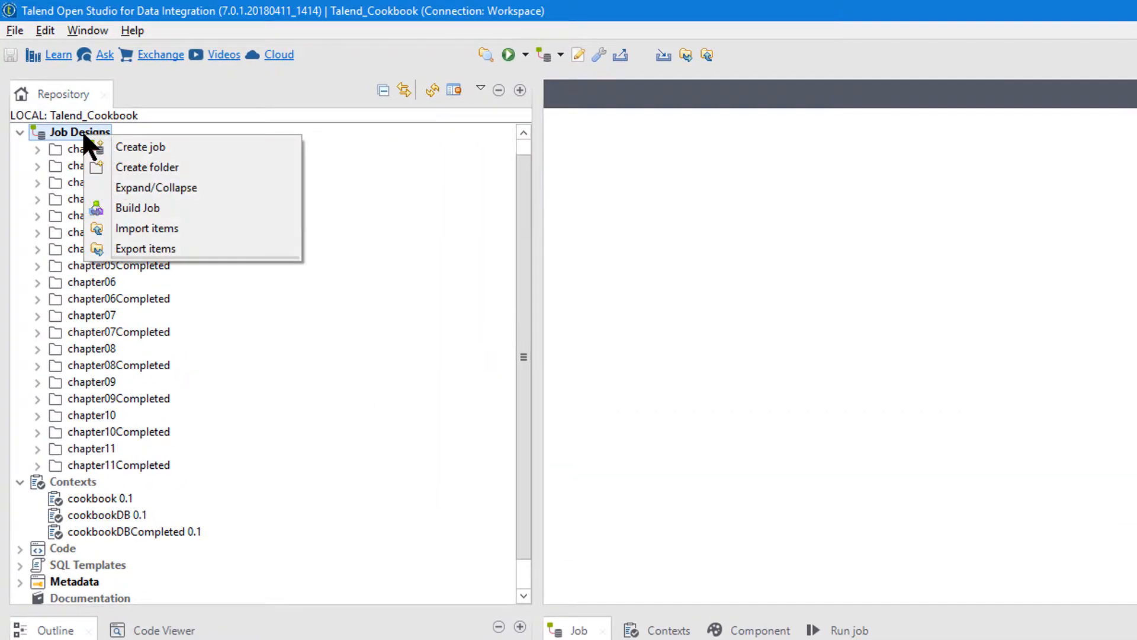
mouse_move(137, 209)
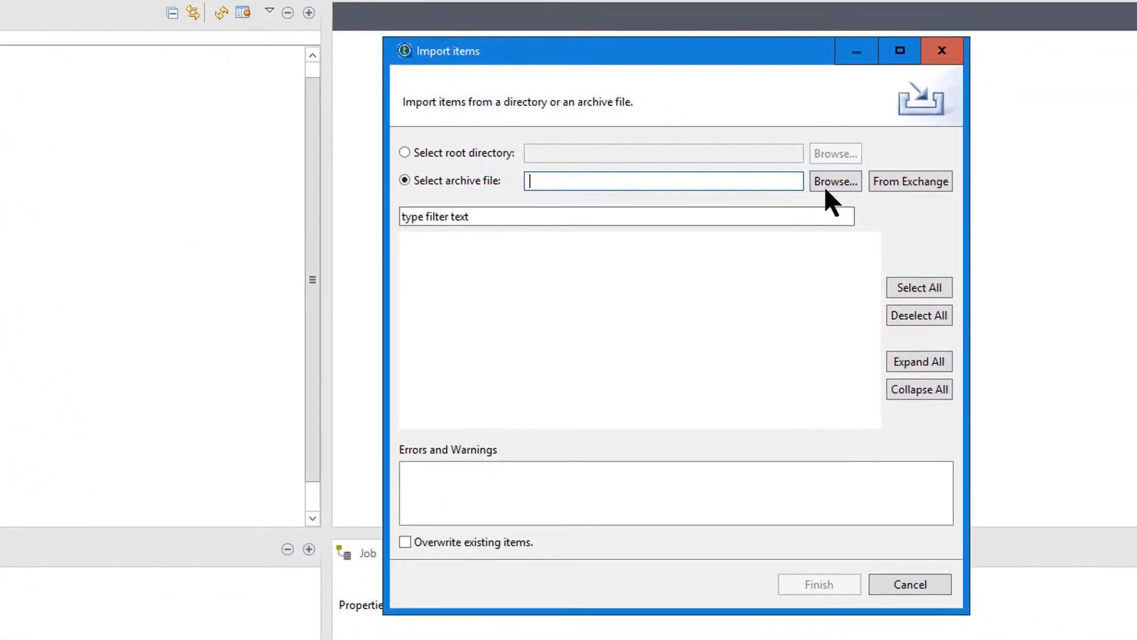
Browse to the exported CommitOrRollbackJobOnError zip and expand its Local_Project contents.
left_click(835, 181)
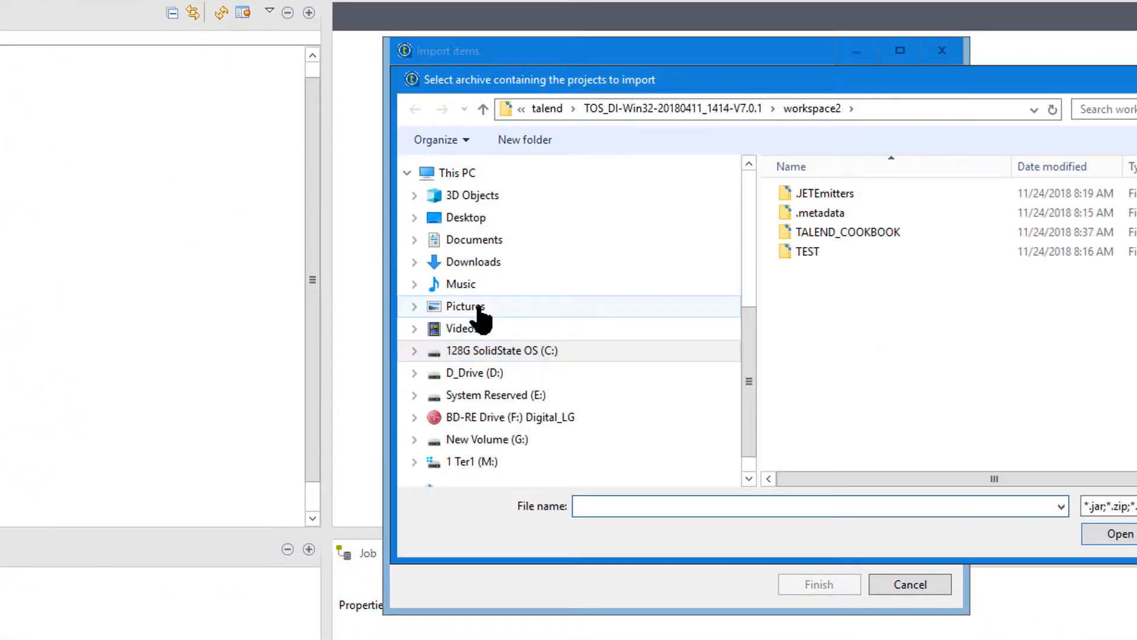
left_click(475, 239)
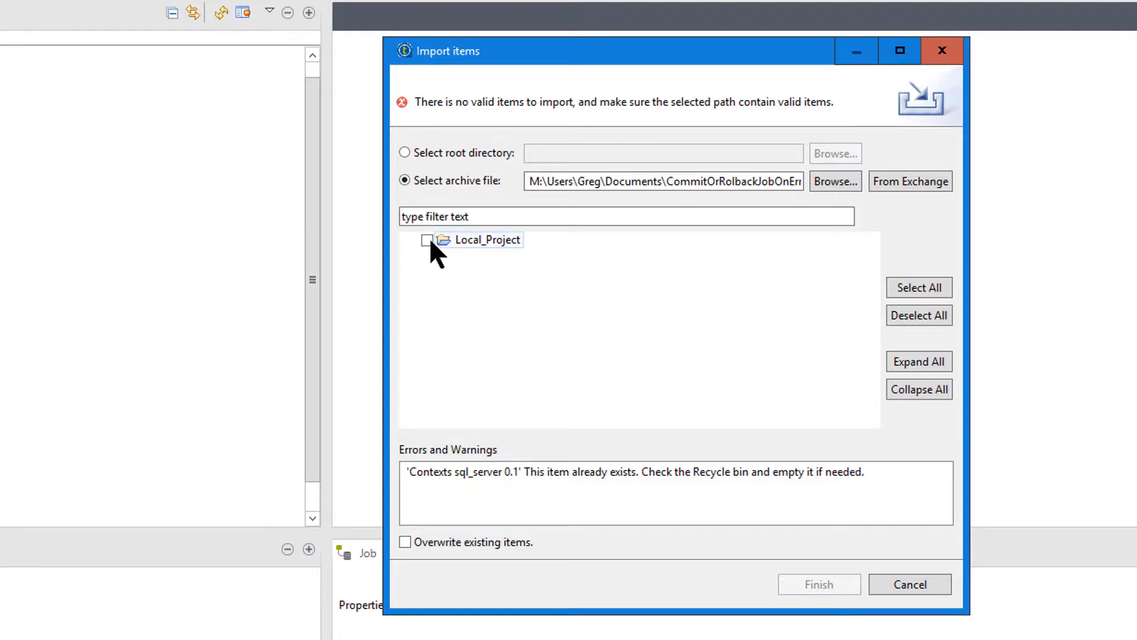
left_click(487, 239)
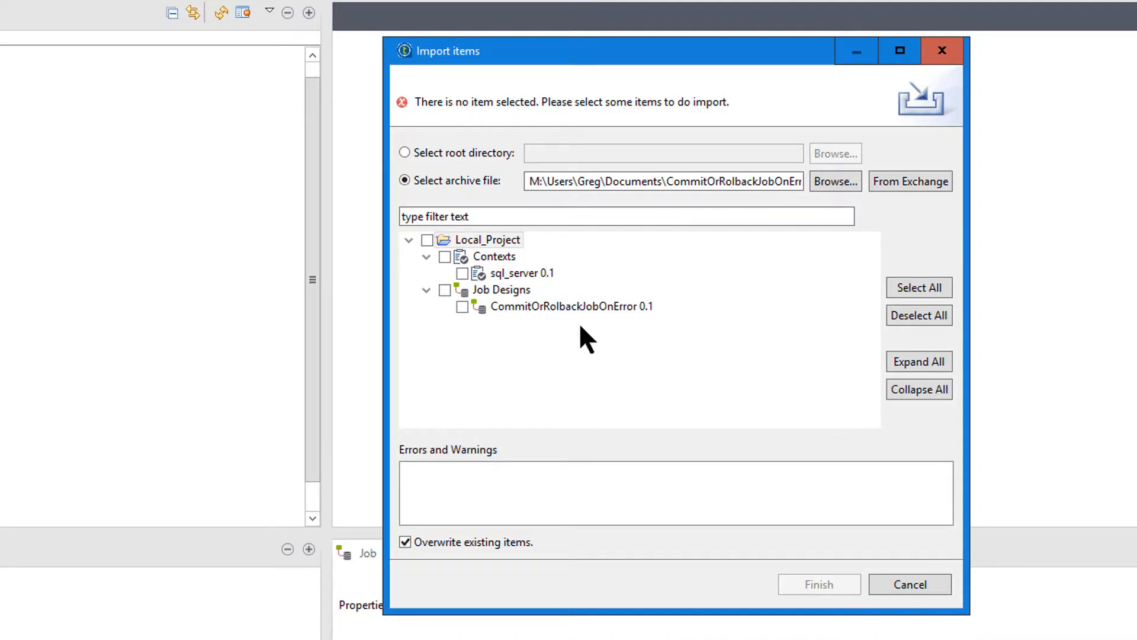
Select the job and sql_server context, overwrite existing items, and finish the import.
left_click(428, 239)
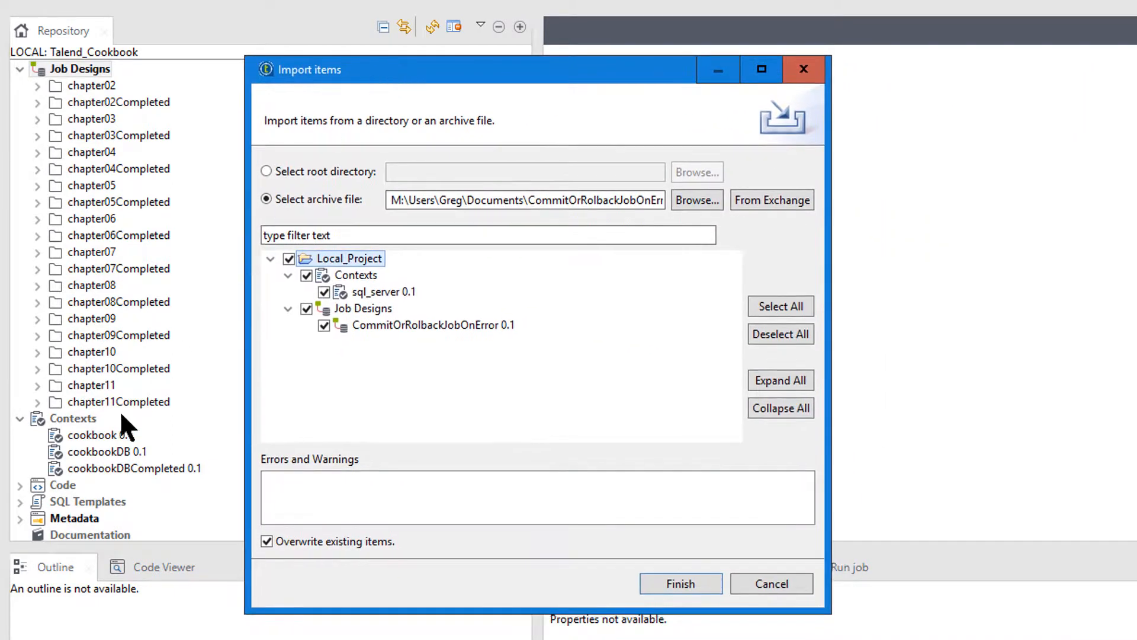
left_click(433, 325)
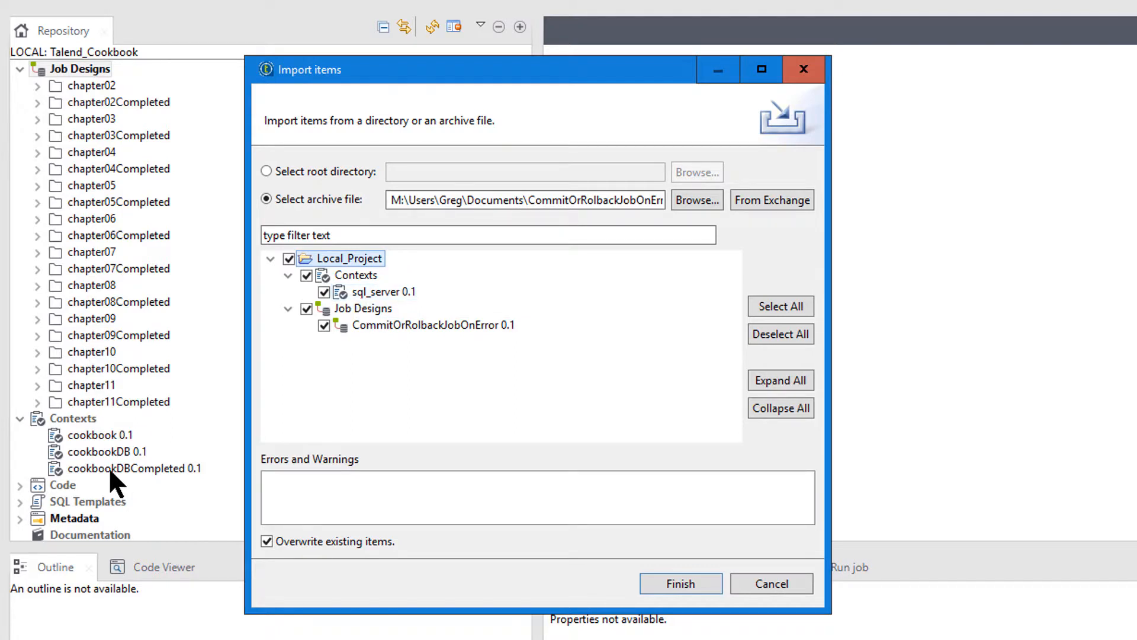
mouse_move(151, 471)
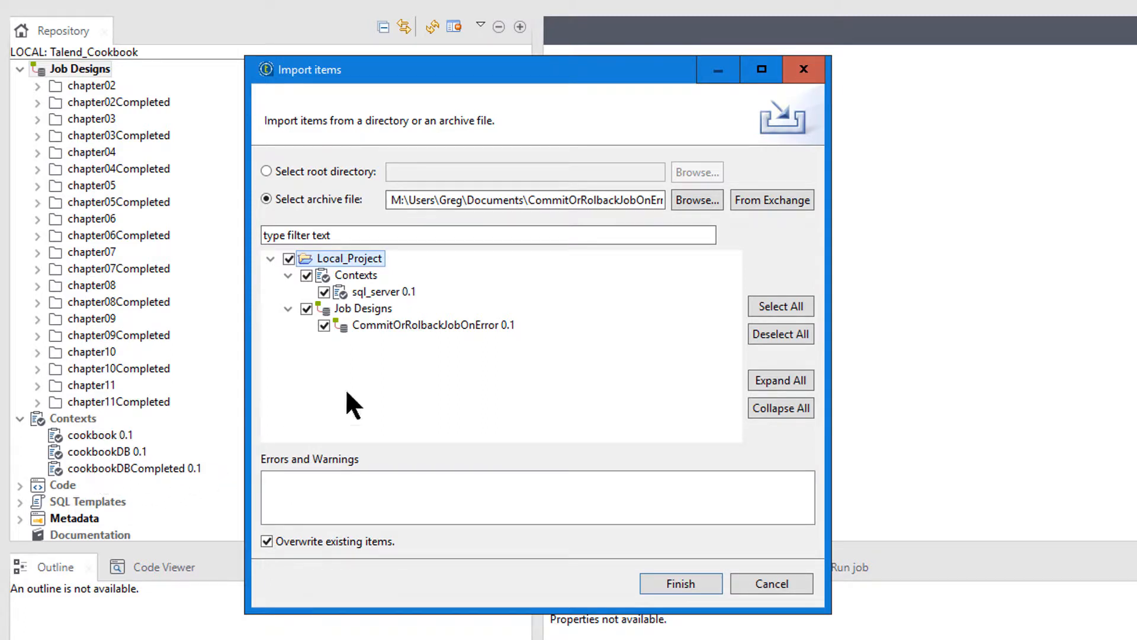
mouse_move(607, 586)
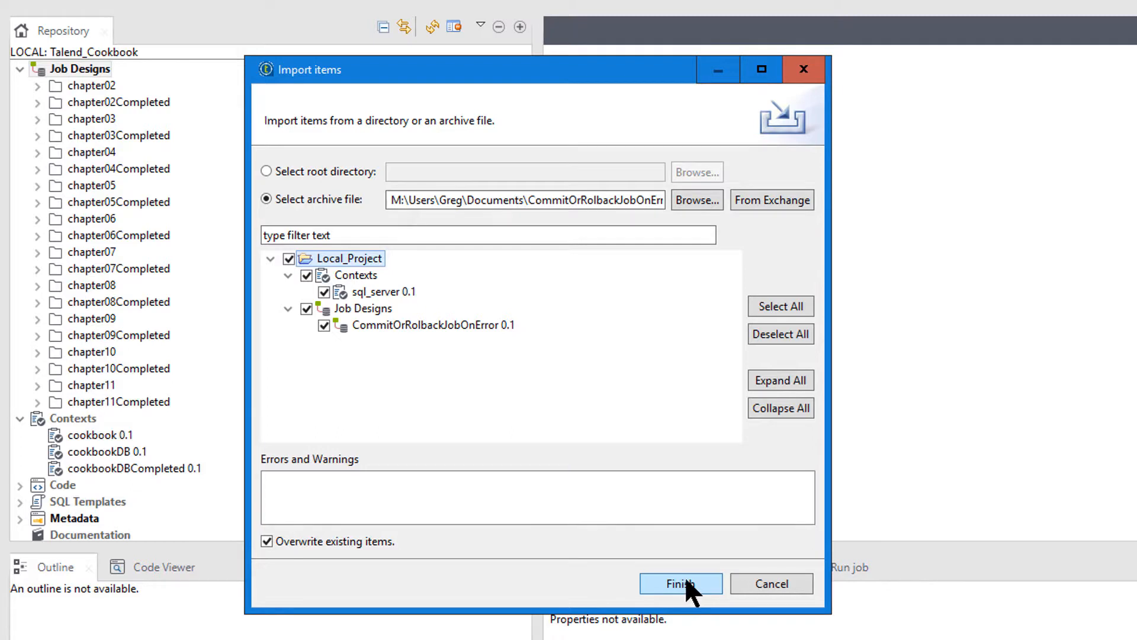
left_click(680, 583)
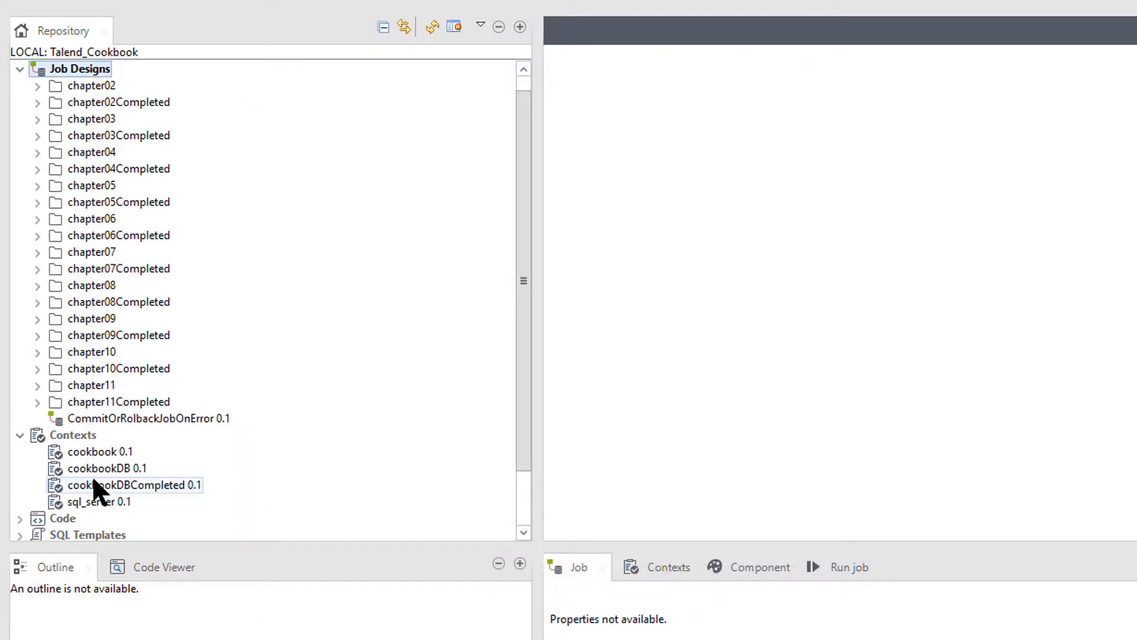
left_click(99, 501)
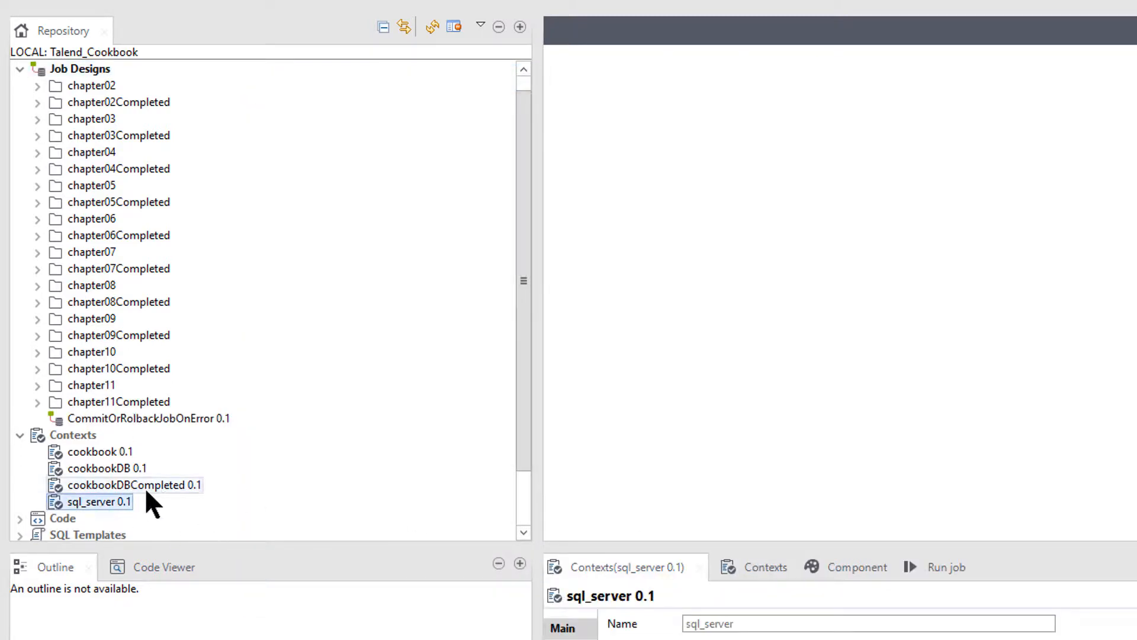
right_click(100, 502)
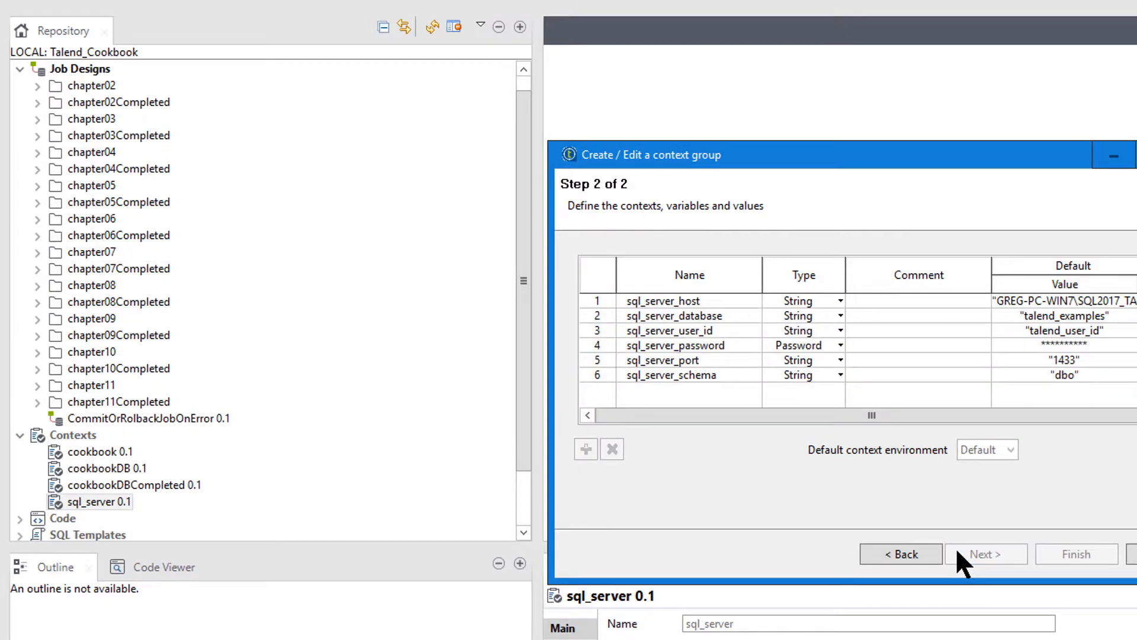
mouse_move(714, 402)
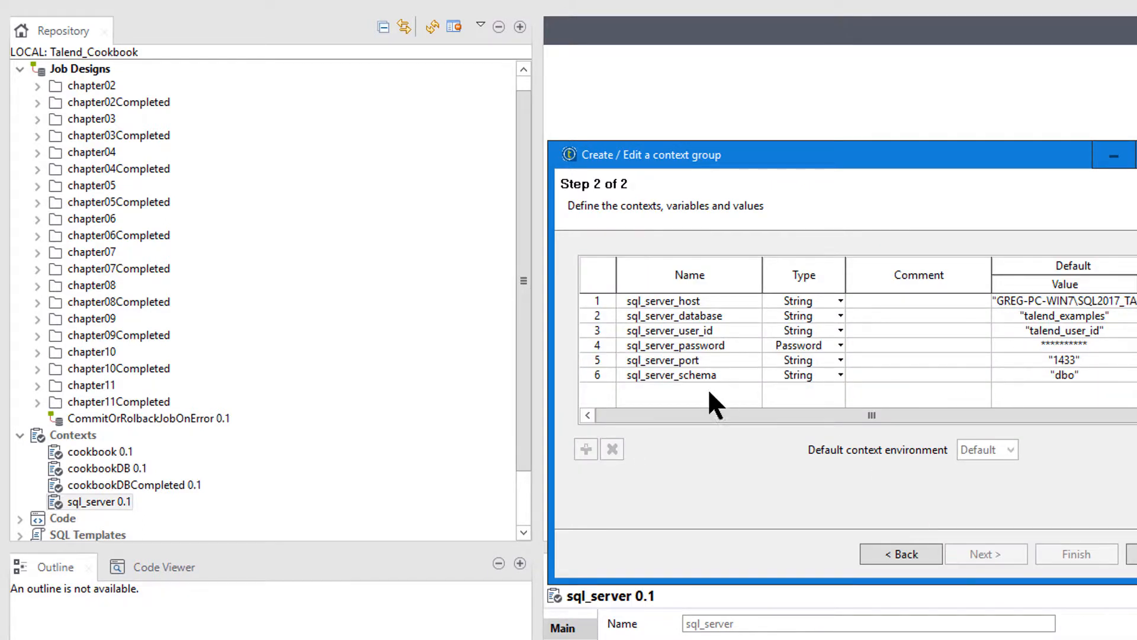
mouse_move(686, 373)
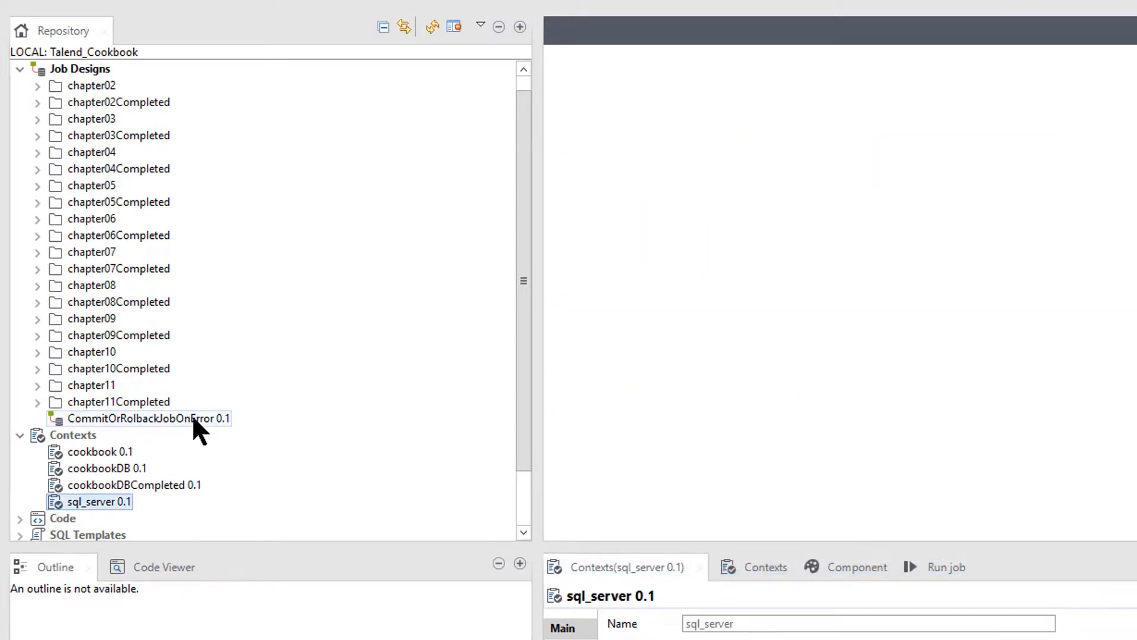
Open the imported CommitOrRolbackJobOnError 0.1 job in the designer with its sql_server context.
double_click(144, 418)
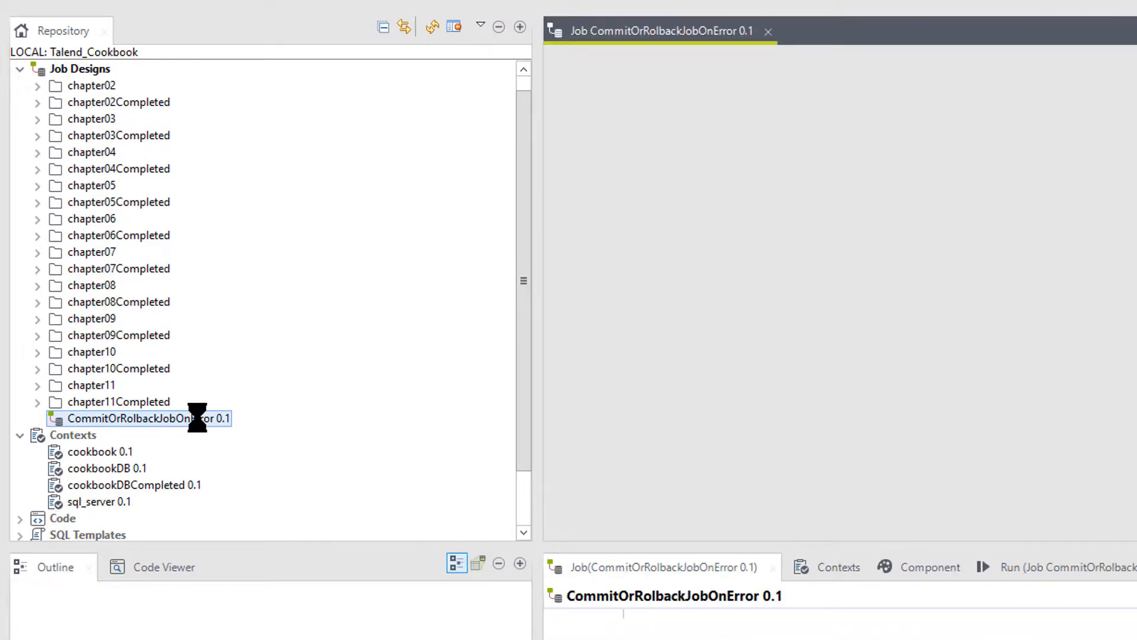
double_click(138, 418)
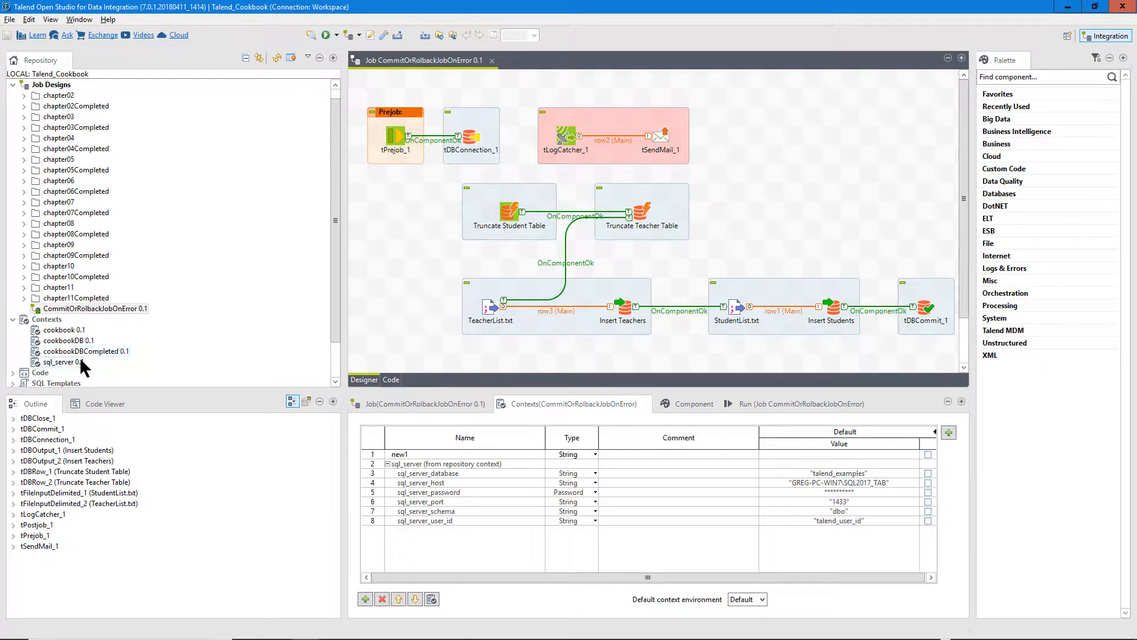
left_click(64, 363)
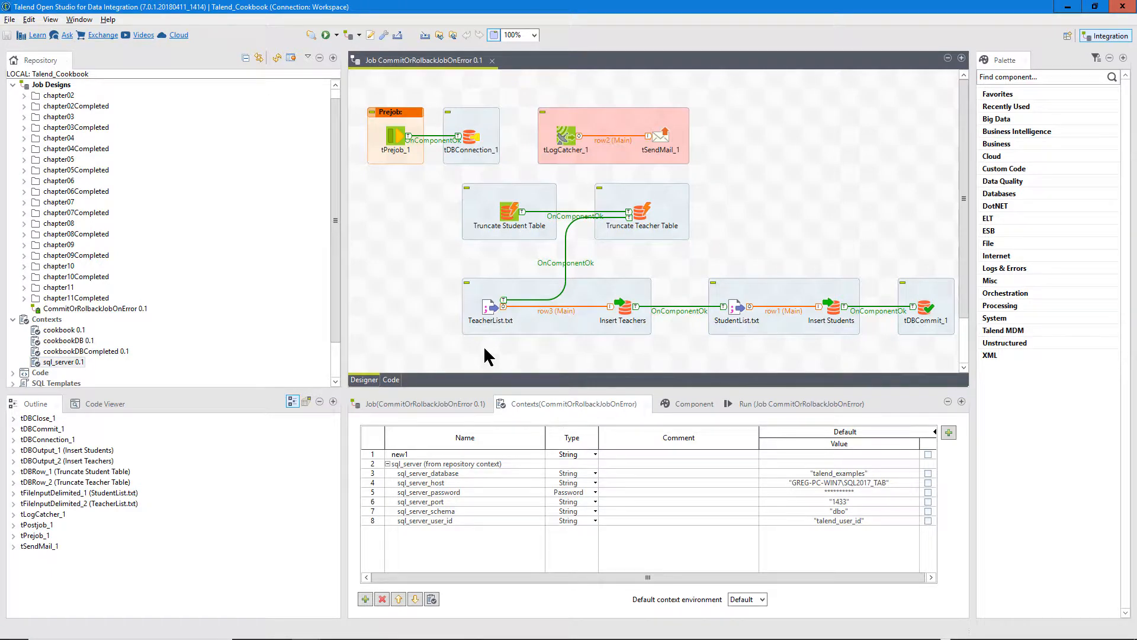
left_click(64, 362)
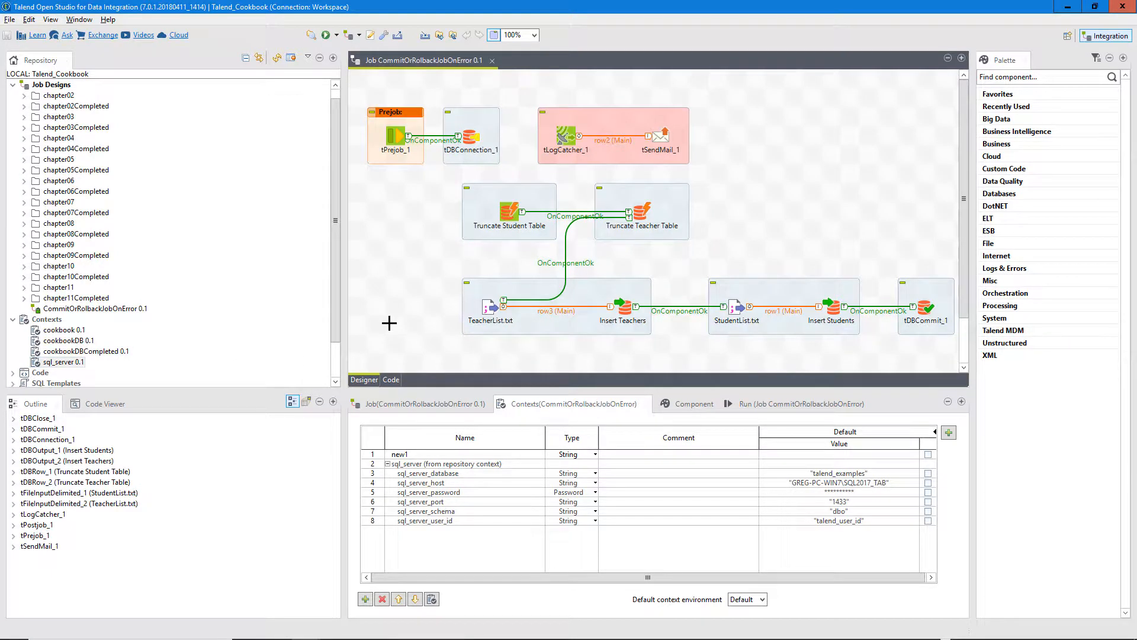
mouse_move(492, 60)
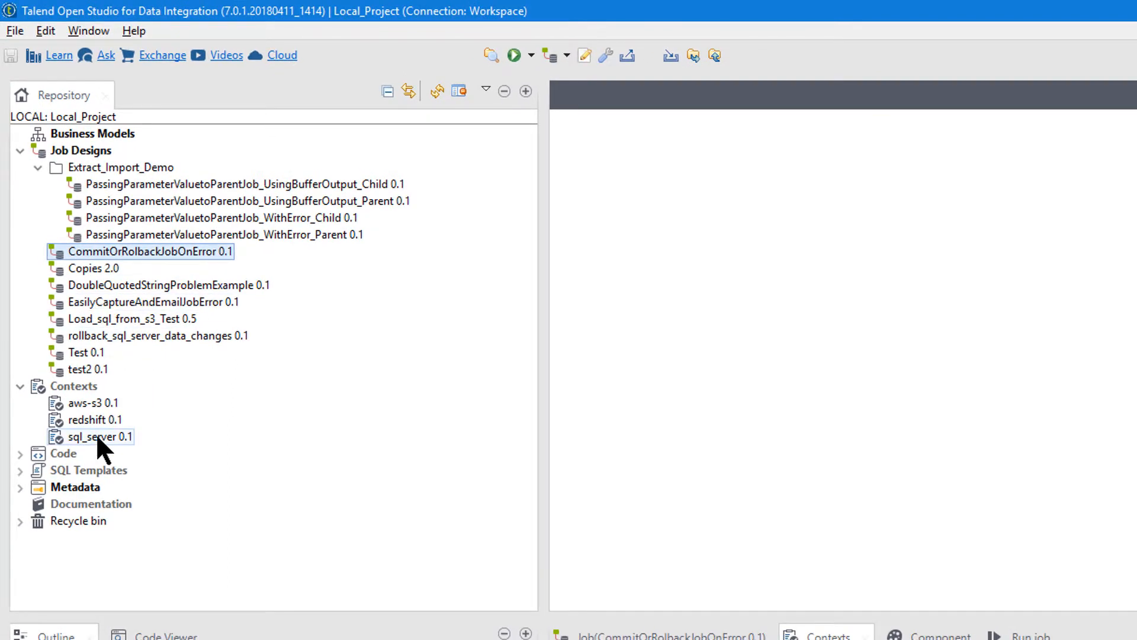
Edit the sql_server context group, set sql_server_port to 1500 and propagate the update to dependent jobs.
right_click(99, 437)
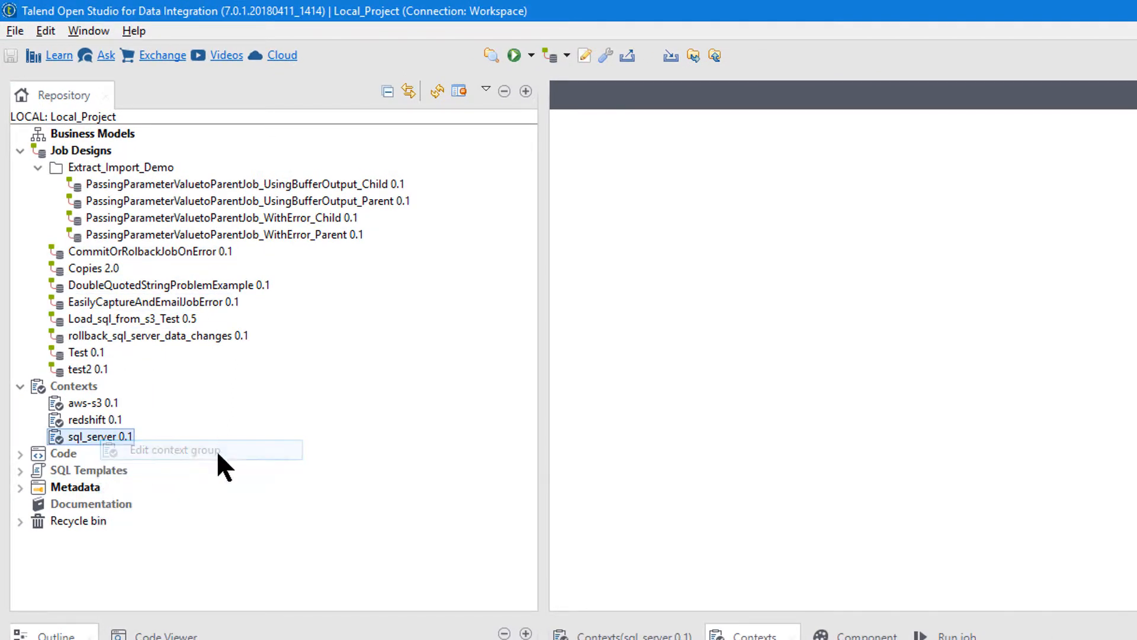
left_click(174, 450)
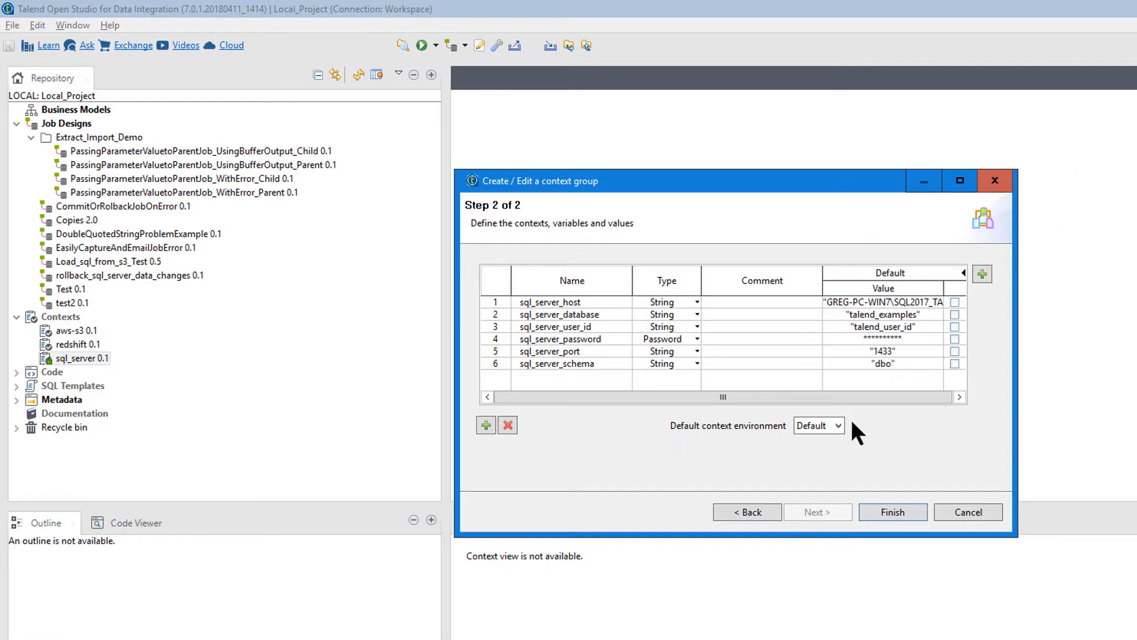
double_click(883, 350)
type("500")
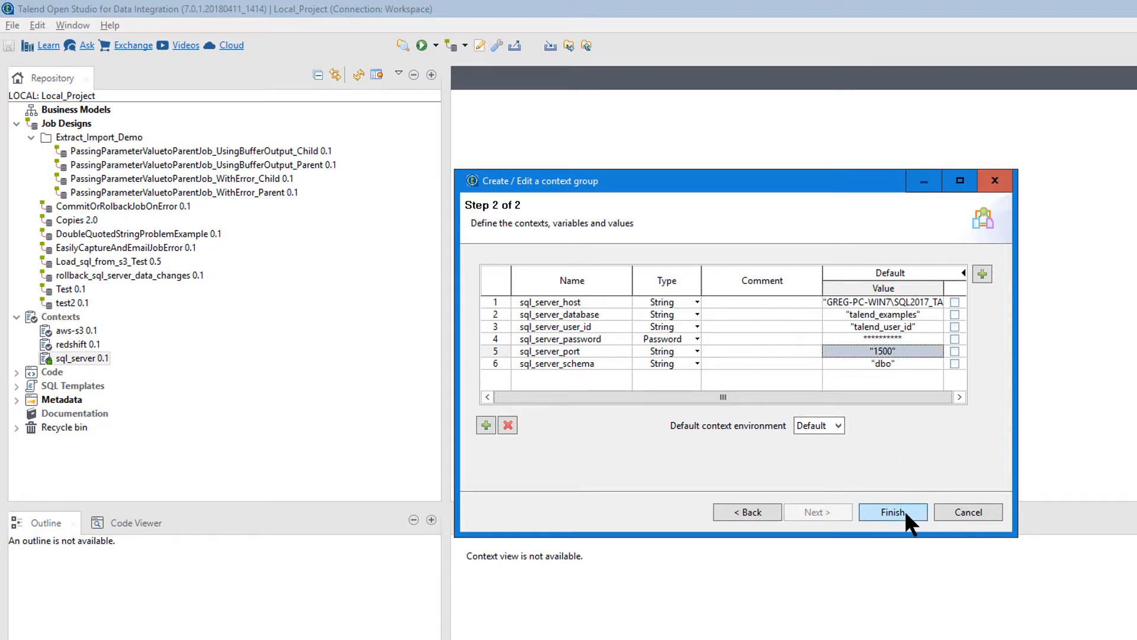
left_click(893, 512)
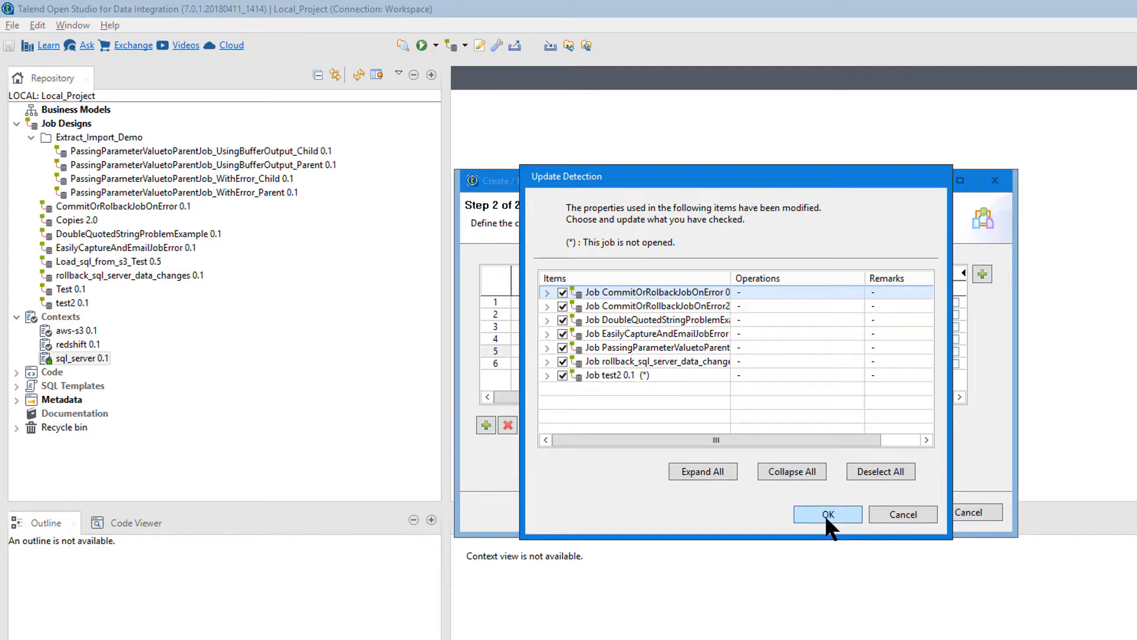
left_click(828, 513)
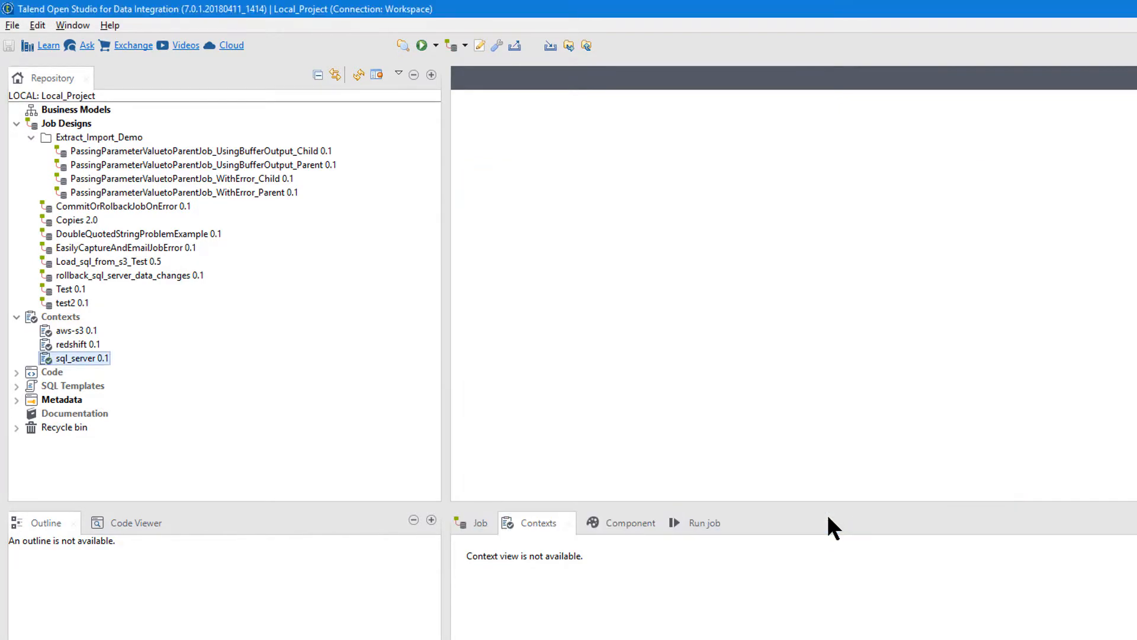
mouse_move(653, 451)
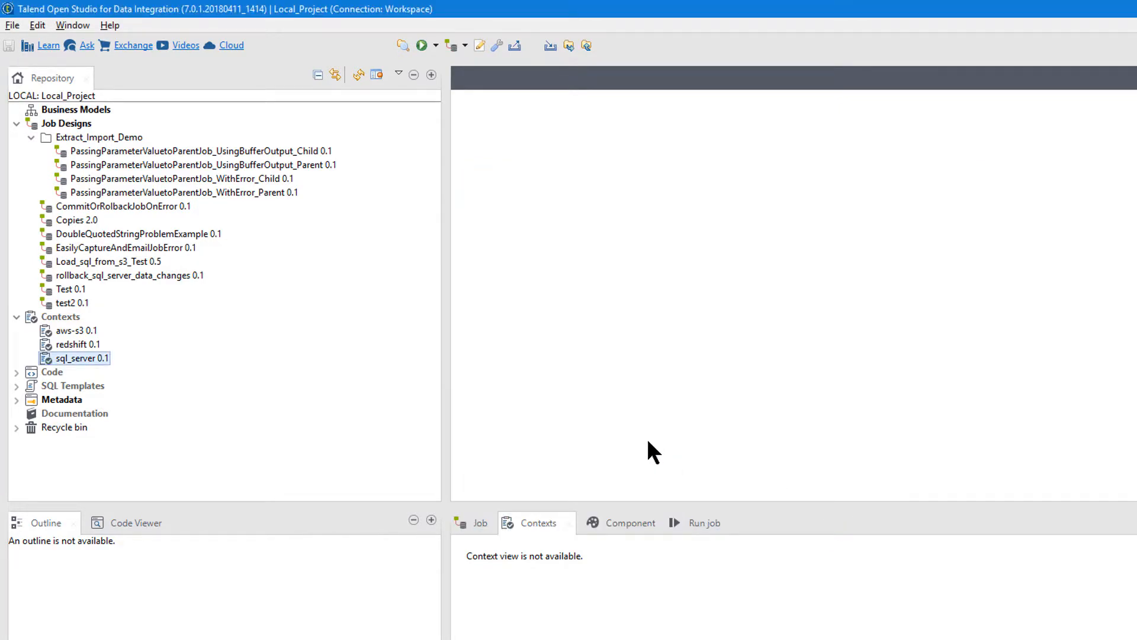
mouse_move(133, 324)
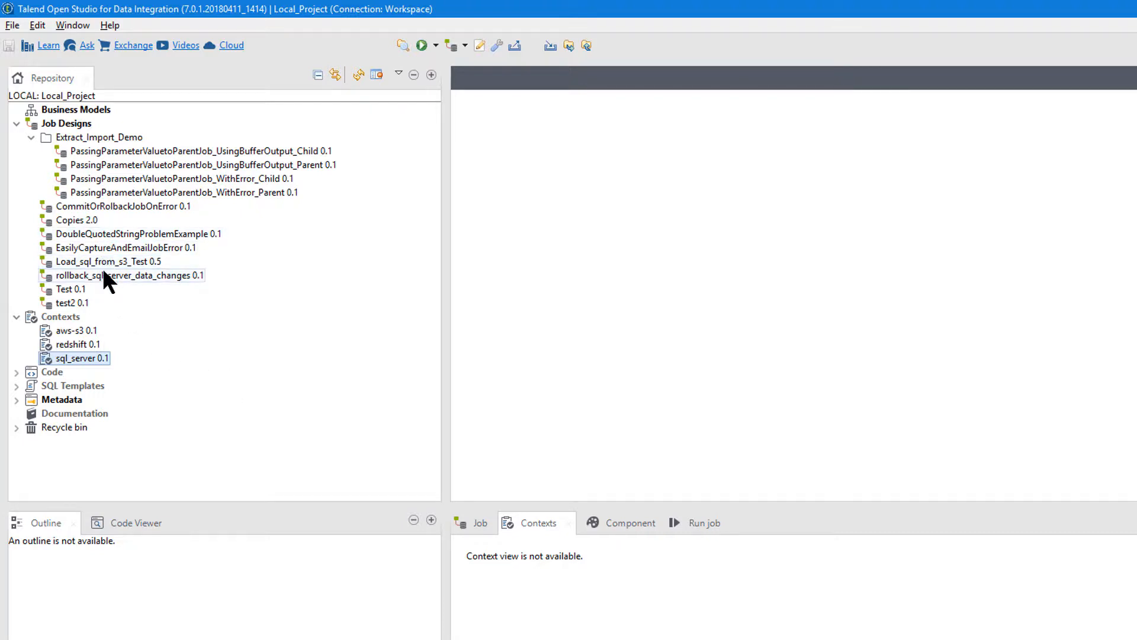
Open CommitOrRolbackJobOnError 0.1 and check that its sql_server_port context variable shows 1500.
left_click(122, 206)
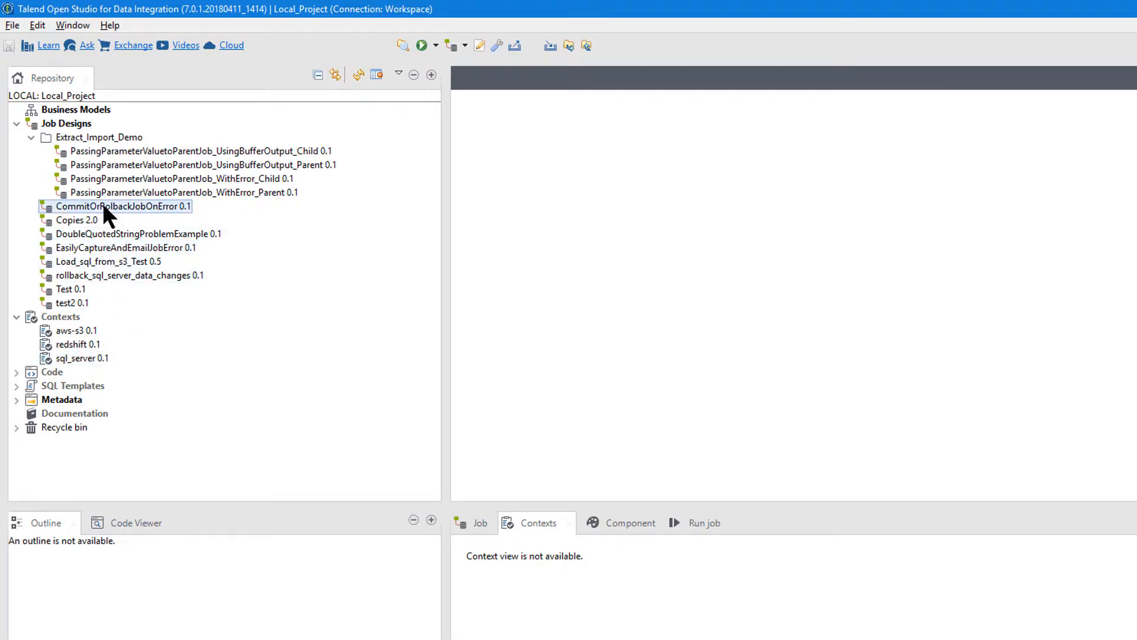
double_click(122, 206)
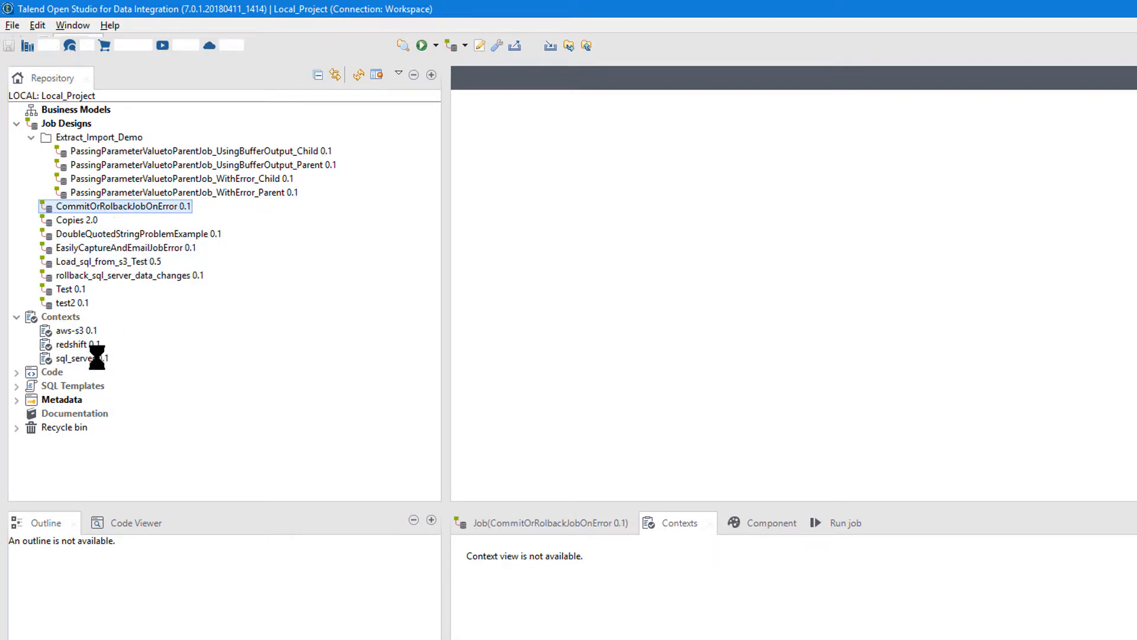
double_click(122, 206)
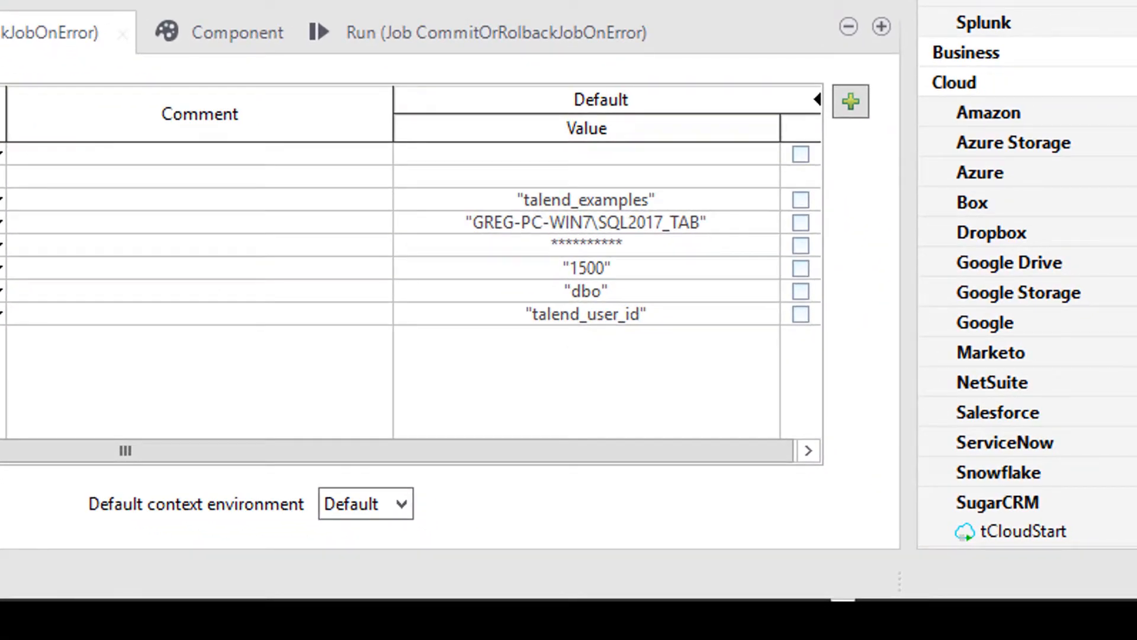
left_click(586, 267)
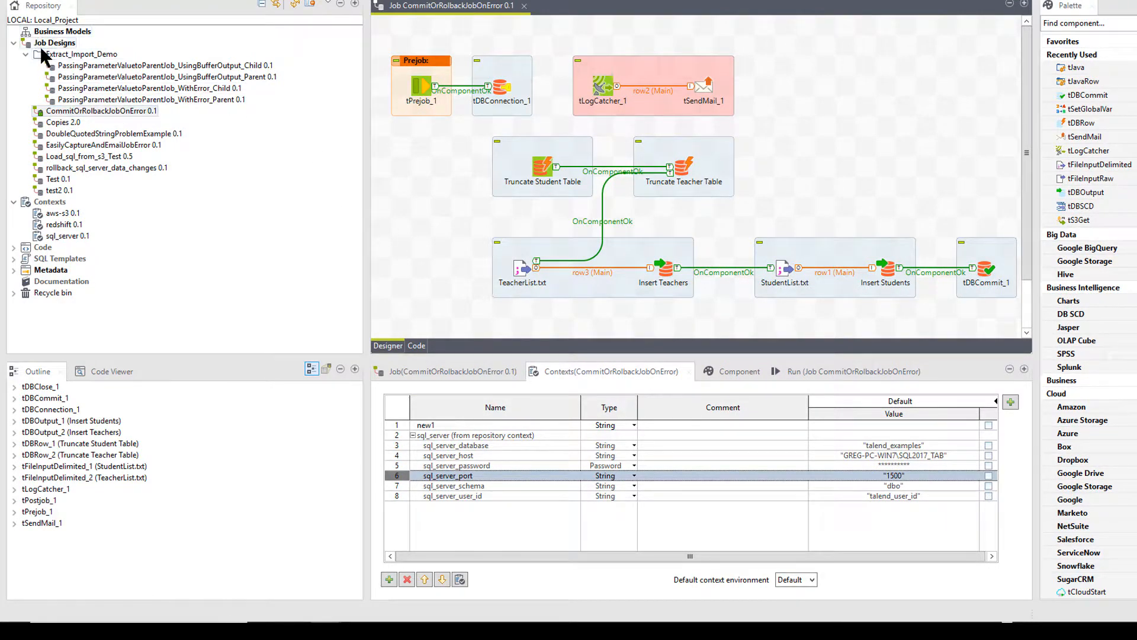
Export CommitOrRolbackJobOnError with dependencies to the archive file, overwriting CommitOrRolbackJobOnError.zip.
right_click(101, 110)
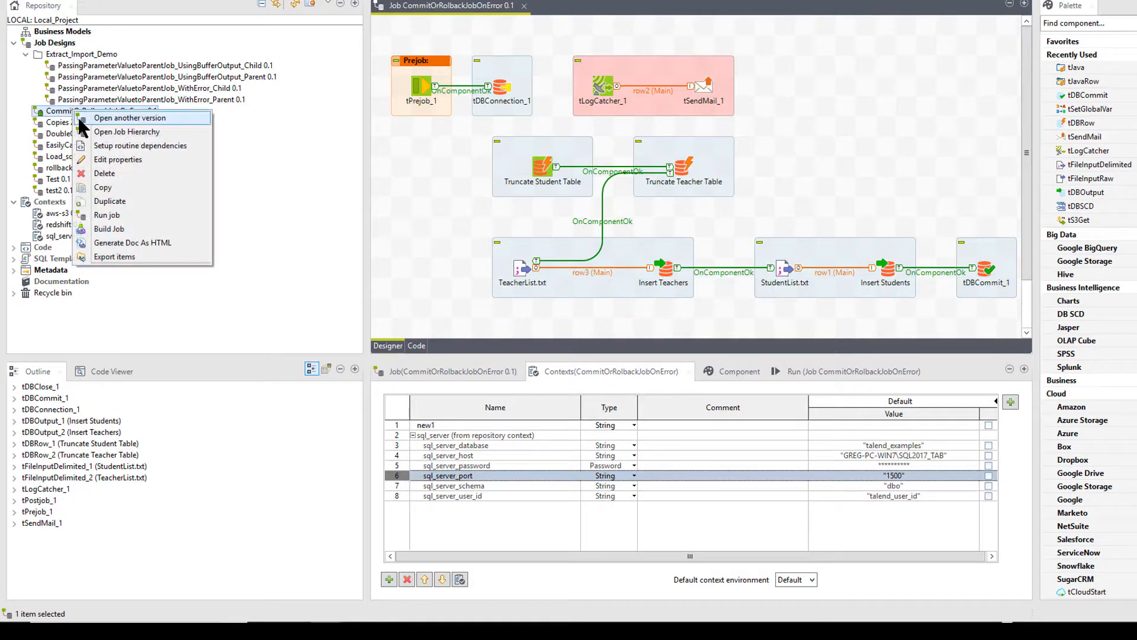
left_click(114, 255)
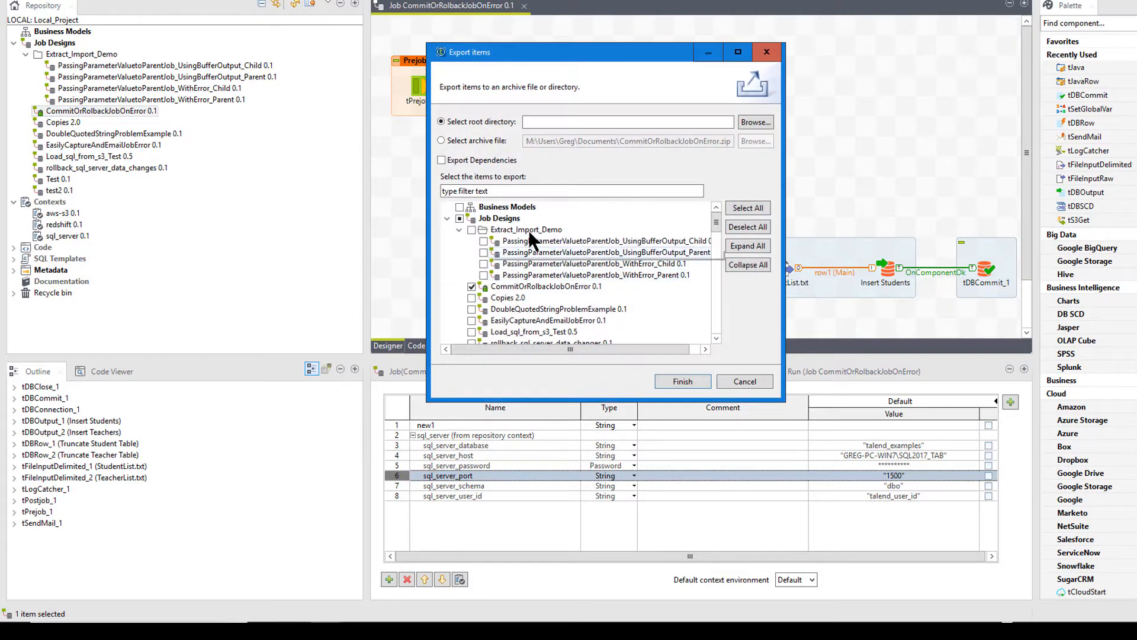
left_click(440, 160)
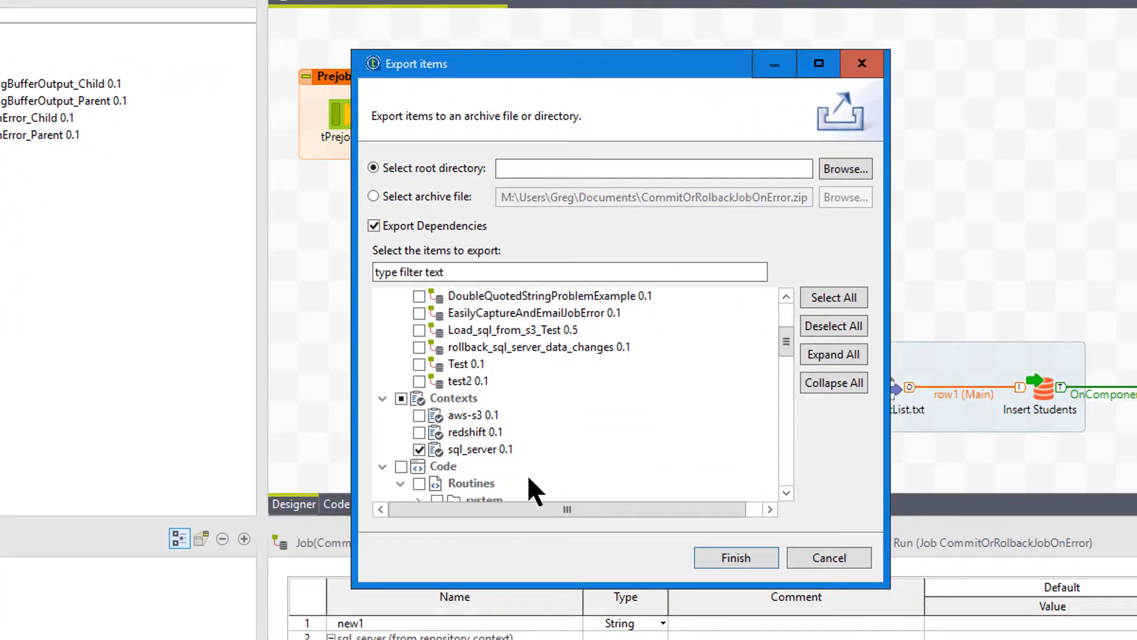
left_click(374, 197)
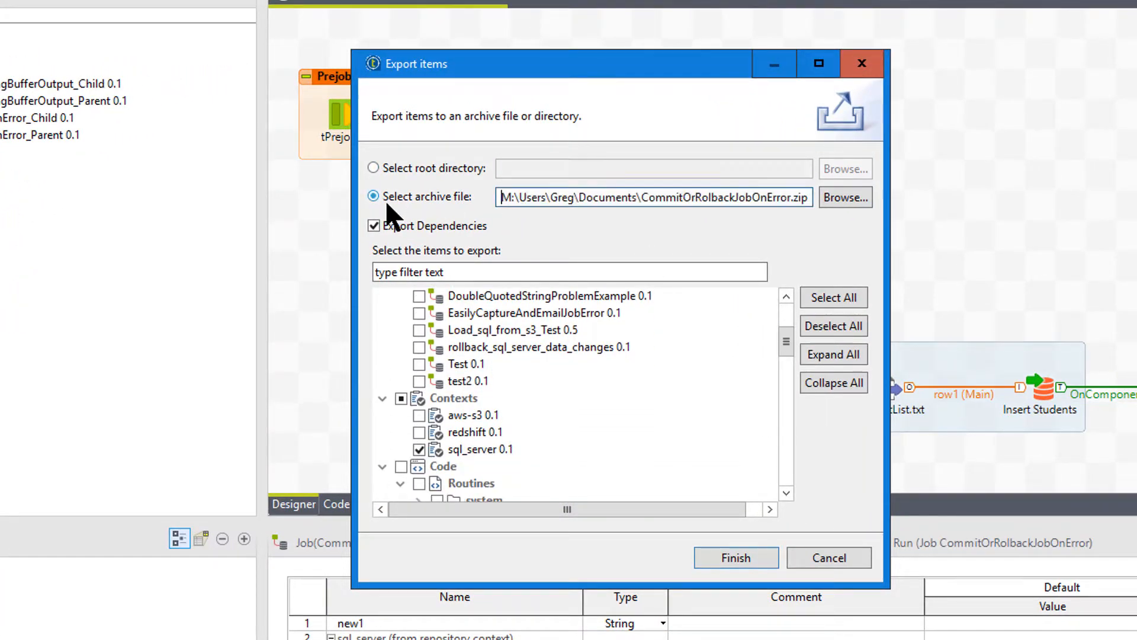
mouse_move(736, 558)
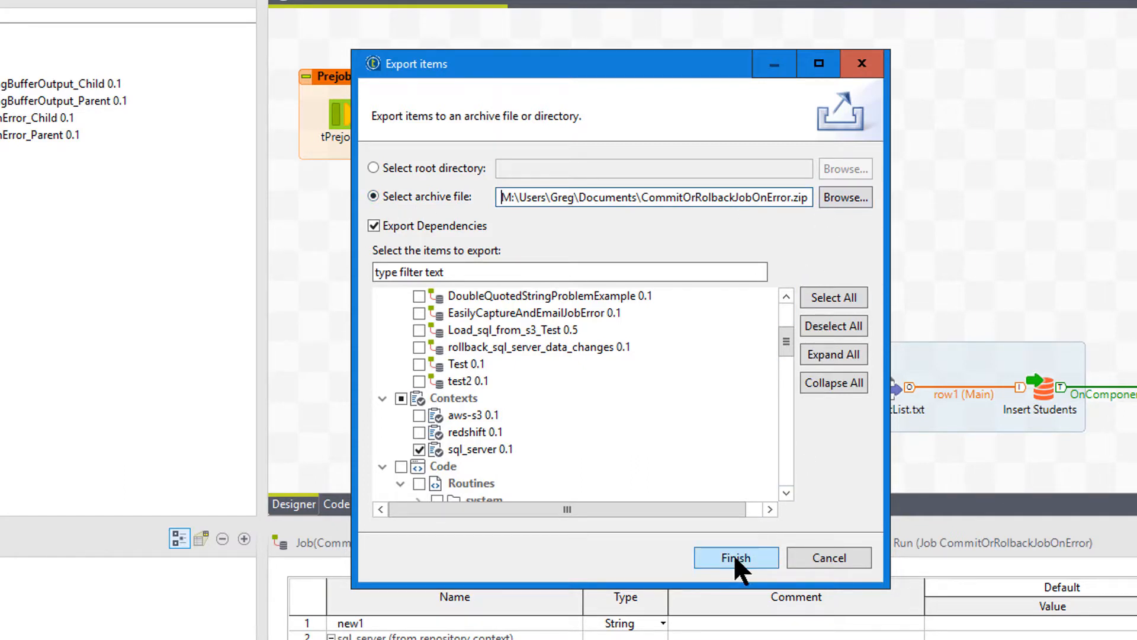
left_click(736, 556)
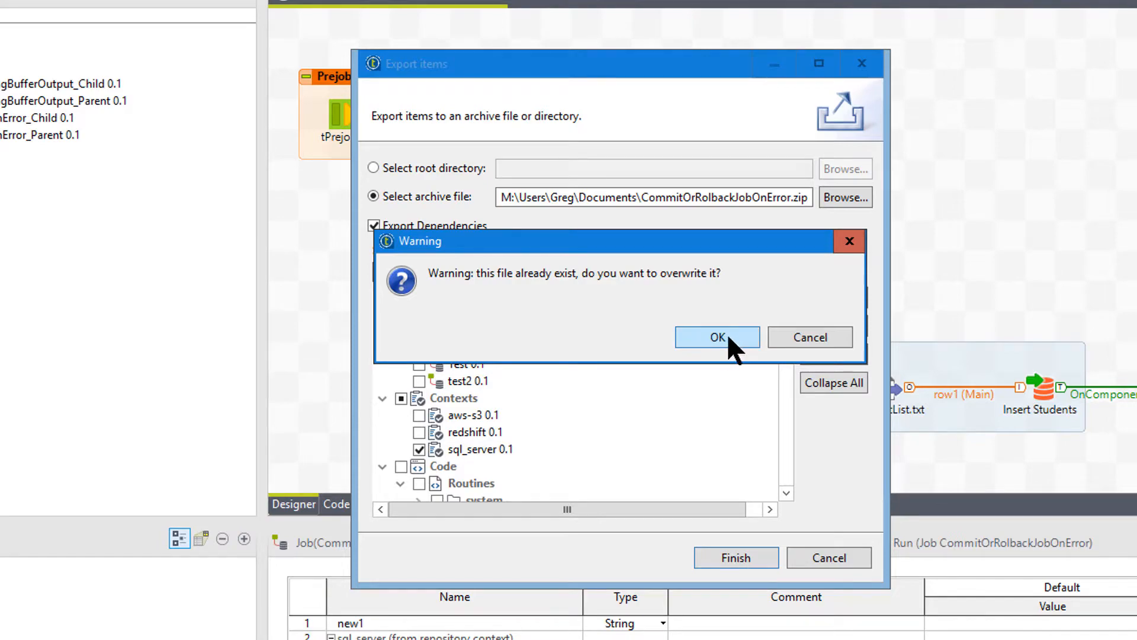
left_click(717, 336)
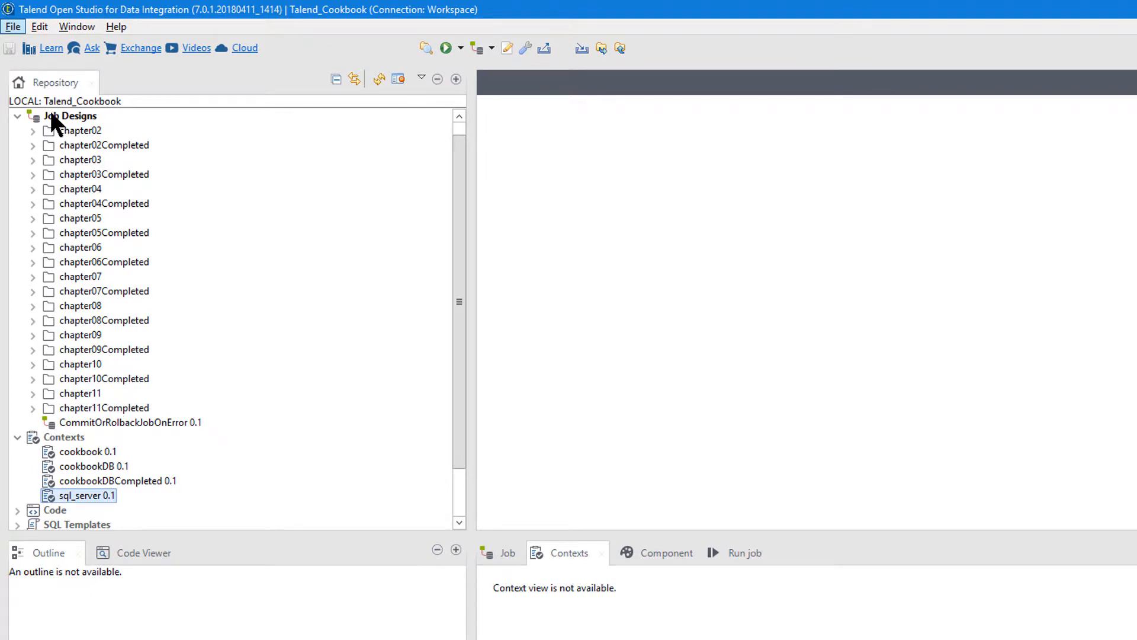
Start Import items on Job Designs from the exported archive with Overwrite existing items enabled.
right_click(69, 116)
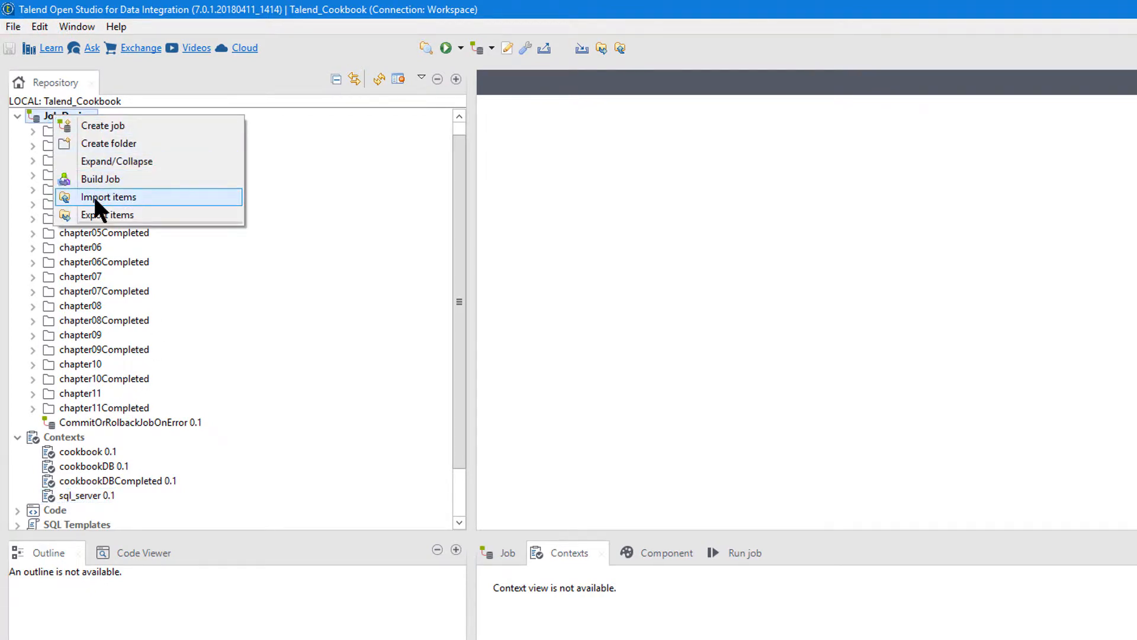
left_click(108, 197)
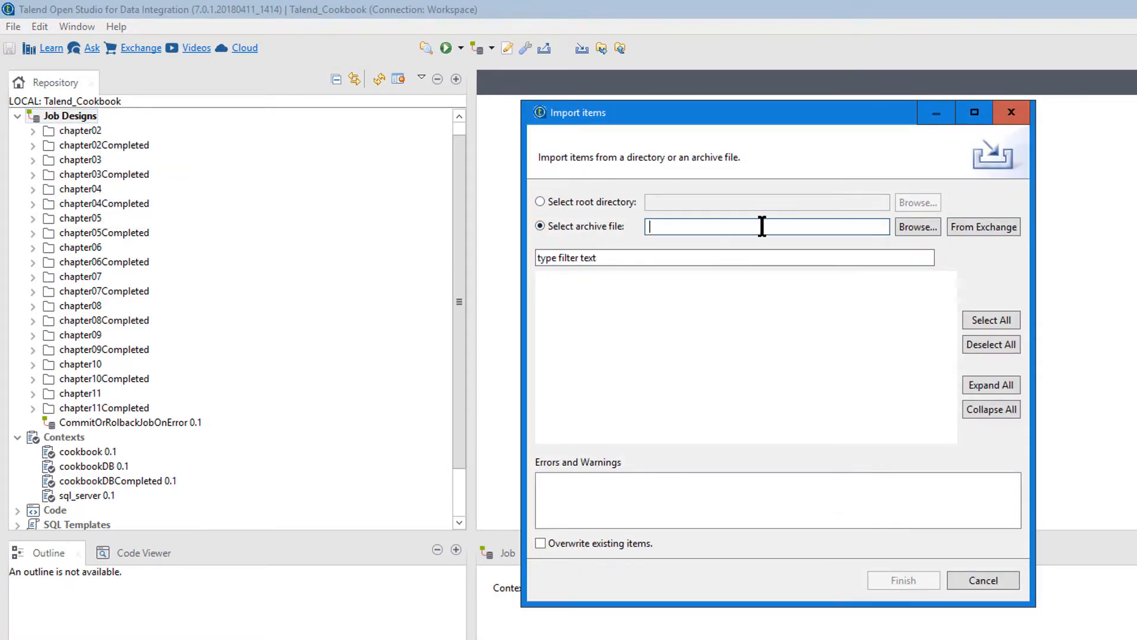
left_click(916, 226)
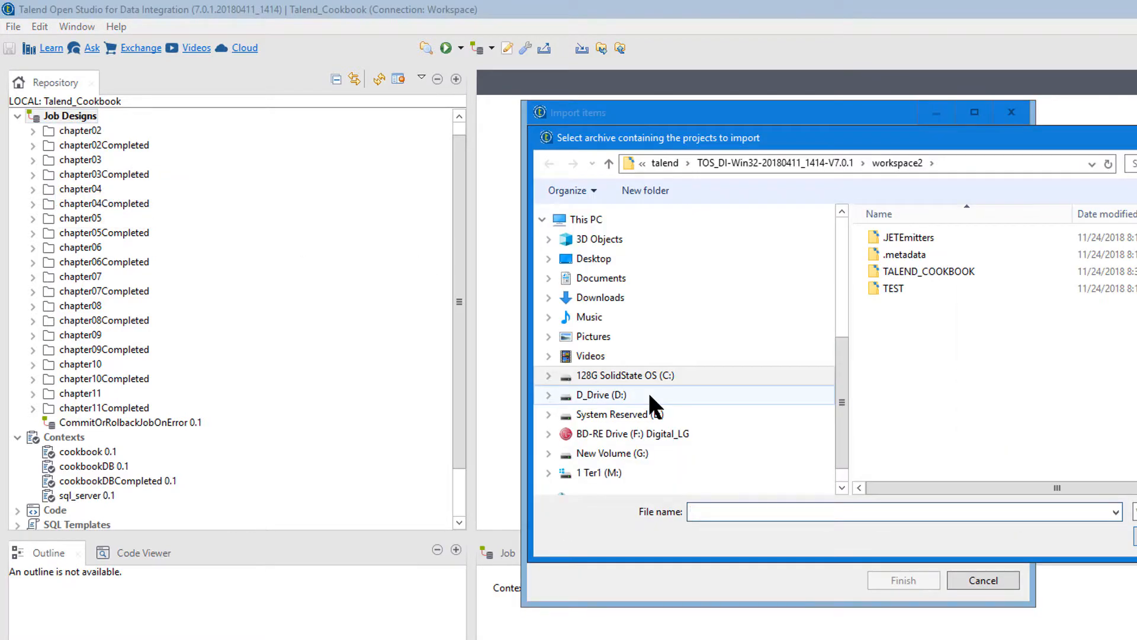
left_click(947, 237)
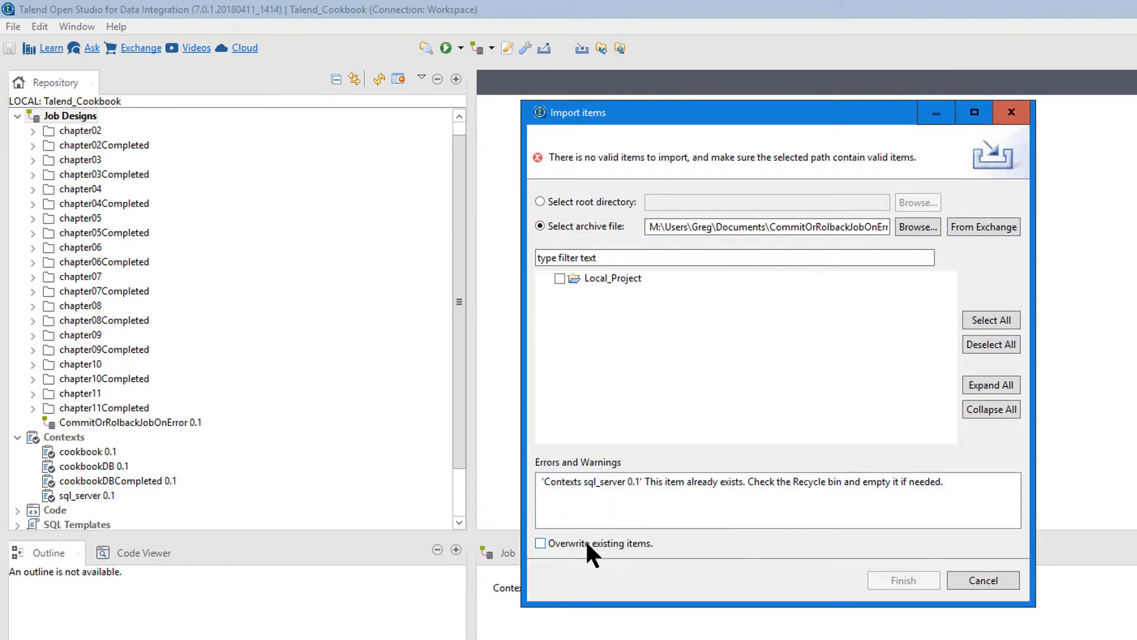
left_click(540, 544)
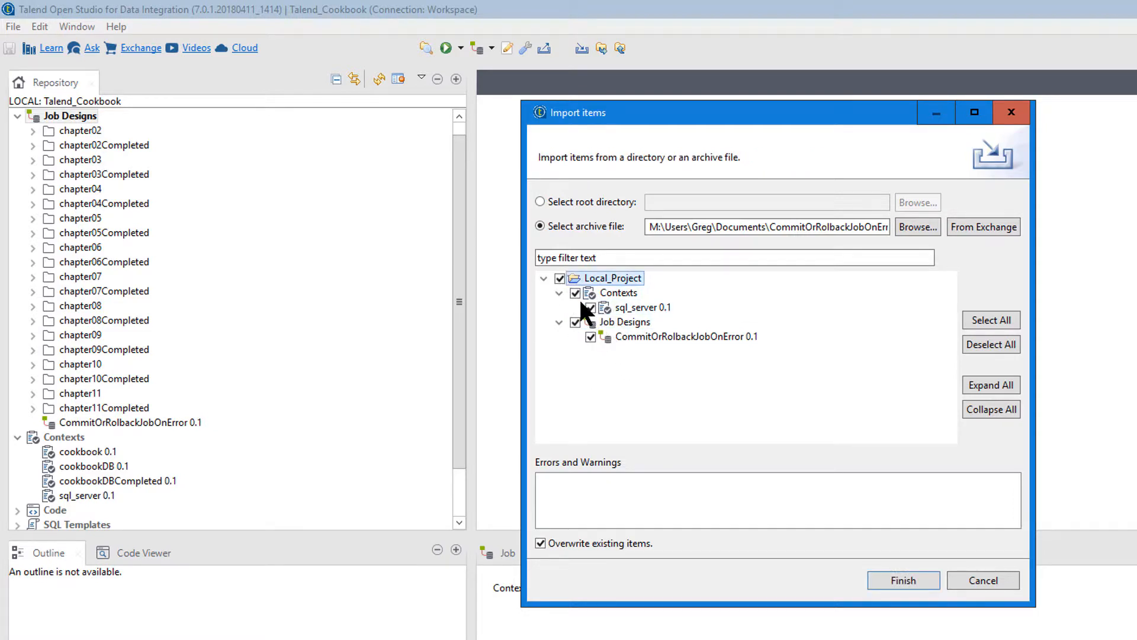
Toggle the sql_server context off and back on, then import the job and context into Talend_Cookbook.
left_click(576, 293)
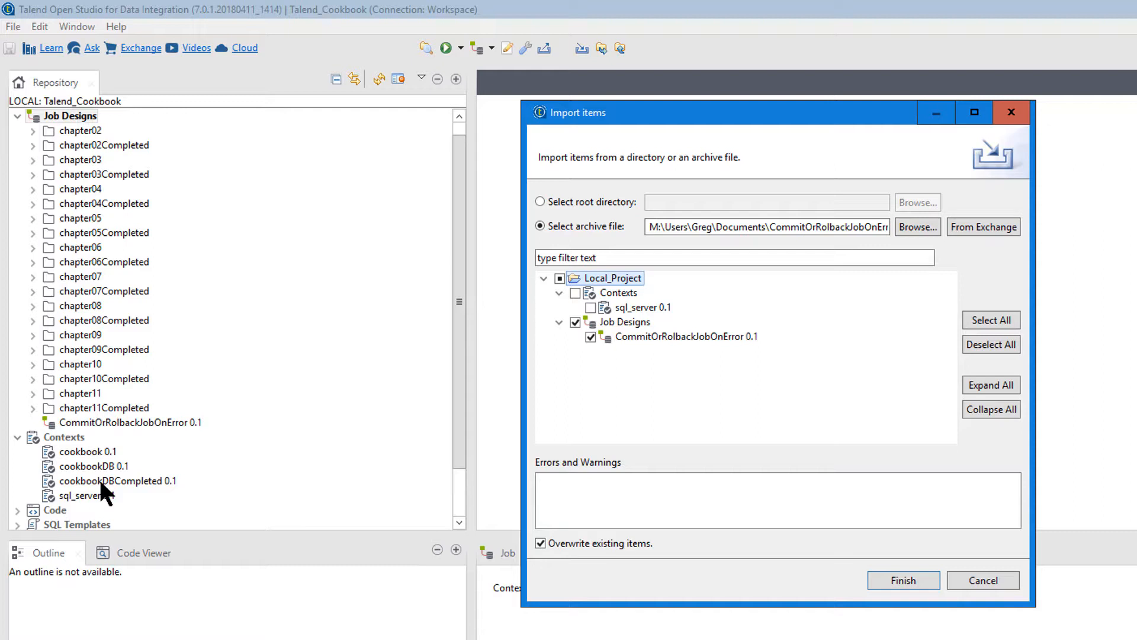
mouse_move(150, 467)
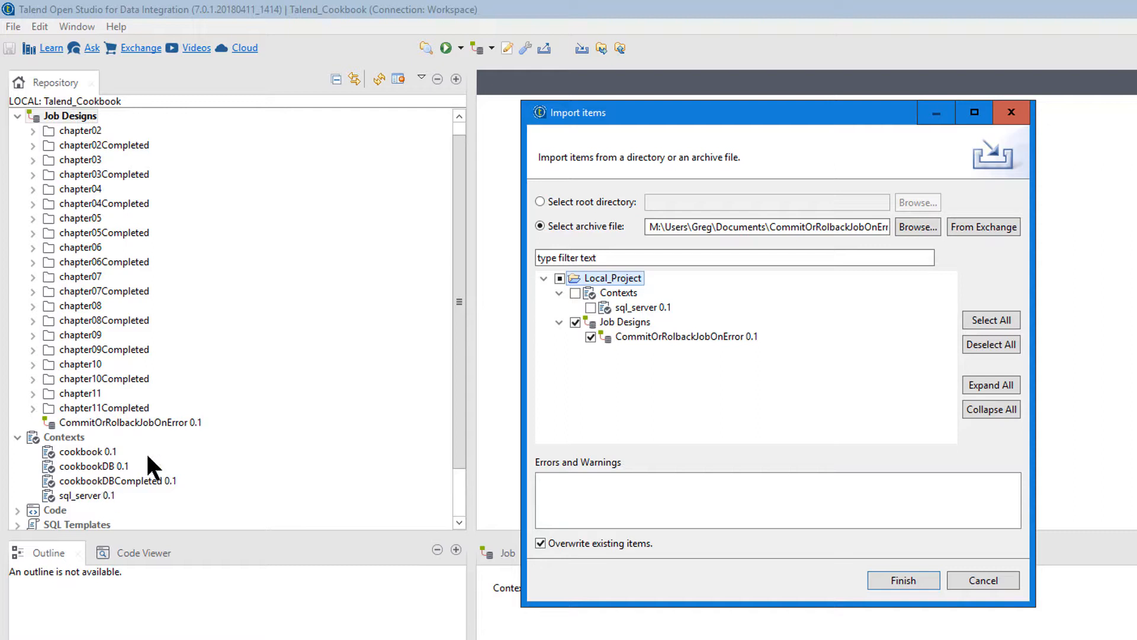
left_click(991, 320)
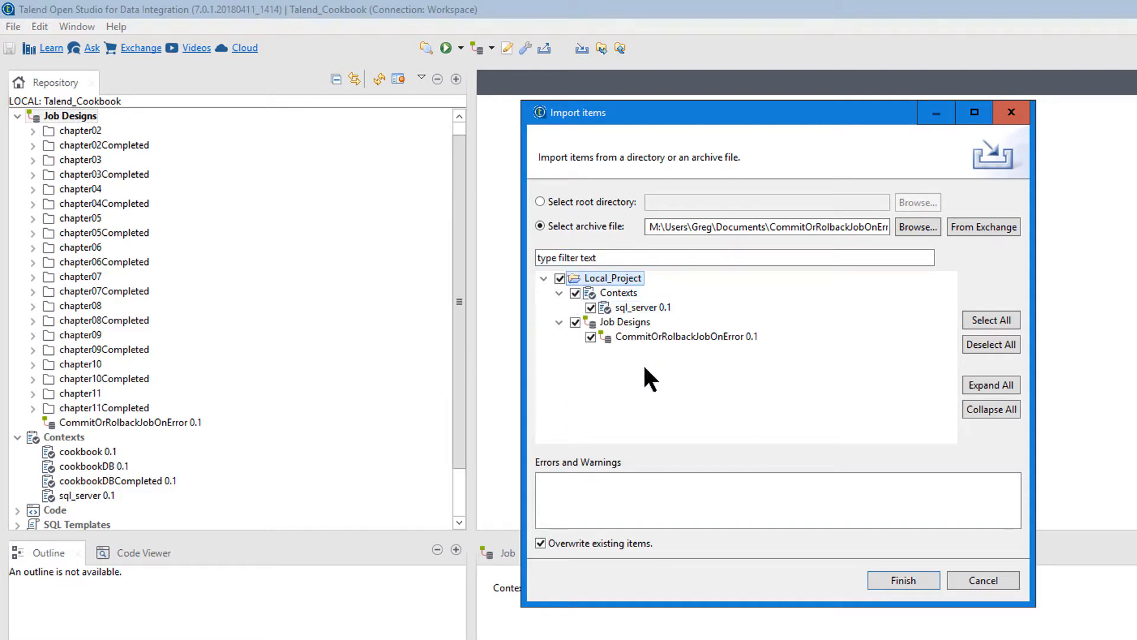
mouse_move(619, 340)
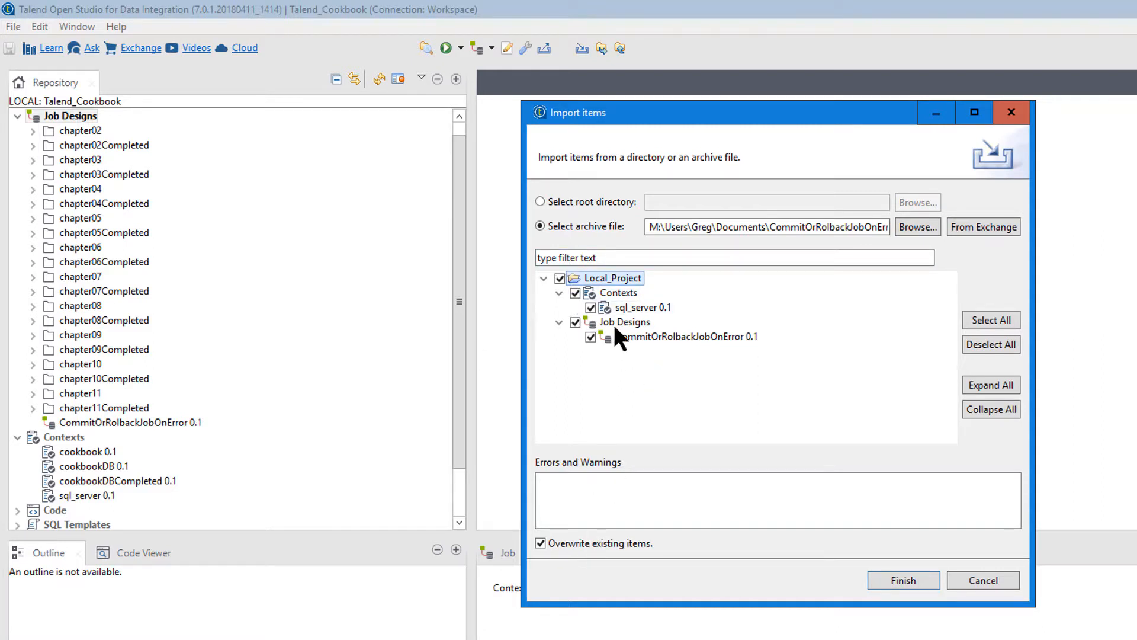
mouse_move(640, 416)
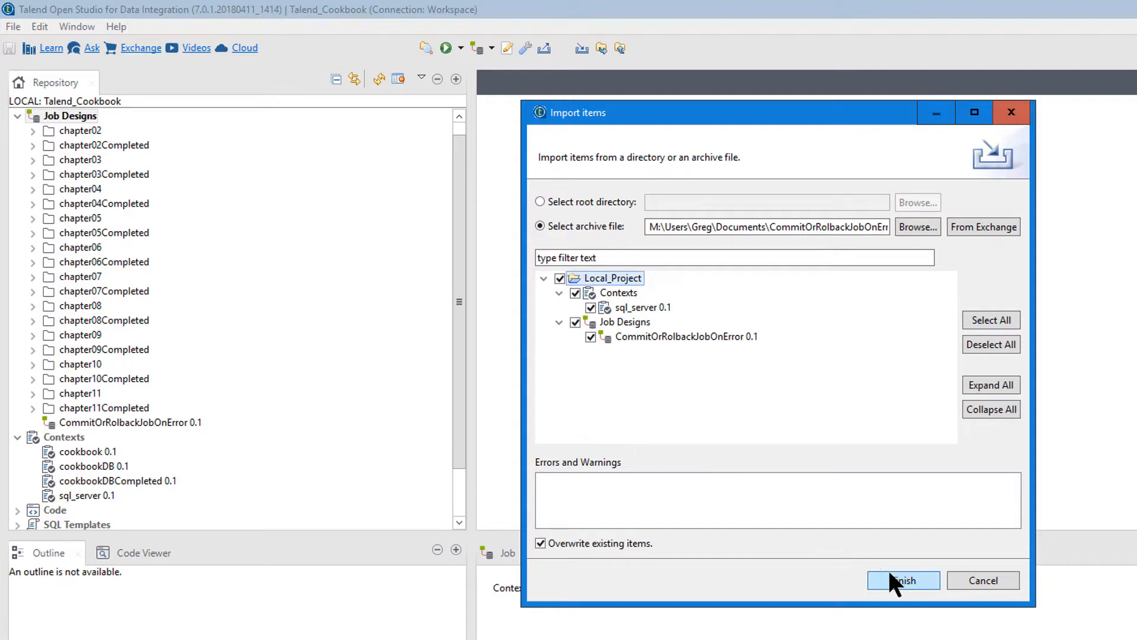
left_click(903, 581)
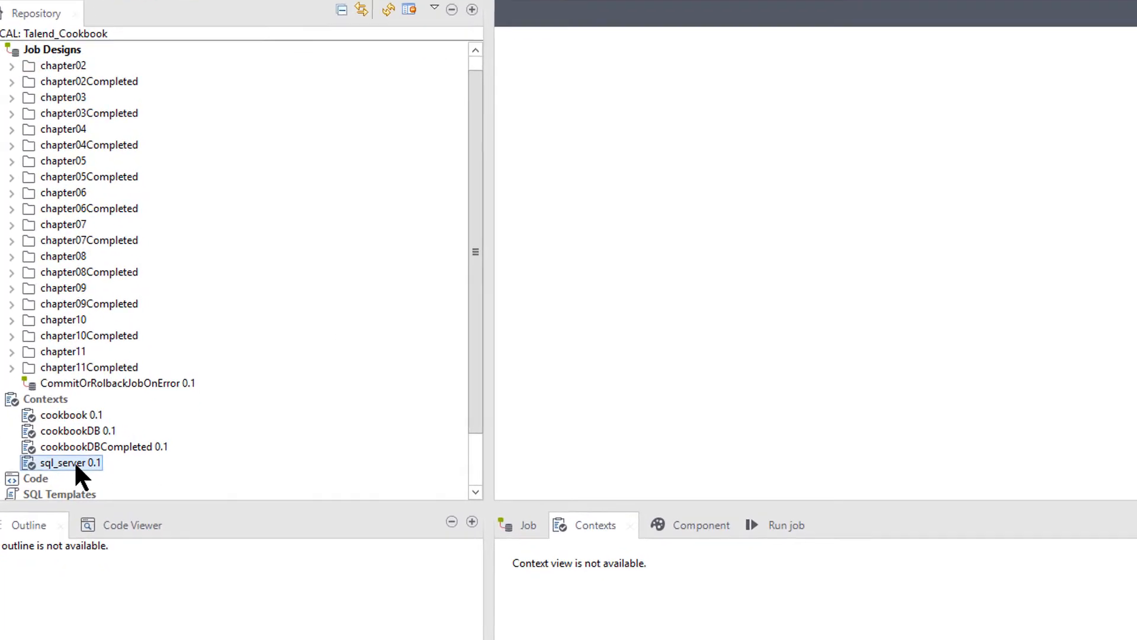
double_click(65, 464)
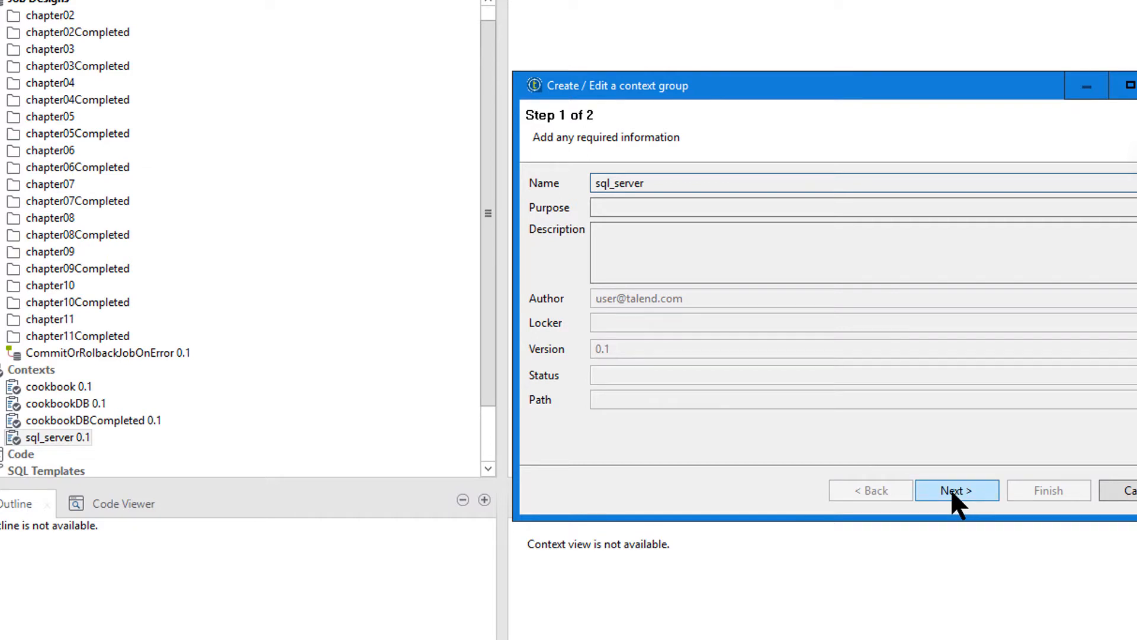
left_click(956, 489)
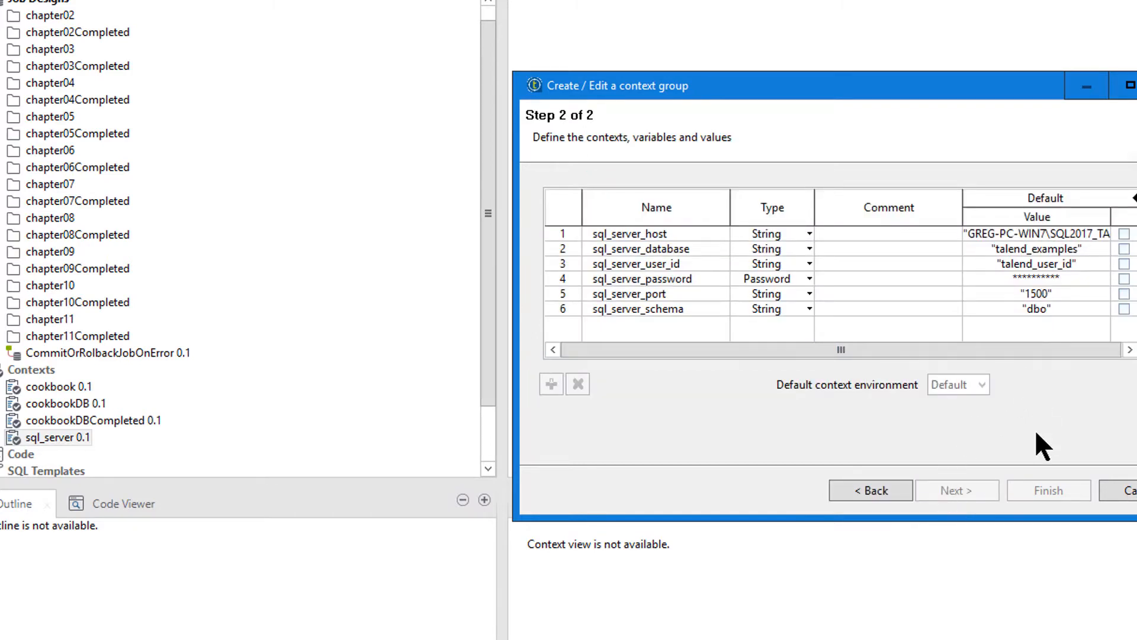
mouse_move(1130, 490)
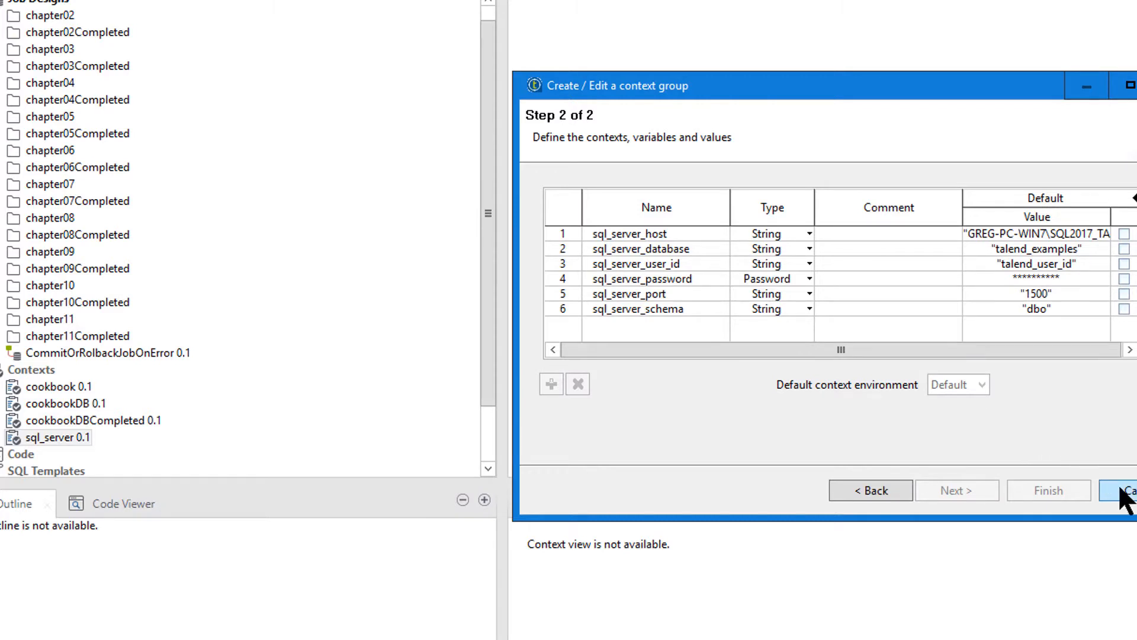
left_click(1127, 491)
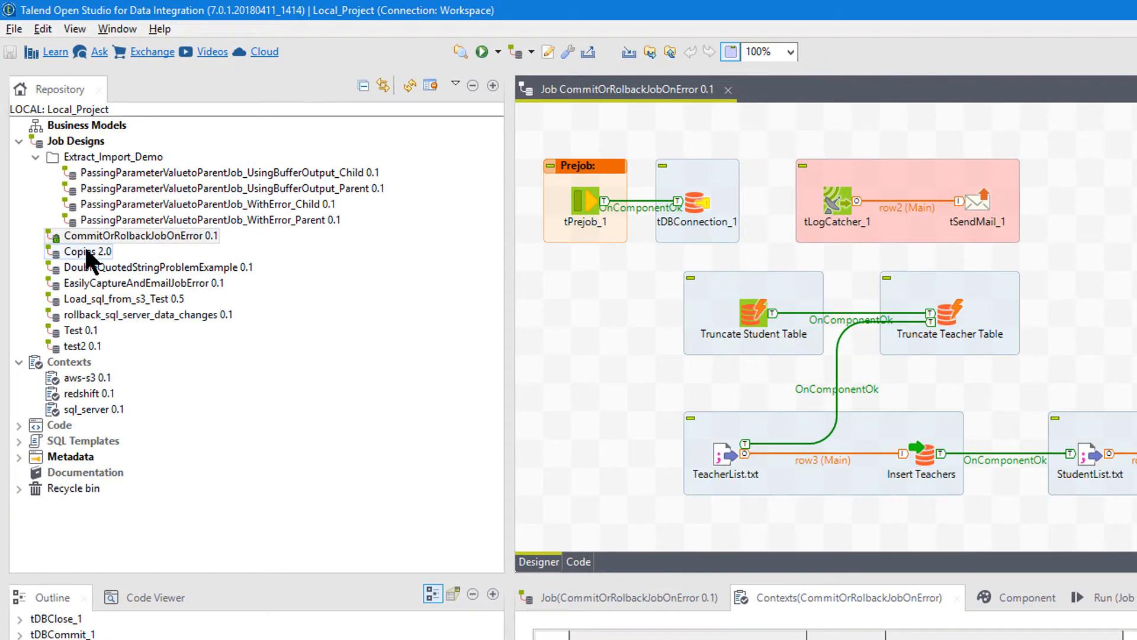
Review the Copies job's version list (0.1, 0.2, 1.0, 2.0) via Open another version, then cancel.
right_click(78, 251)
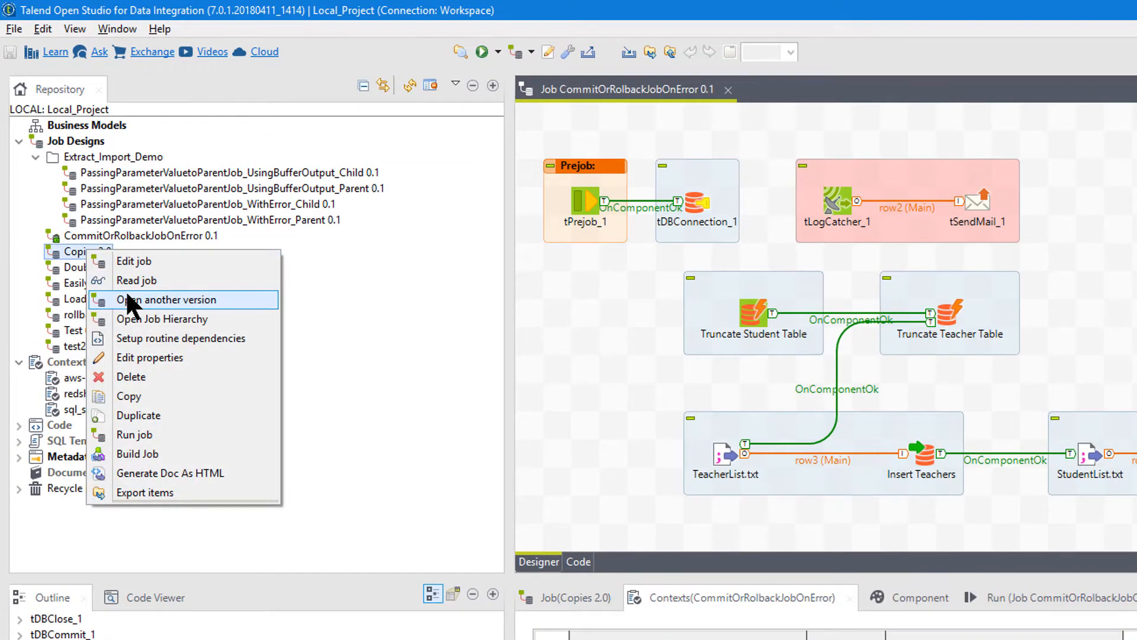
left_click(169, 300)
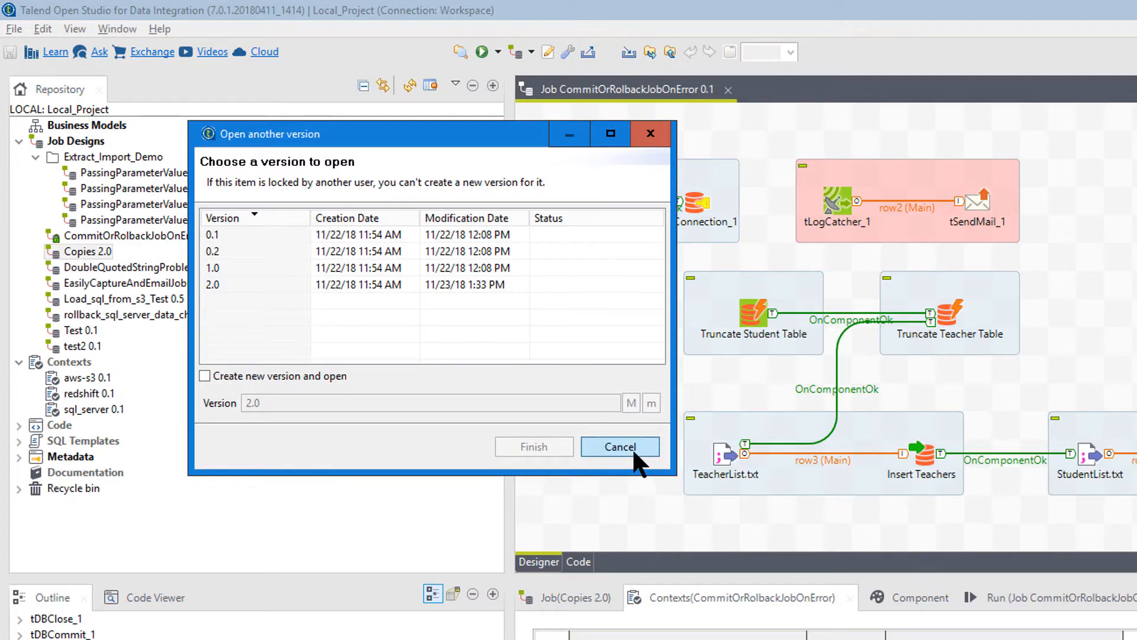
left_click(620, 446)
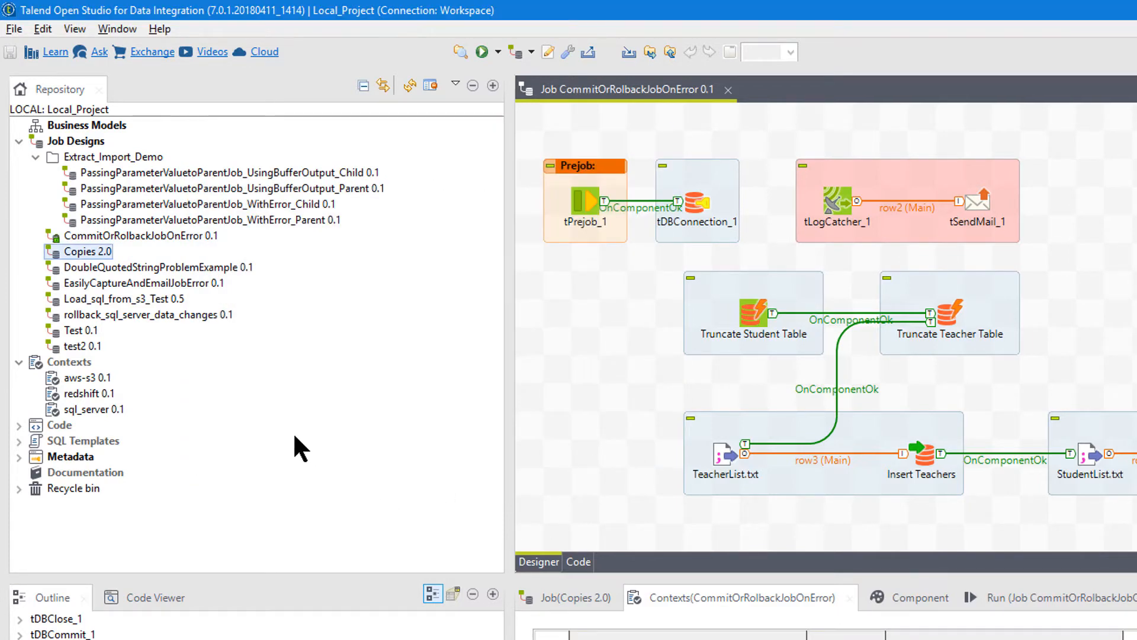
mouse_move(153, 283)
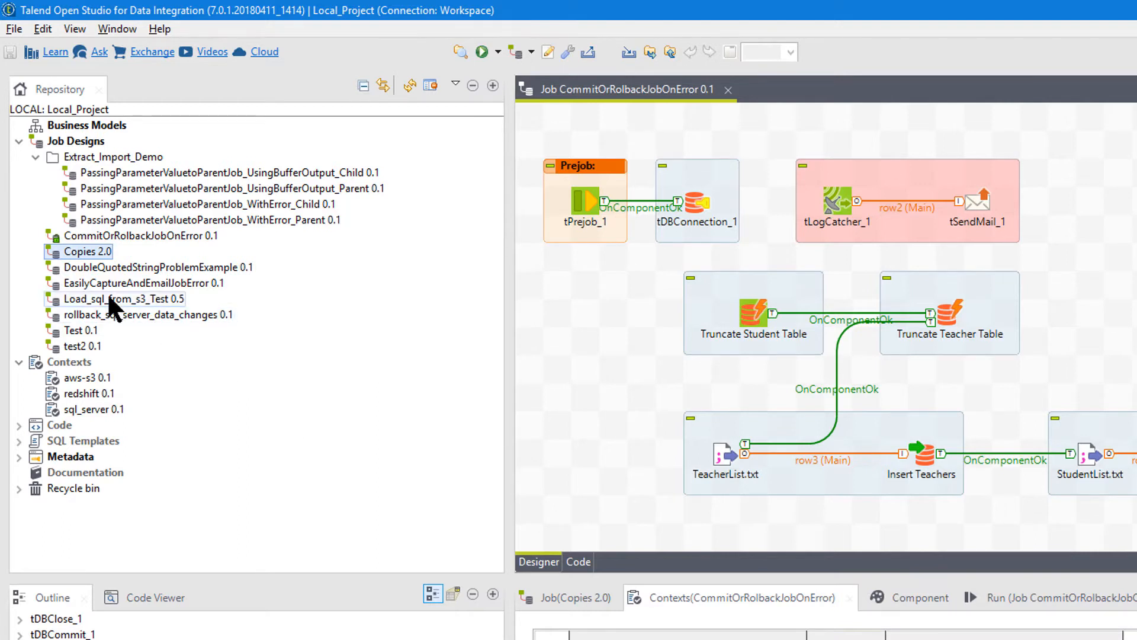
Export the Copies 2.0 job to the archive file Copies.zip.
right_click(85, 251)
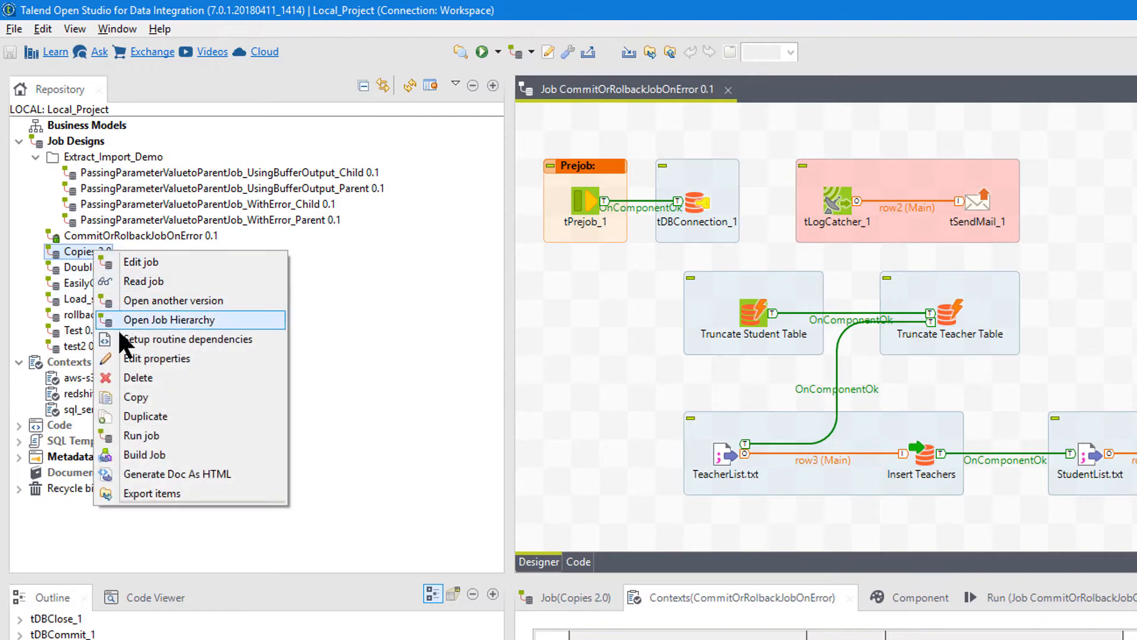
mouse_move(132, 455)
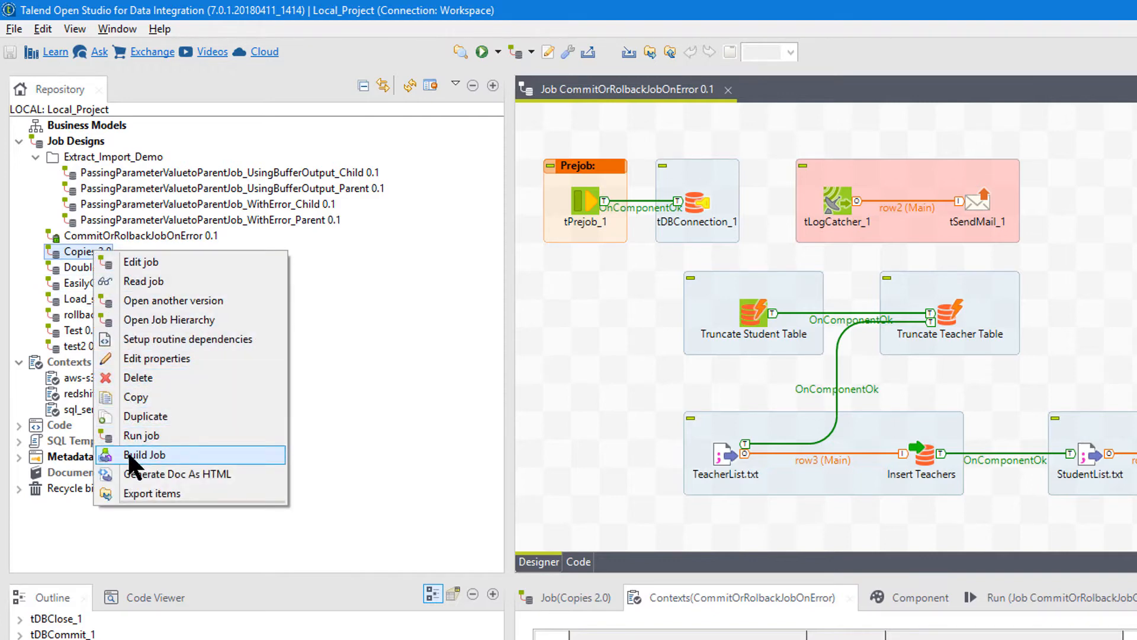
left_click(153, 493)
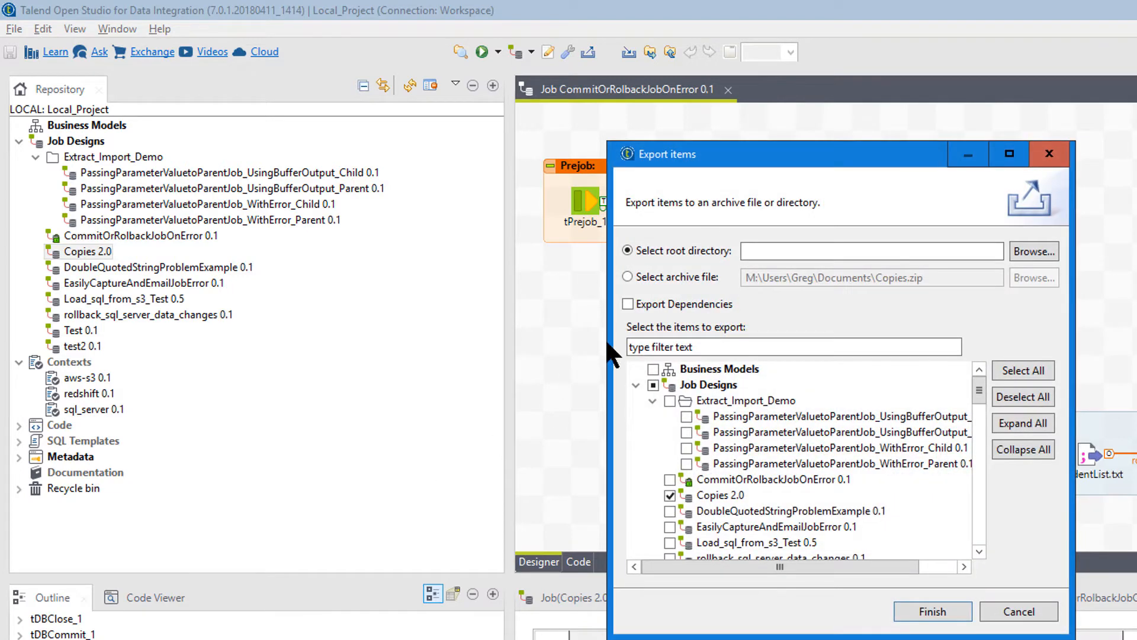
left_click(628, 276)
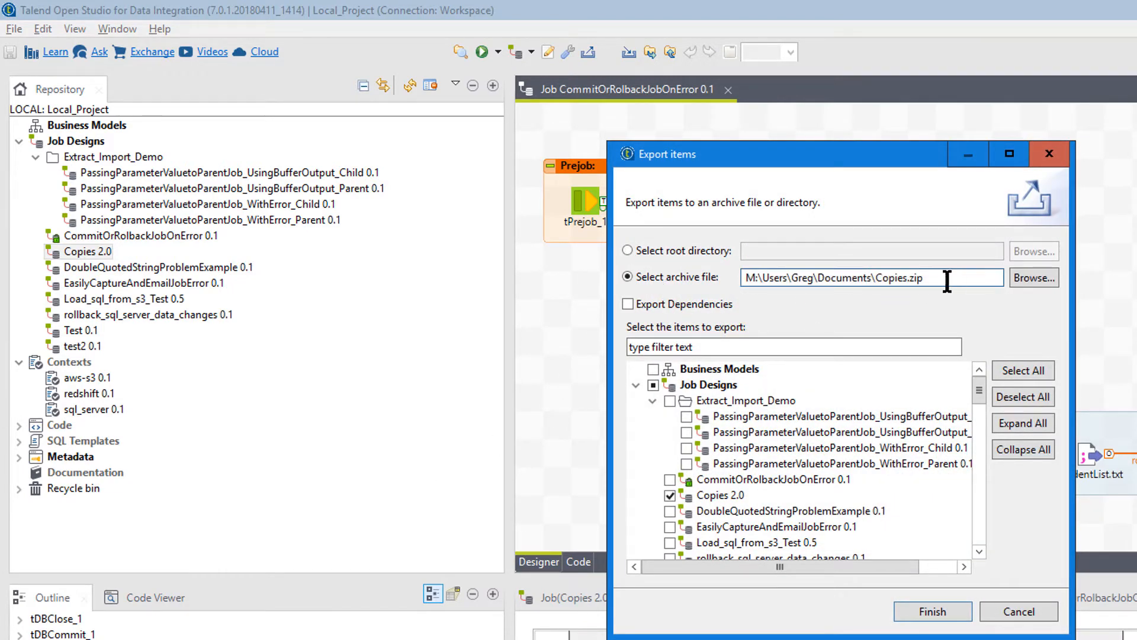
left_click(628, 304)
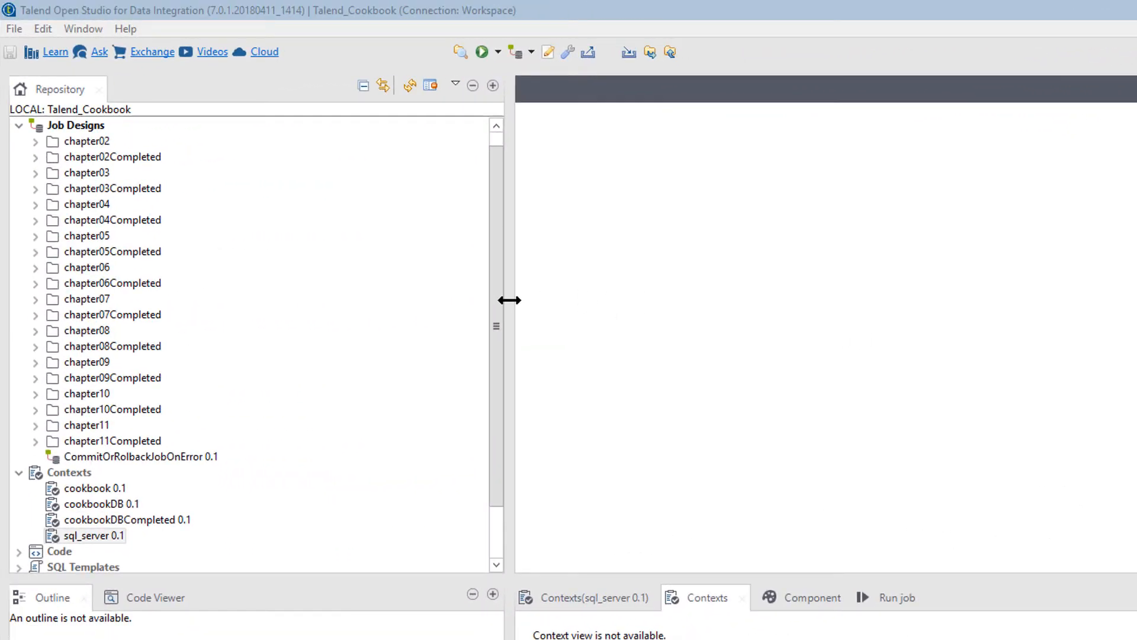
Import all four Copies versions from Copies.zip into Talend_Cookbook's Job Designs, with Local_Project checked.
left_click(113, 188)
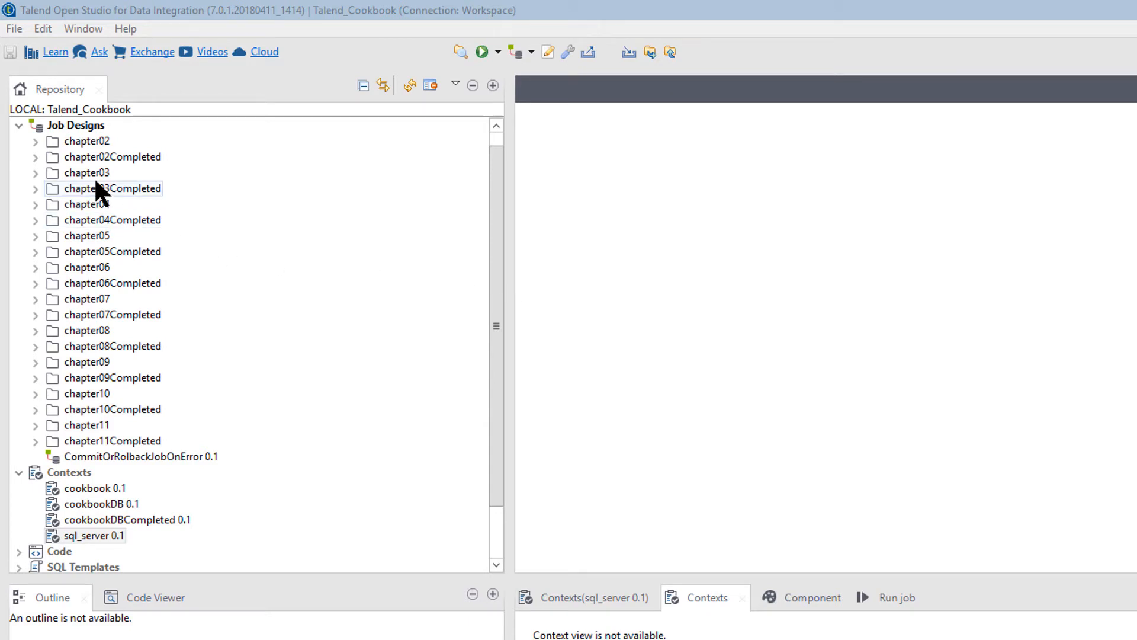
right_click(75, 124)
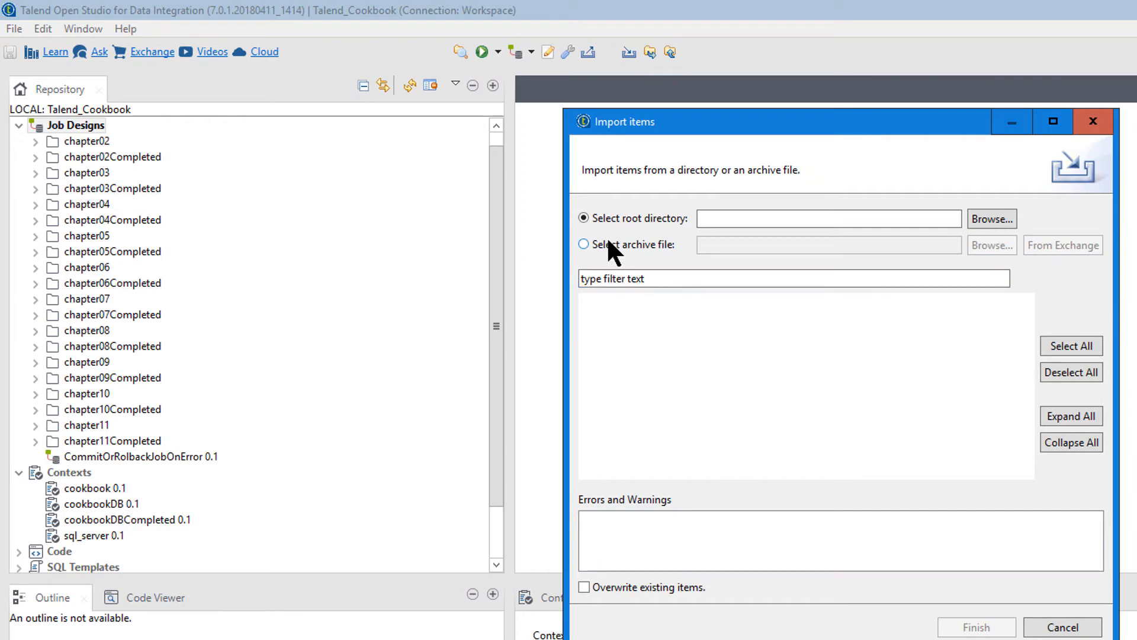
left_click(582, 244)
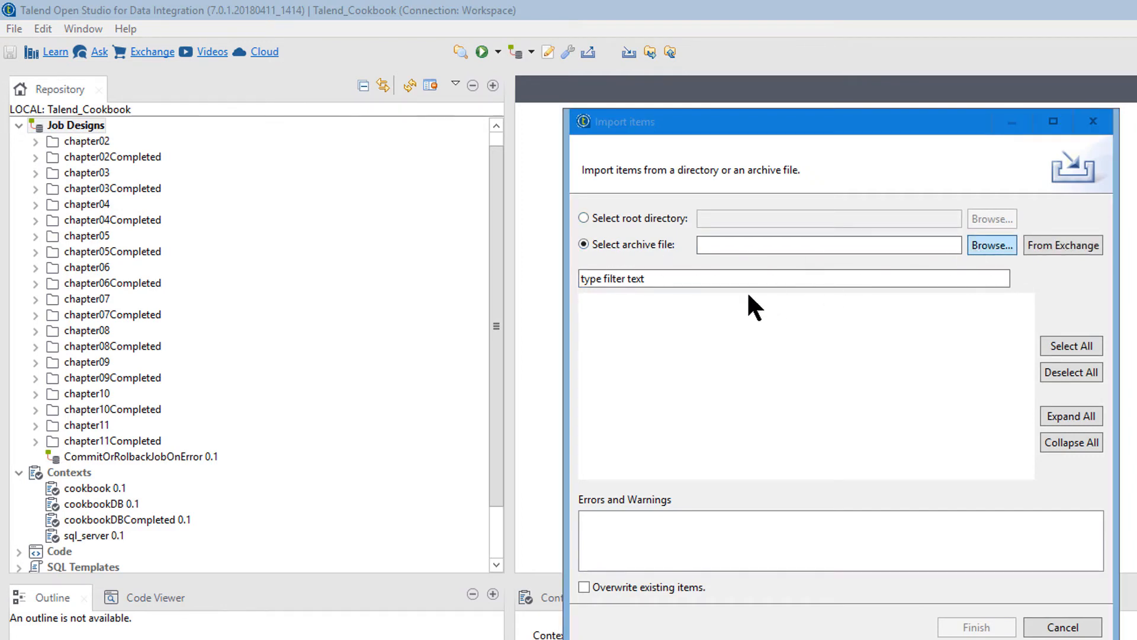
left_click(990, 244)
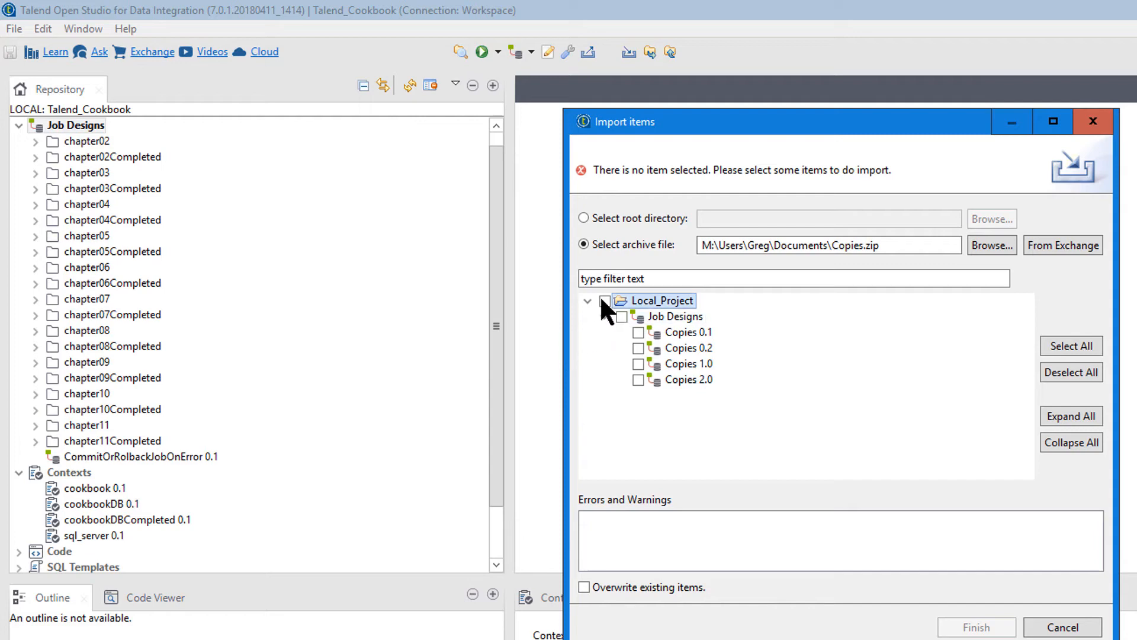
left_click(605, 299)
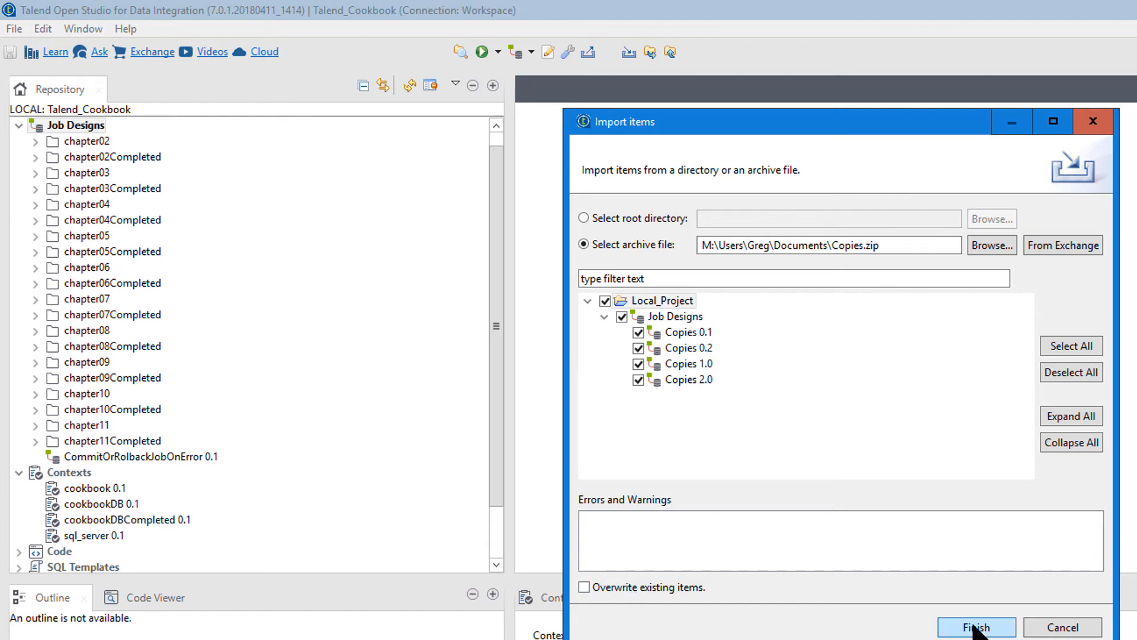
left_click(975, 627)
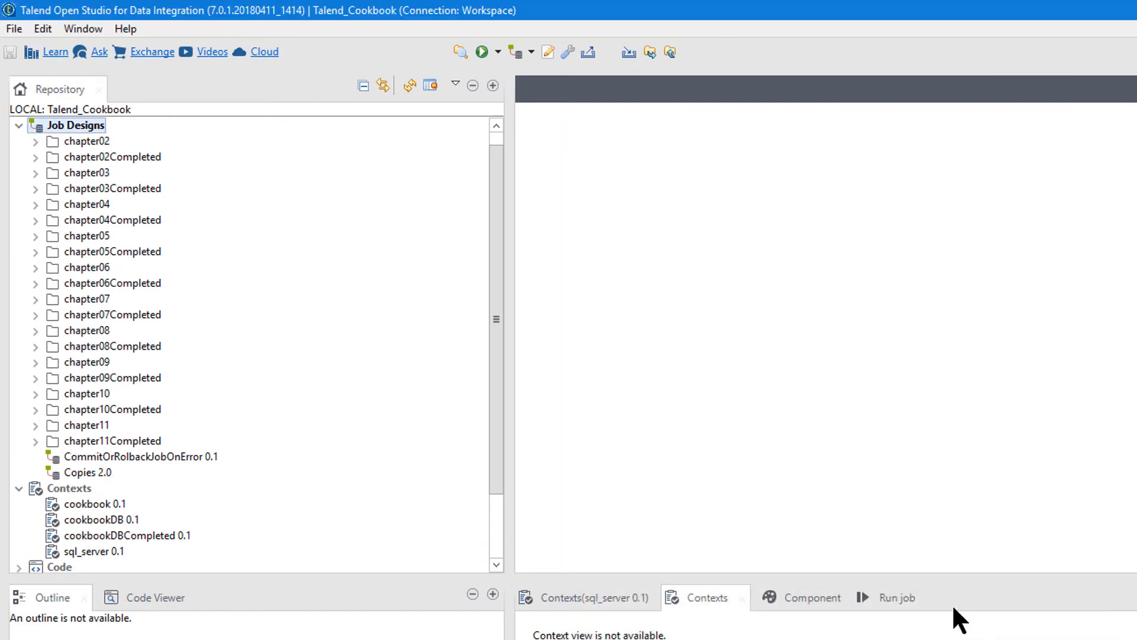
List the imported Copies job's versions 0.1, 0.2, 1.0 and 2.0 via Open another version.
left_click(86, 472)
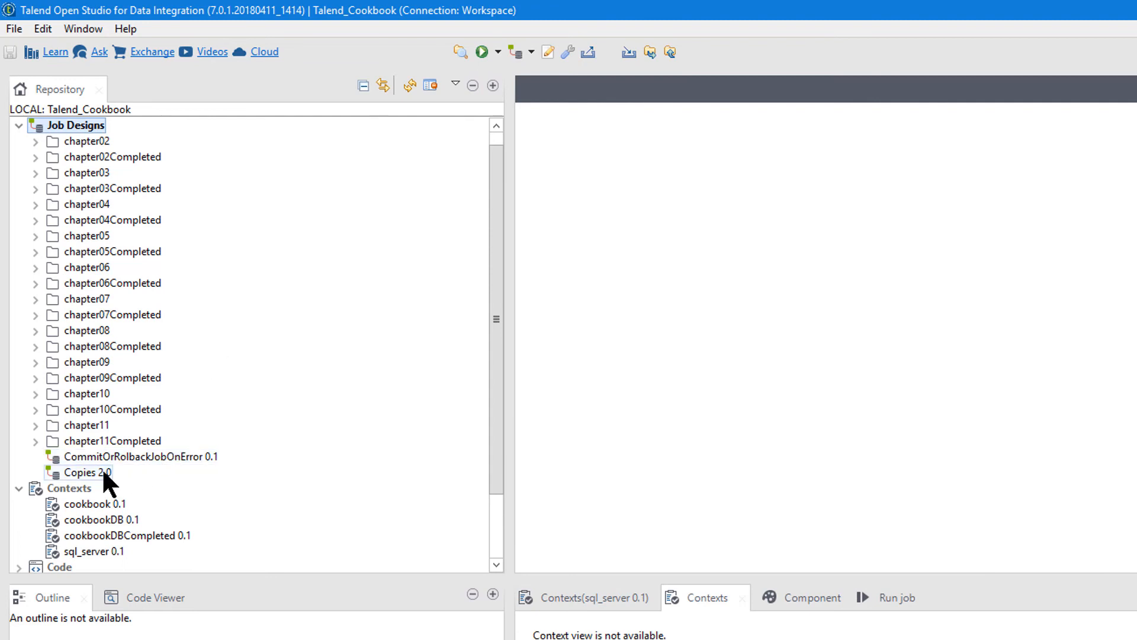
right_click(87, 472)
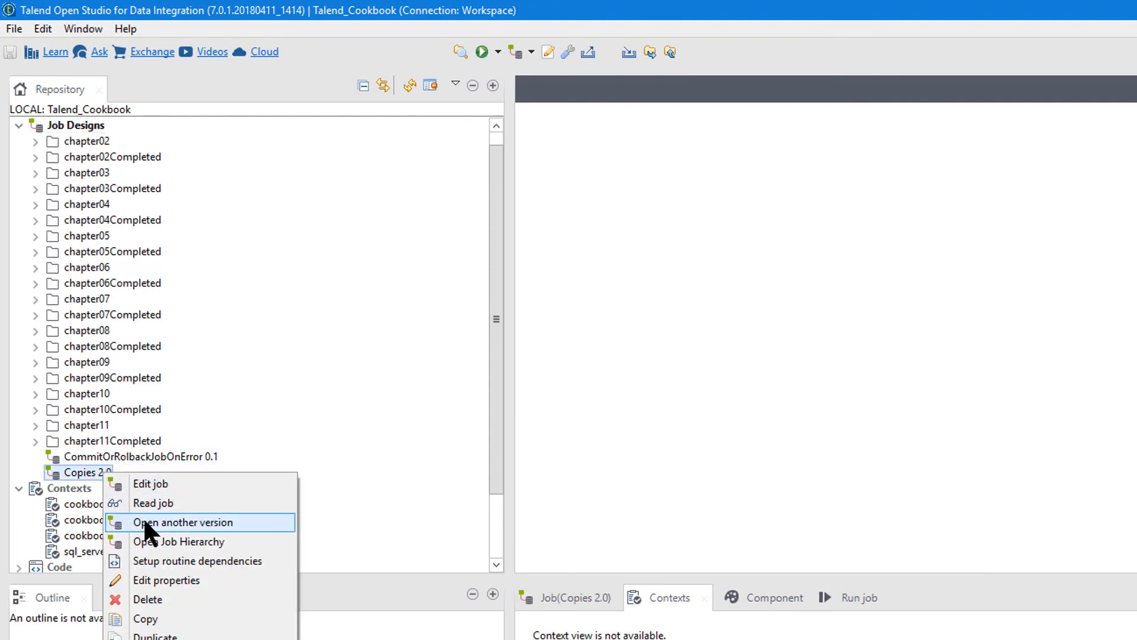
left_click(185, 522)
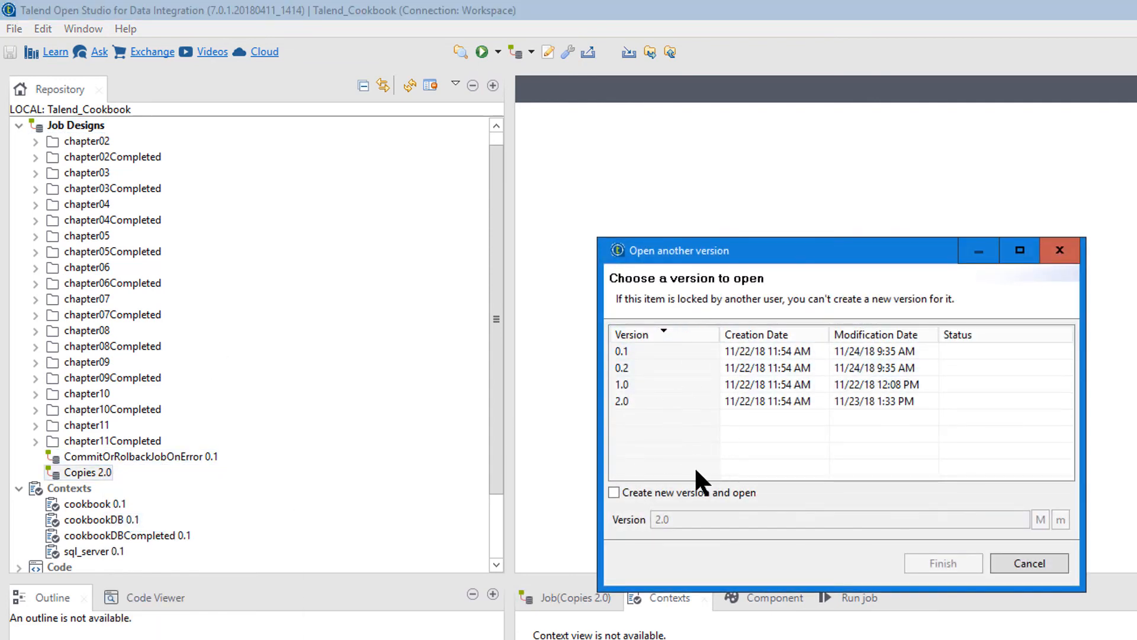
mouse_move(864, 458)
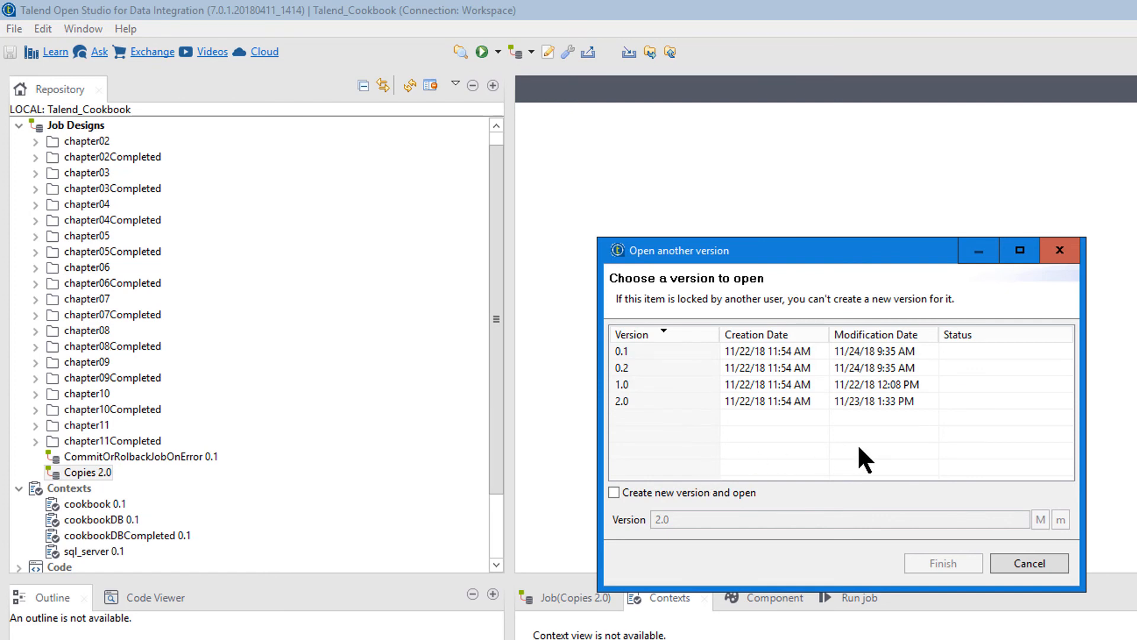
mouse_move(871, 458)
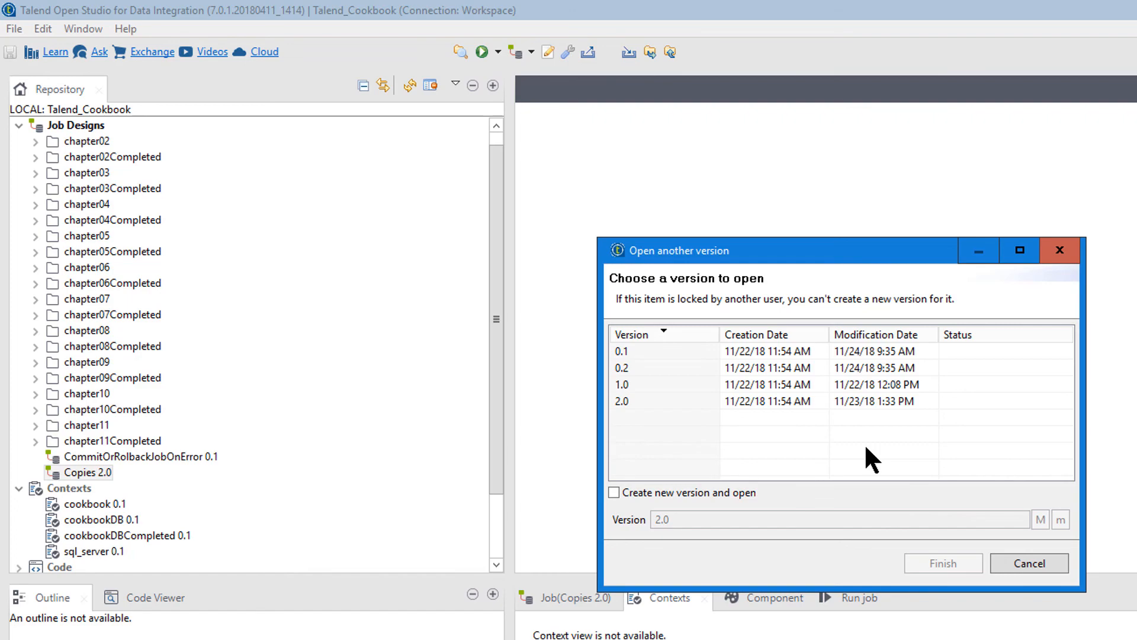